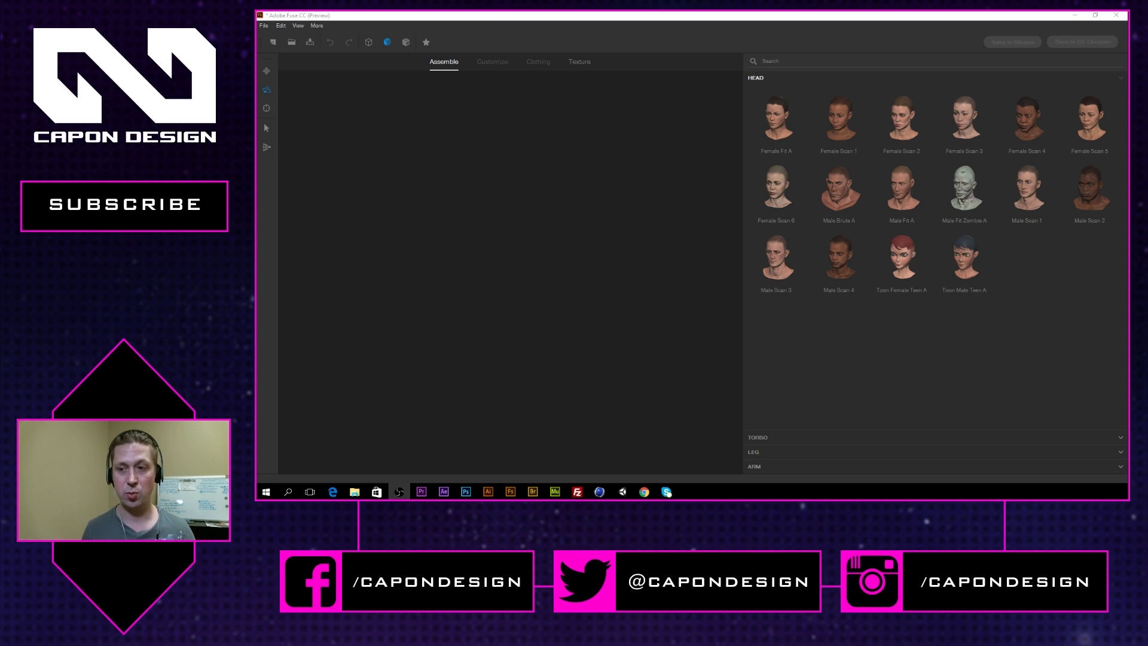
Build the body from the Toon Female Teen A head, torso, legs and arms
click(1095, 15)
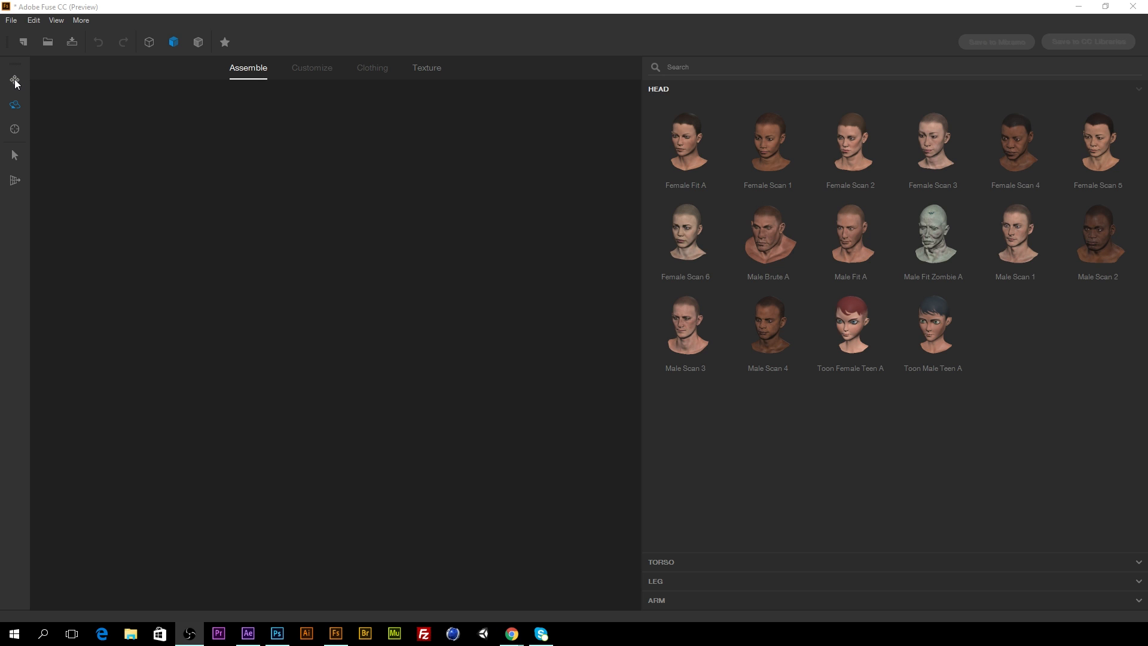
mouse_move(16, 108)
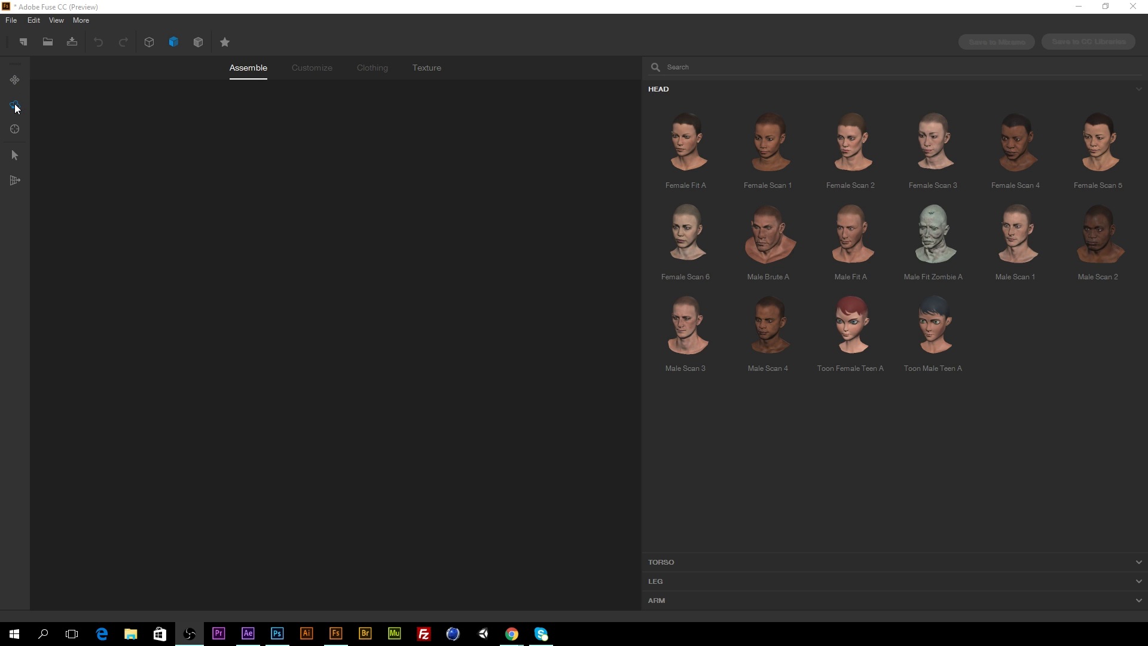
mouse_move(14, 130)
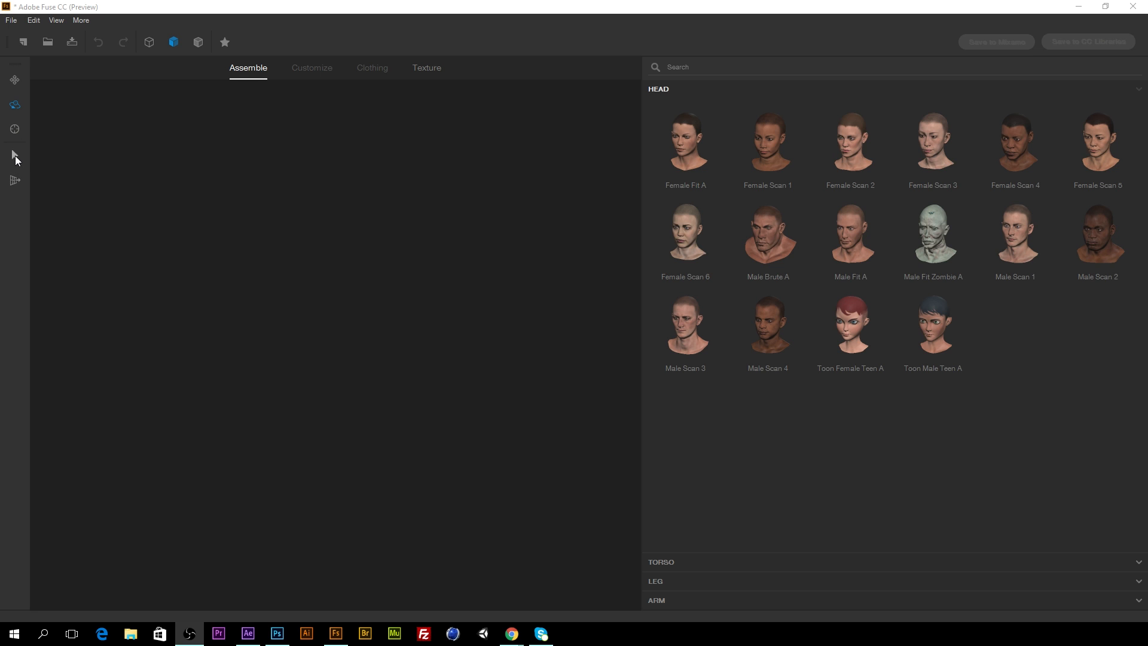
mouse_move(21, 186)
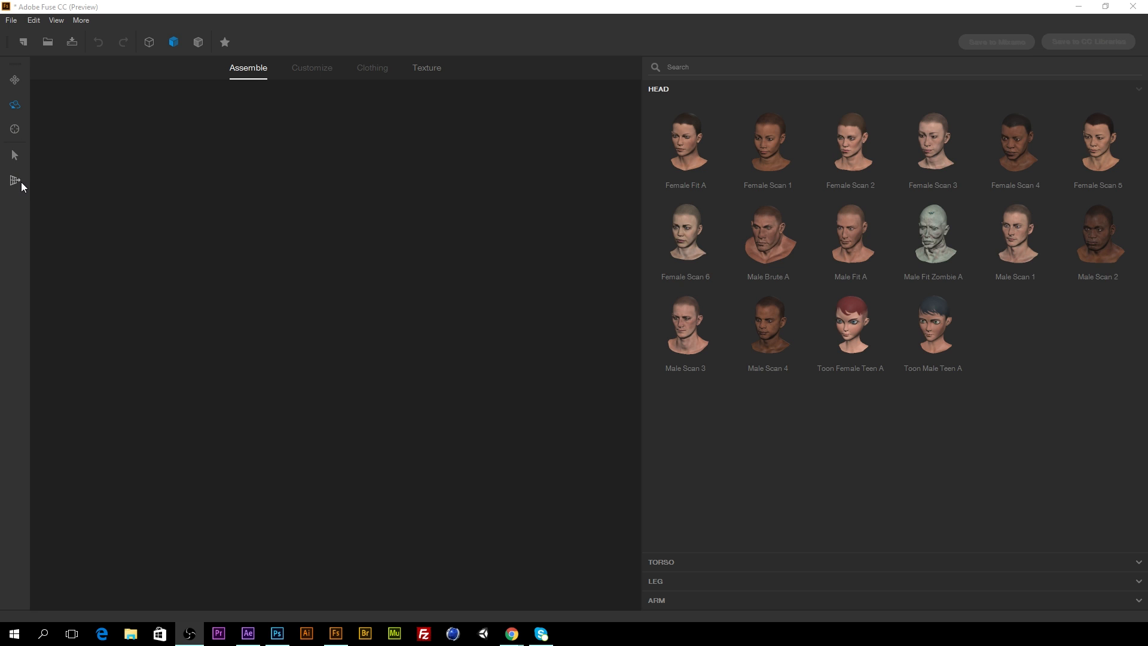
mouse_move(20, 185)
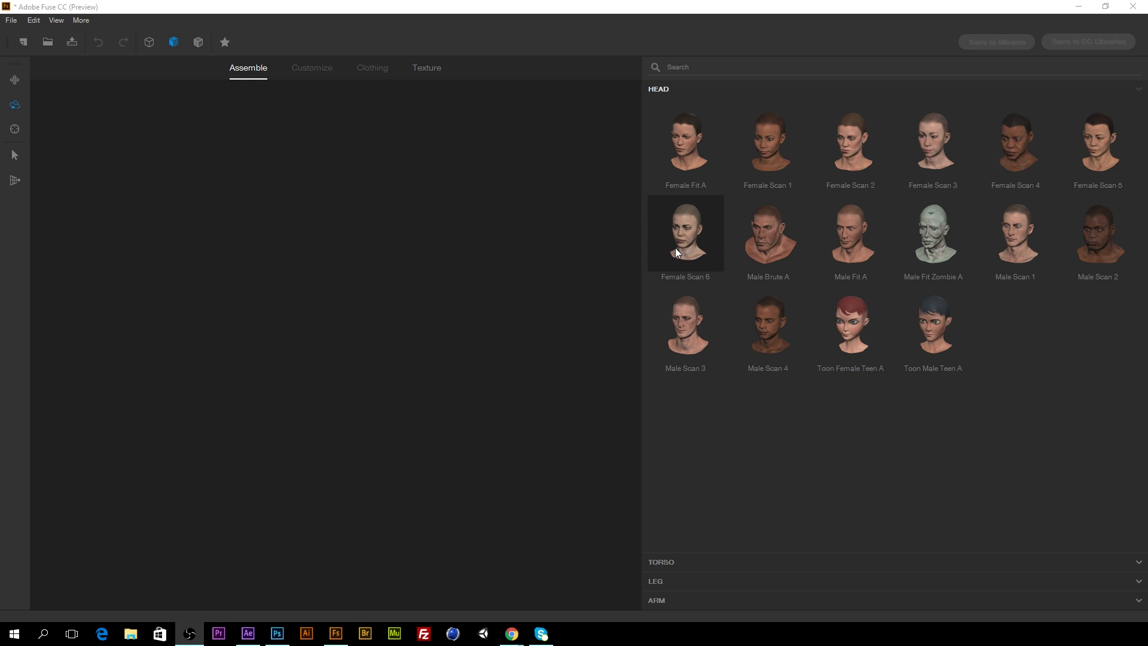
mouse_move(849, 324)
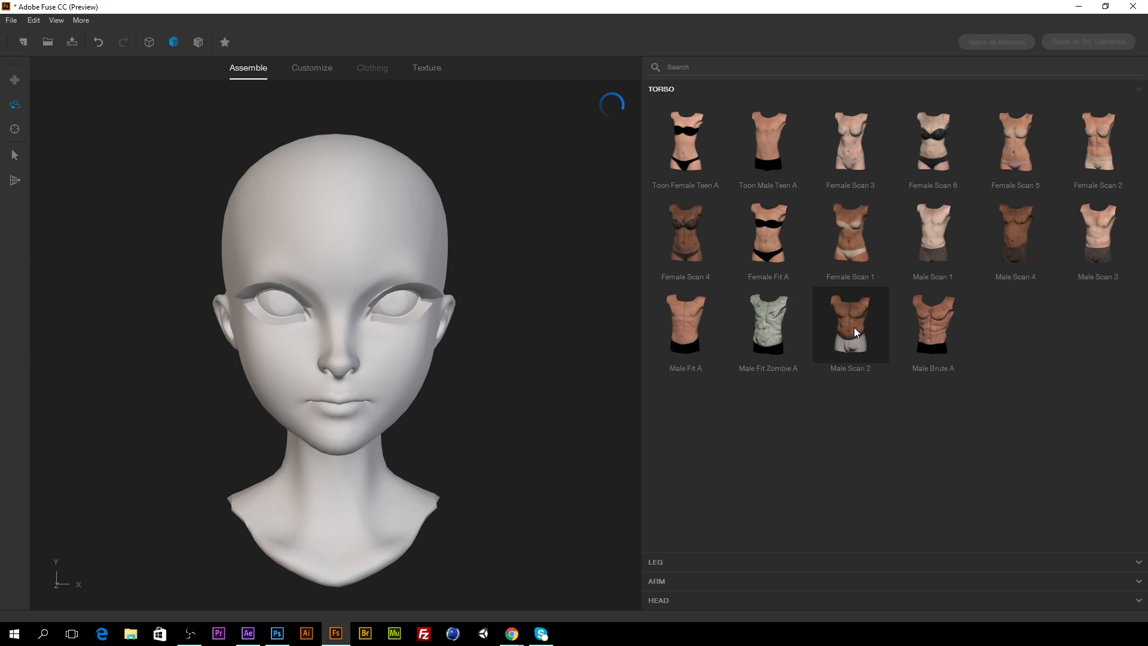
click(850, 325)
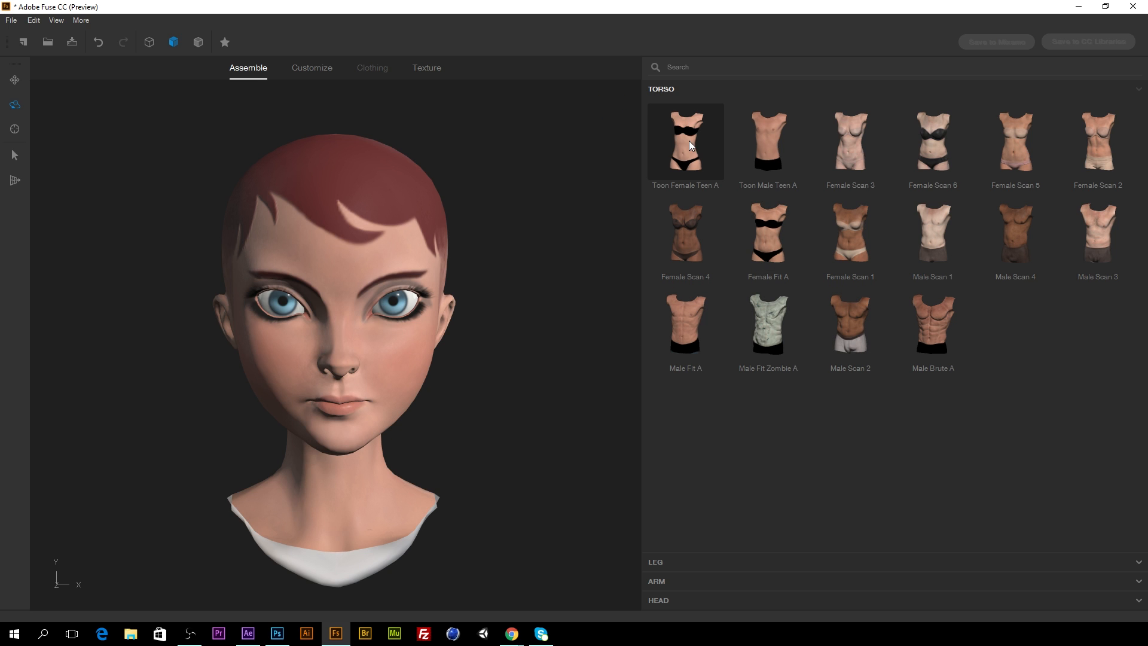
mouse_move(706, 48)
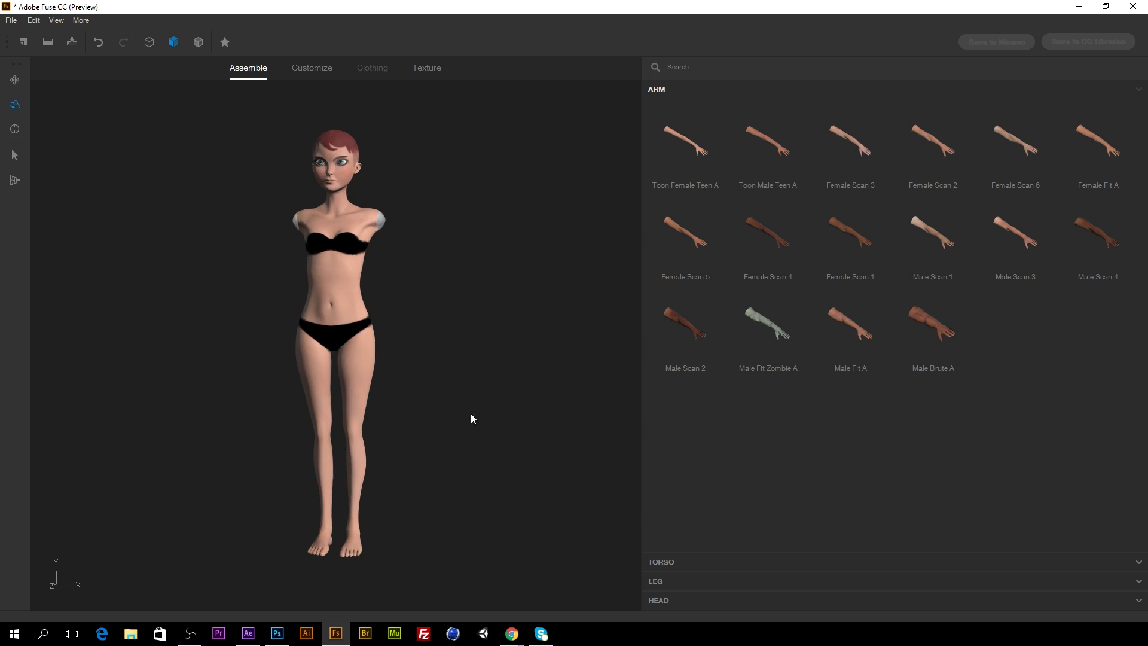
click(685, 140)
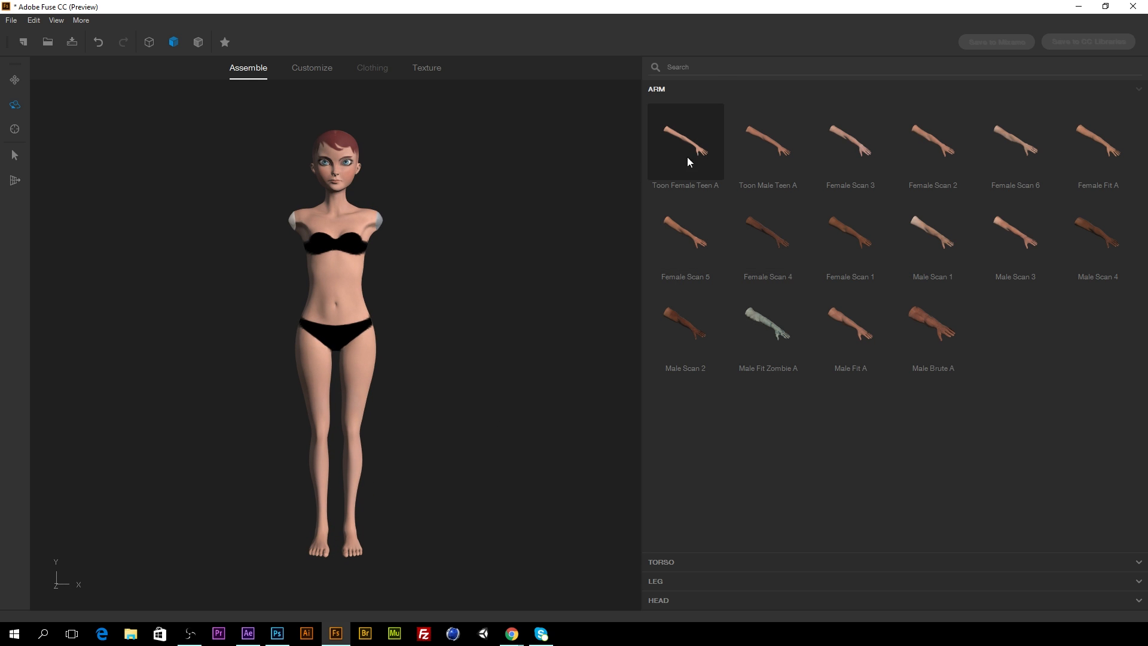
mouse_move(491, 378)
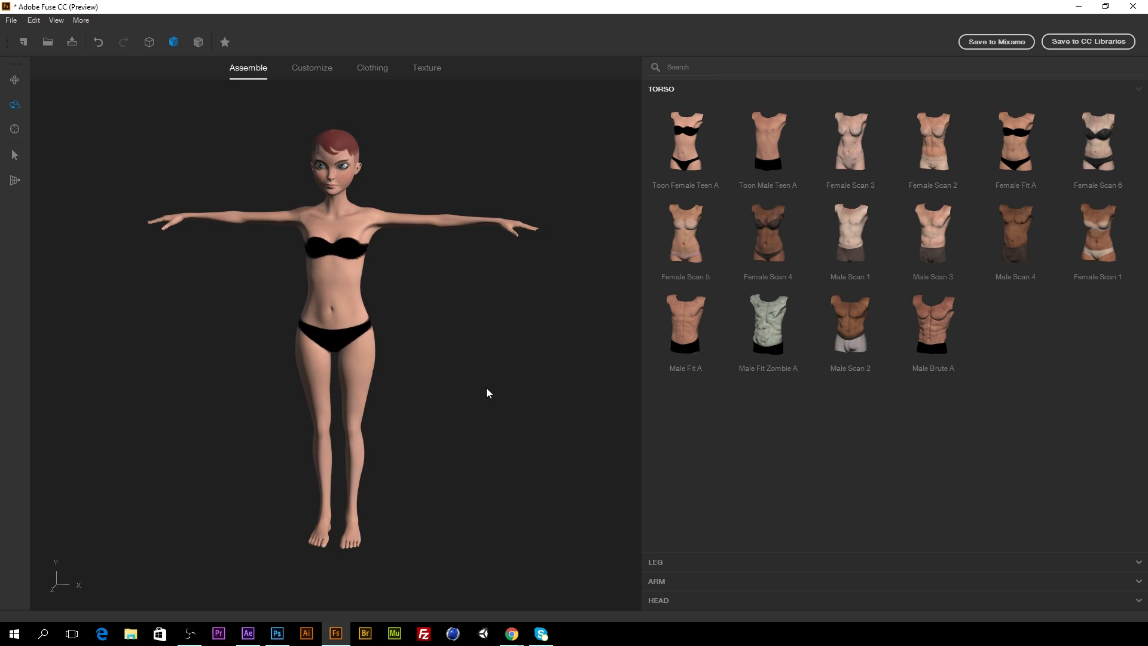
mouse_move(310, 67)
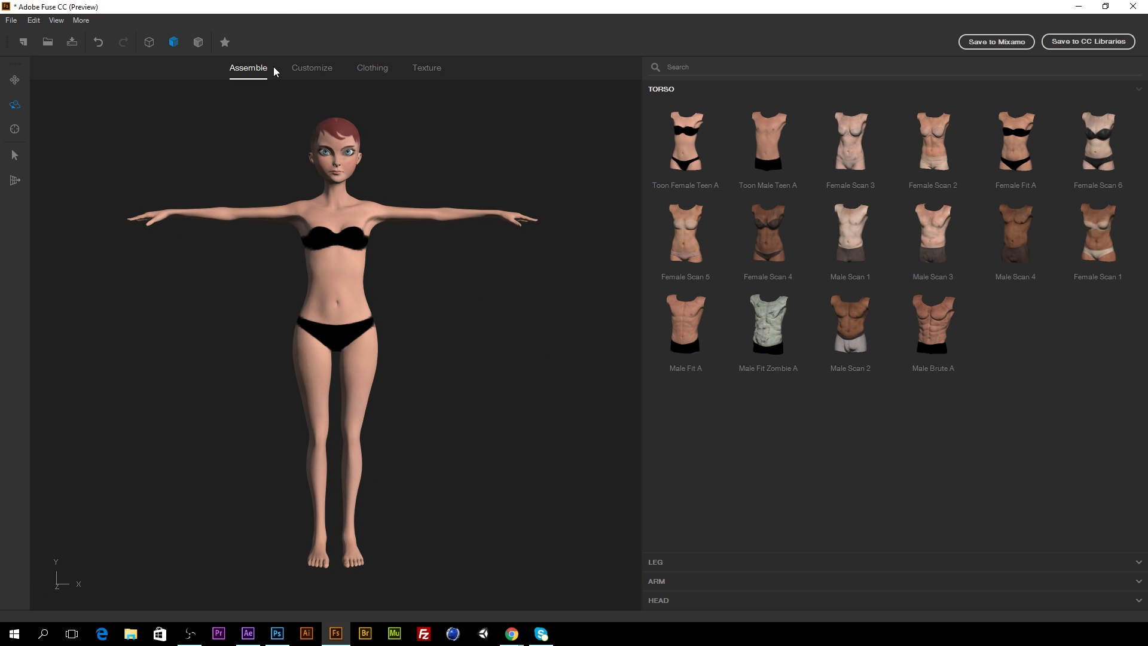
mouse_move(127, 13)
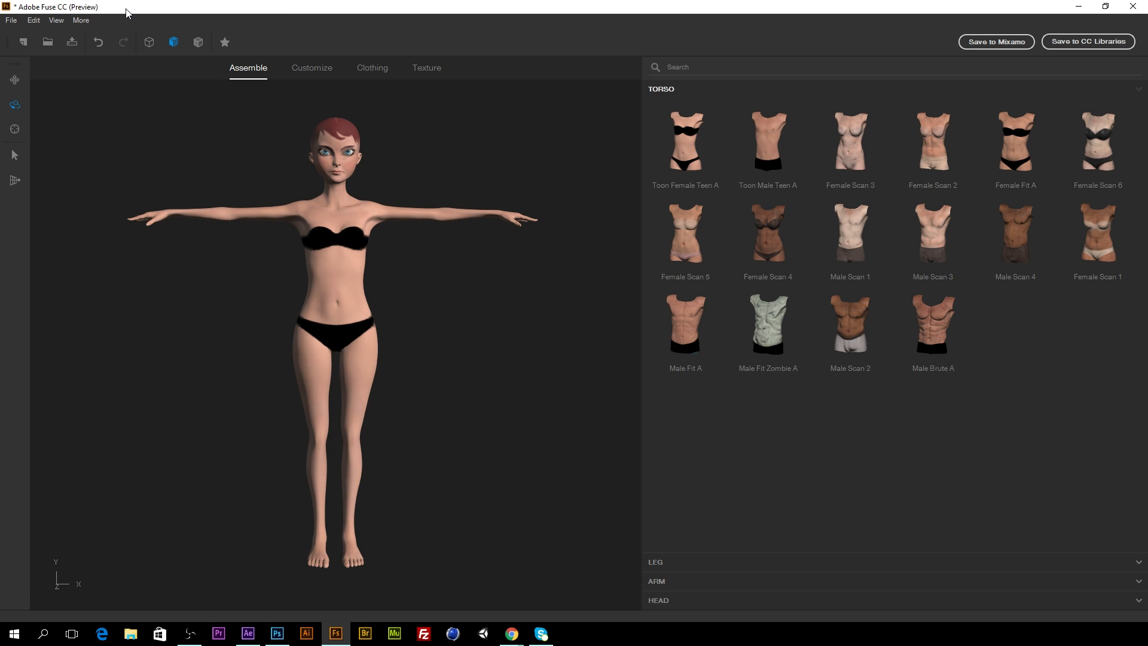
mouse_move(174, 42)
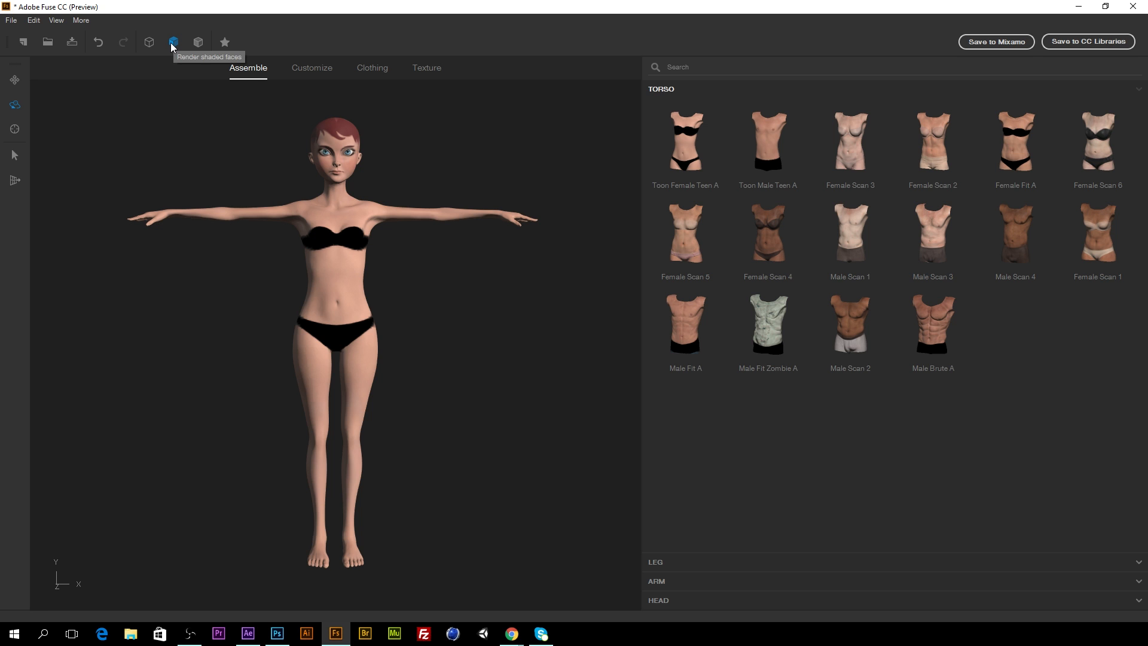
click(149, 42)
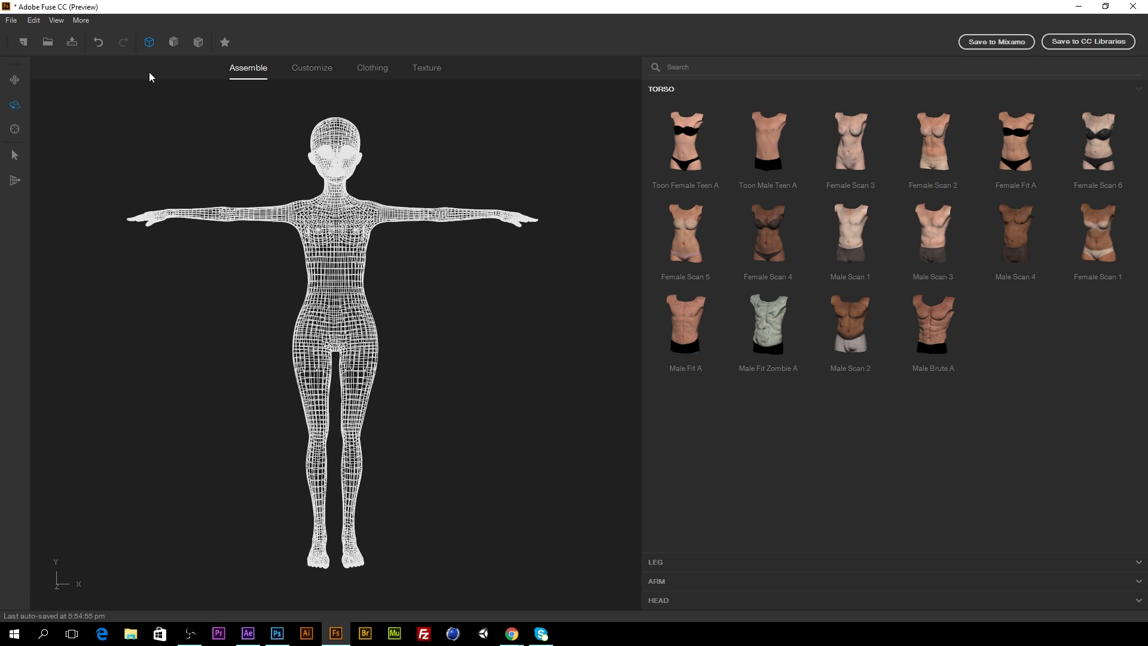
mouse_move(149, 42)
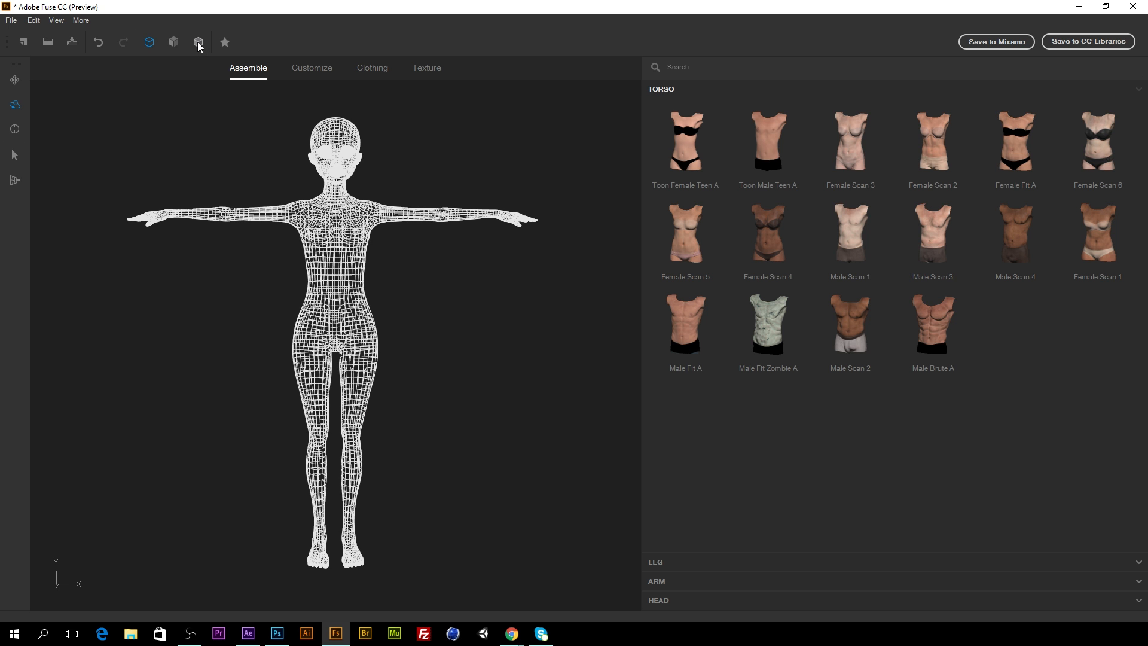
click(198, 41)
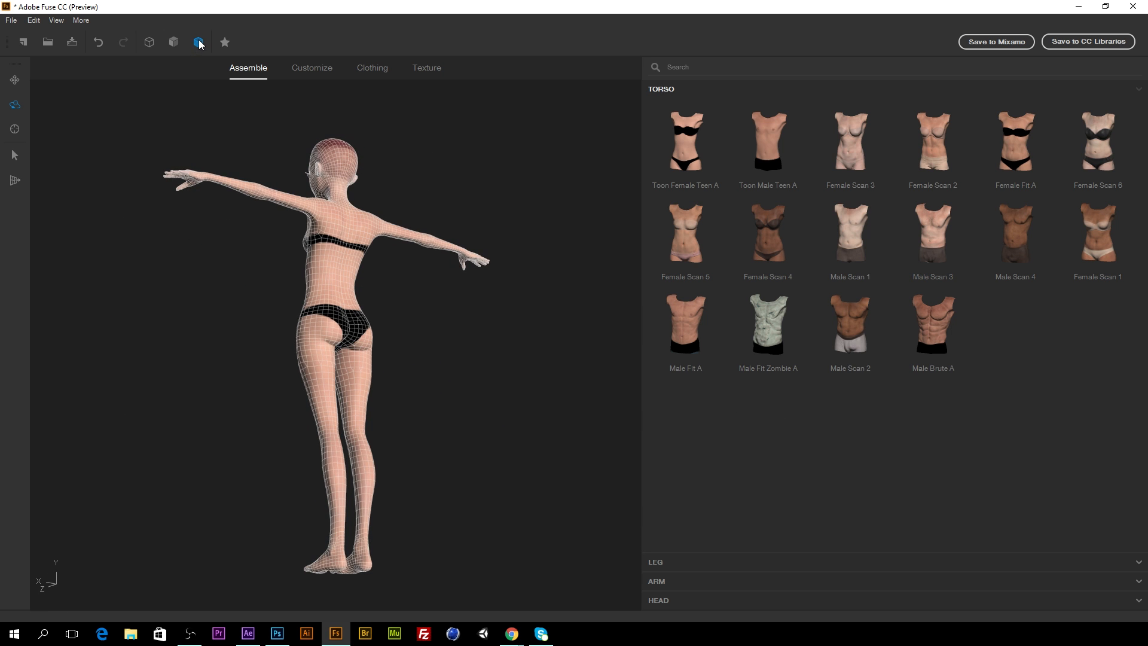
mouse_move(198, 41)
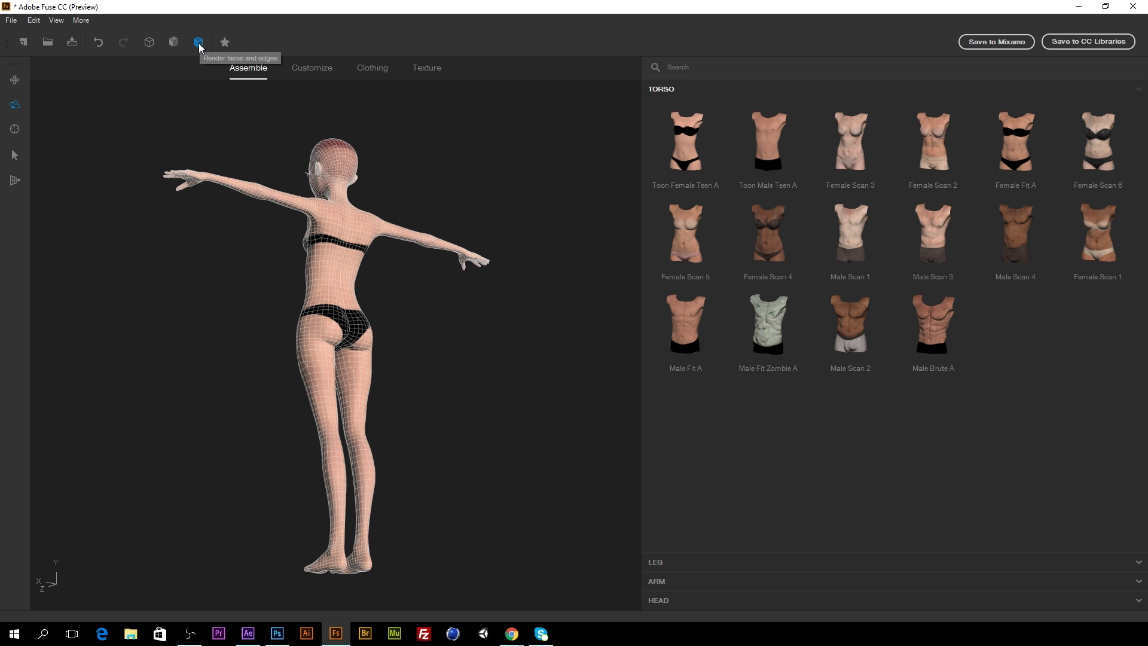
mouse_move(448, 151)
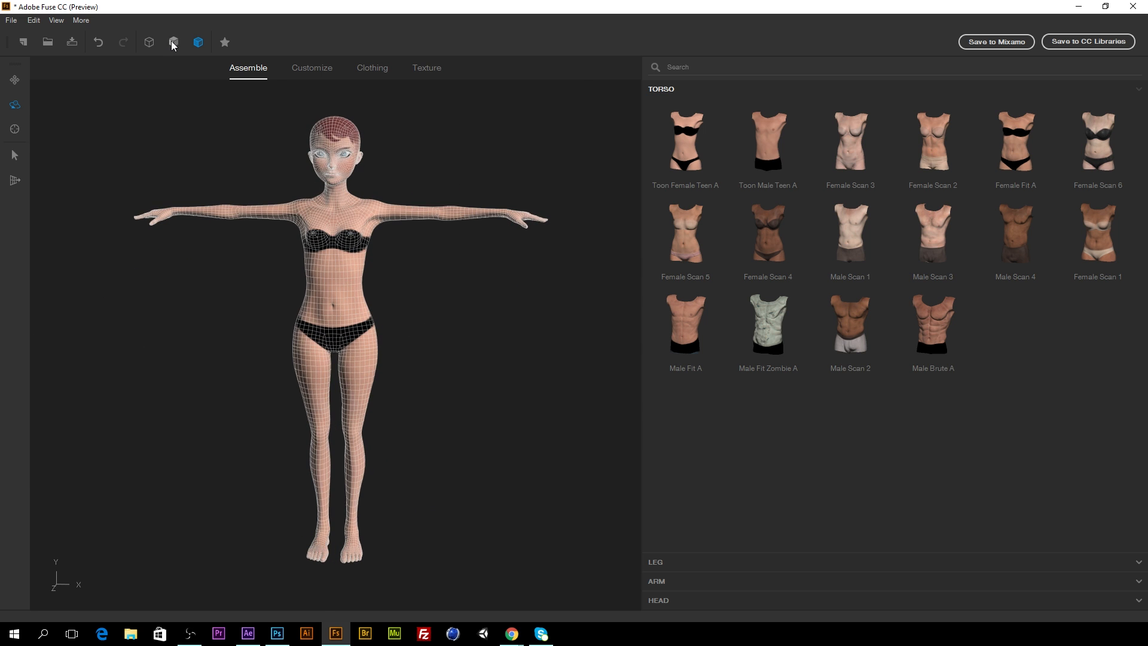
click(174, 42)
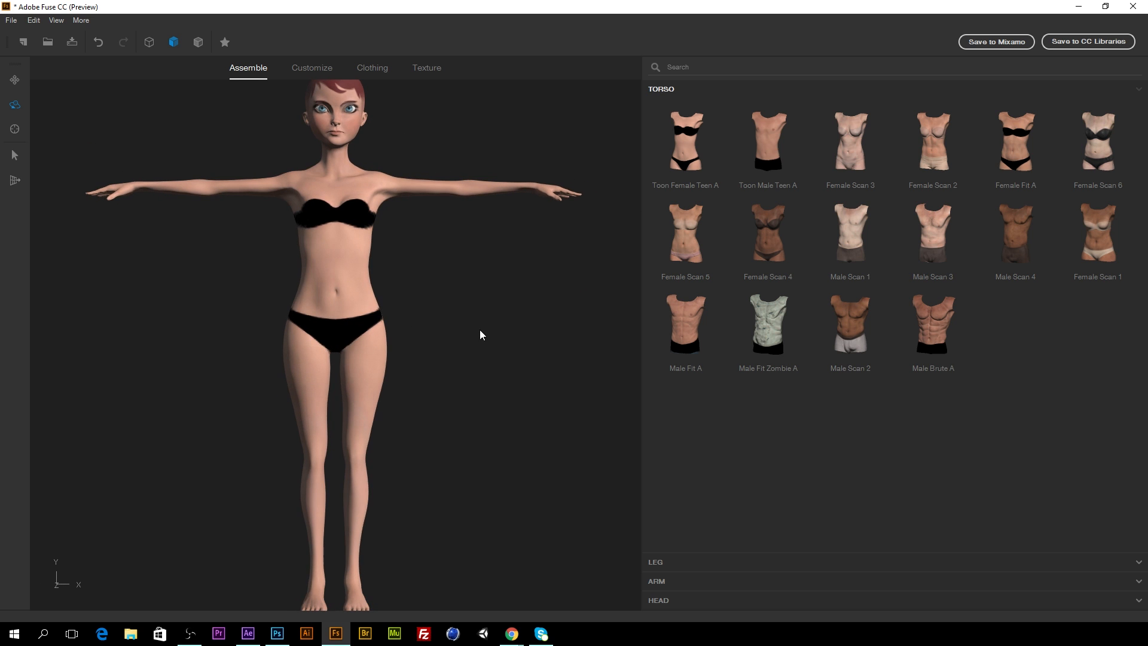
Shrink the biceps and triceps and set Arms Down/Up to -100
click(311, 68)
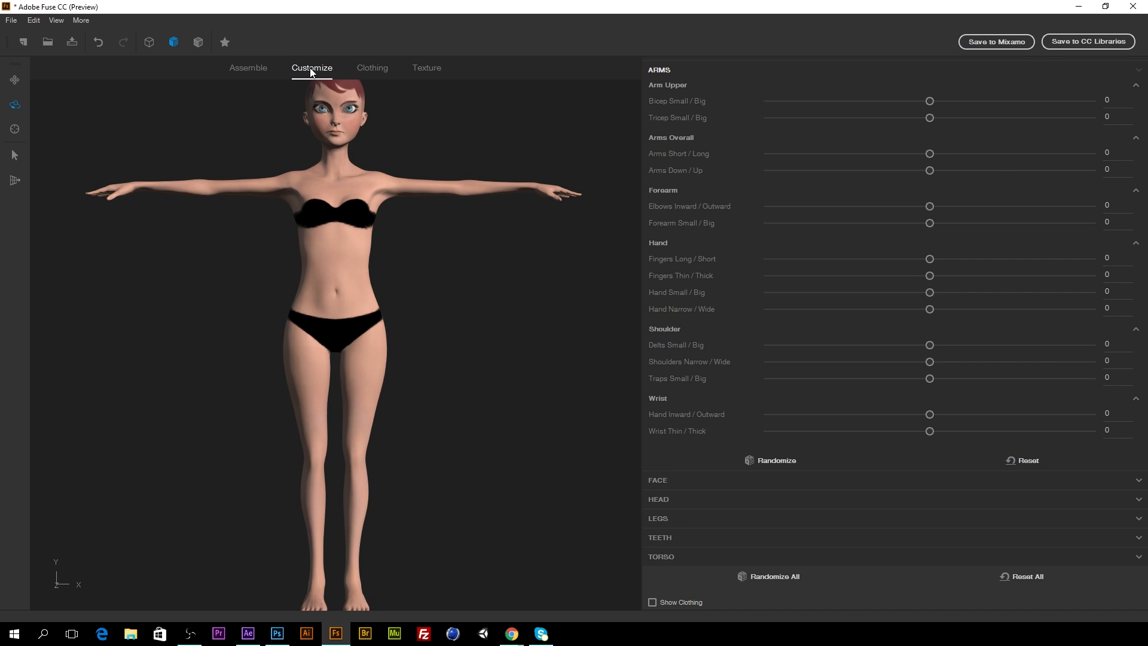
drag(329, 293, 315, 366)
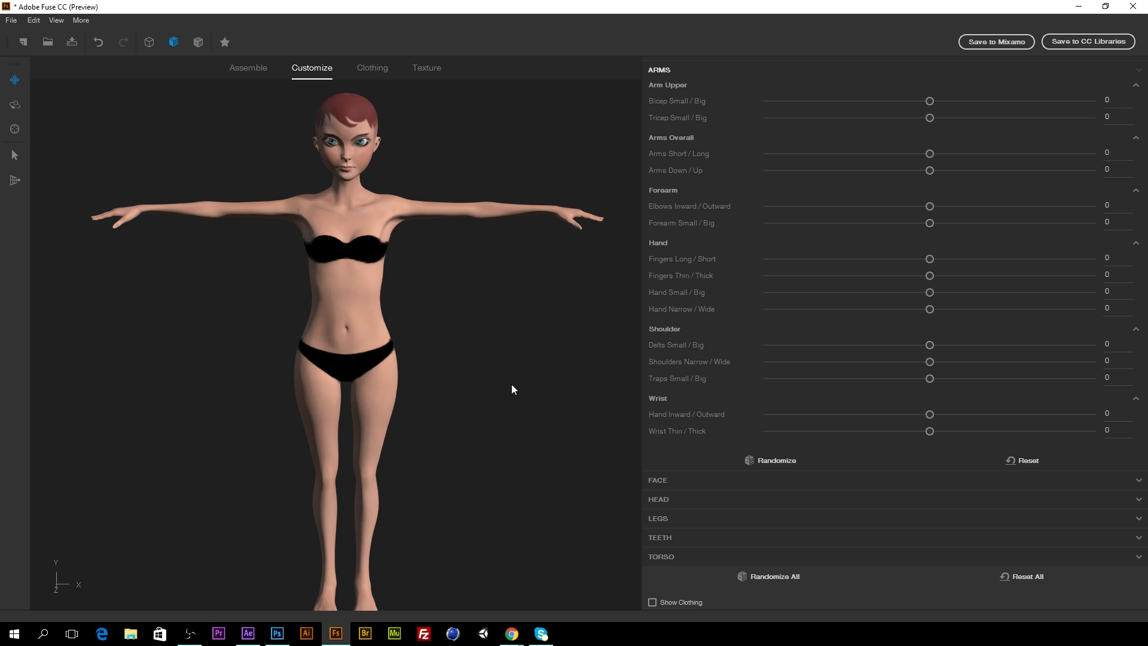
mouse_move(936, 107)
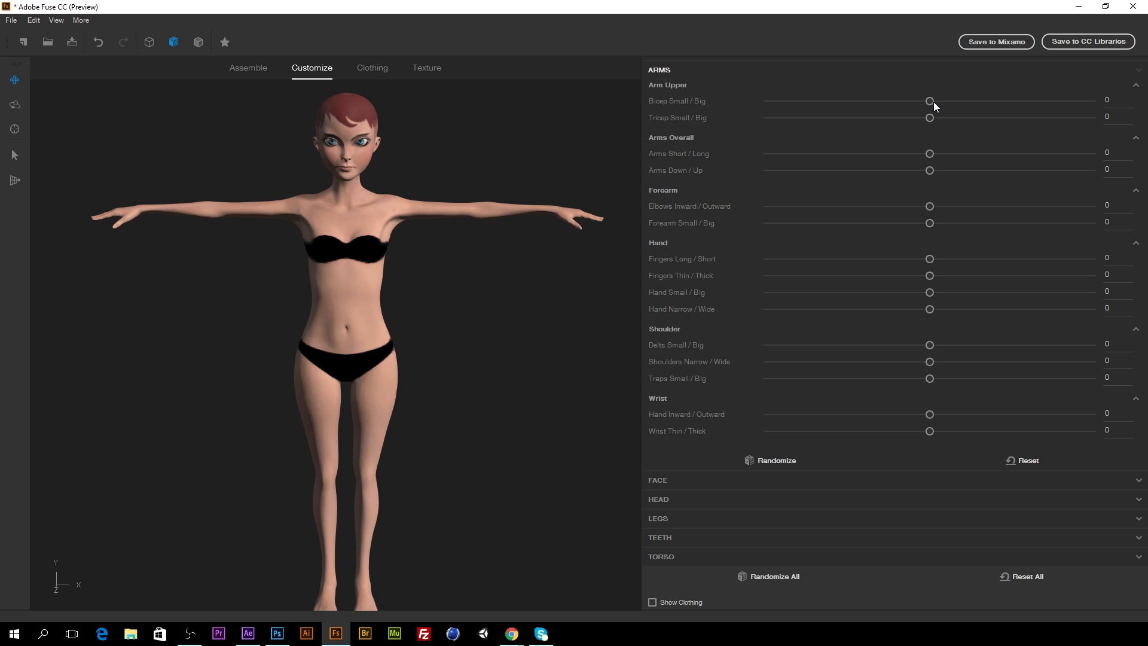
drag(930, 101, 766, 100)
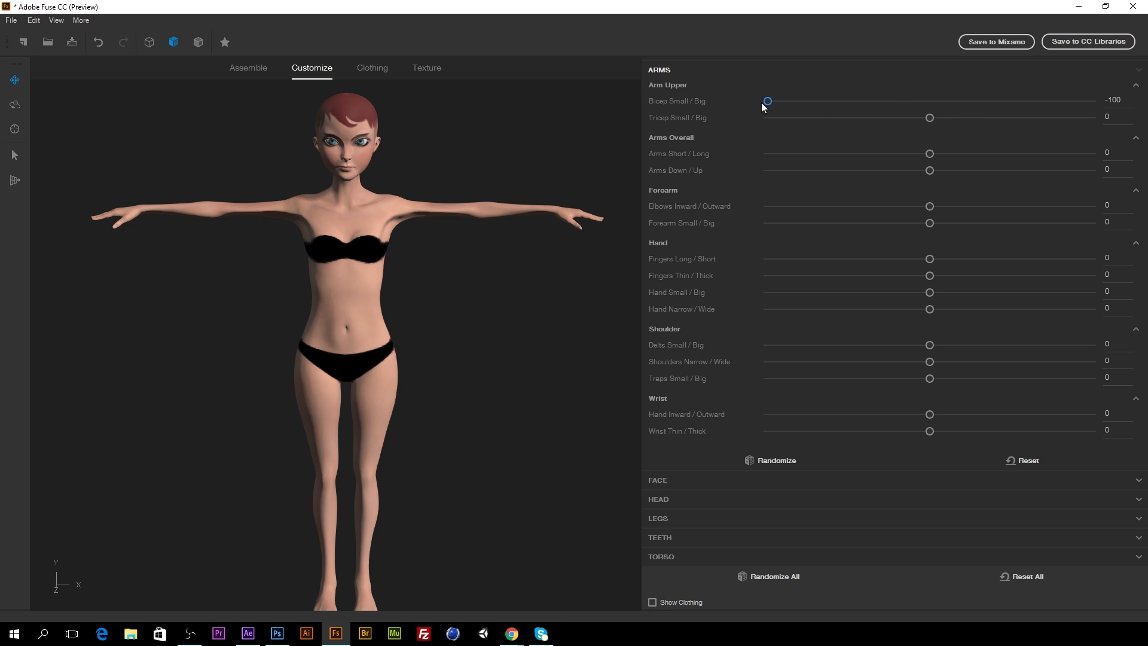
drag(930, 117, 883, 117)
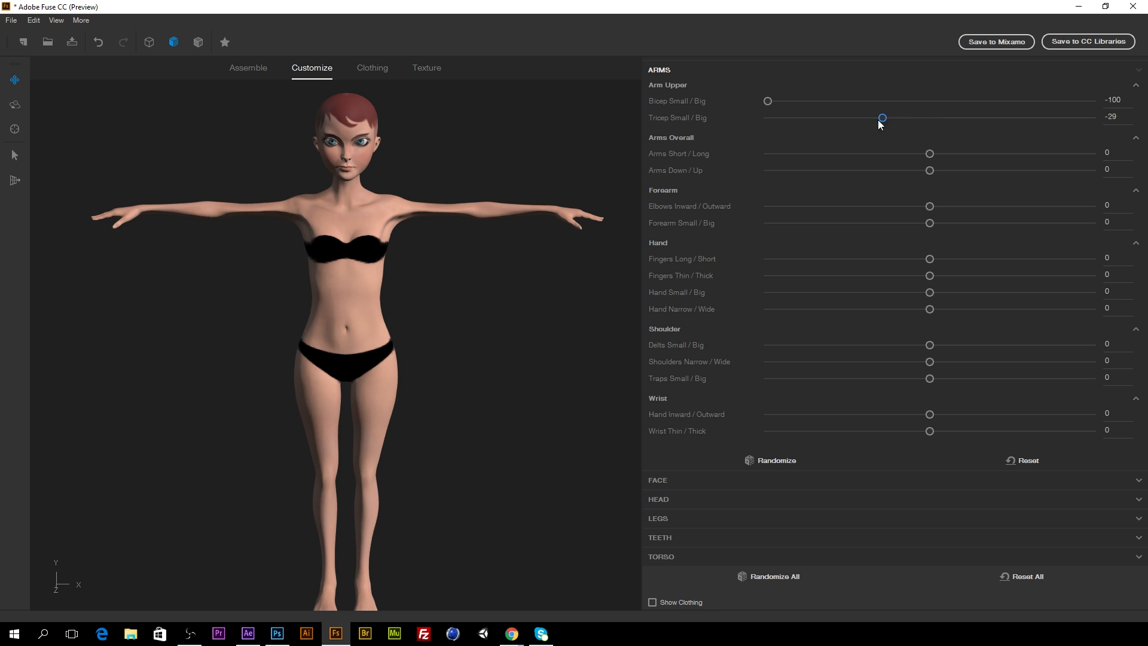
drag(881, 118, 767, 118)
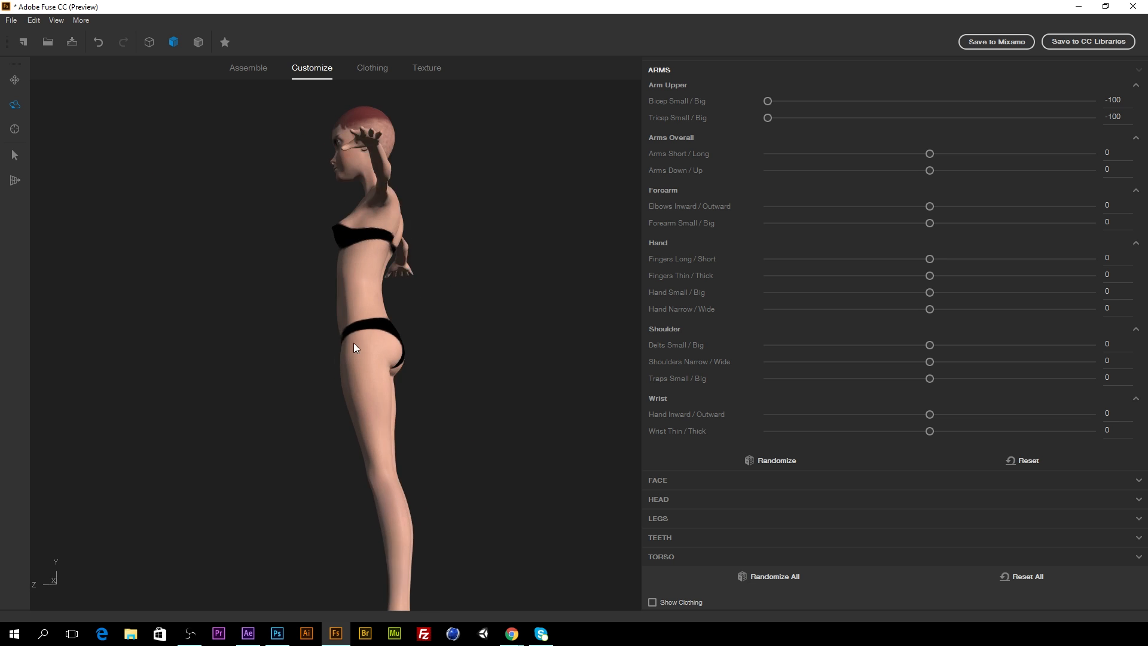
drag(767, 117, 902, 117)
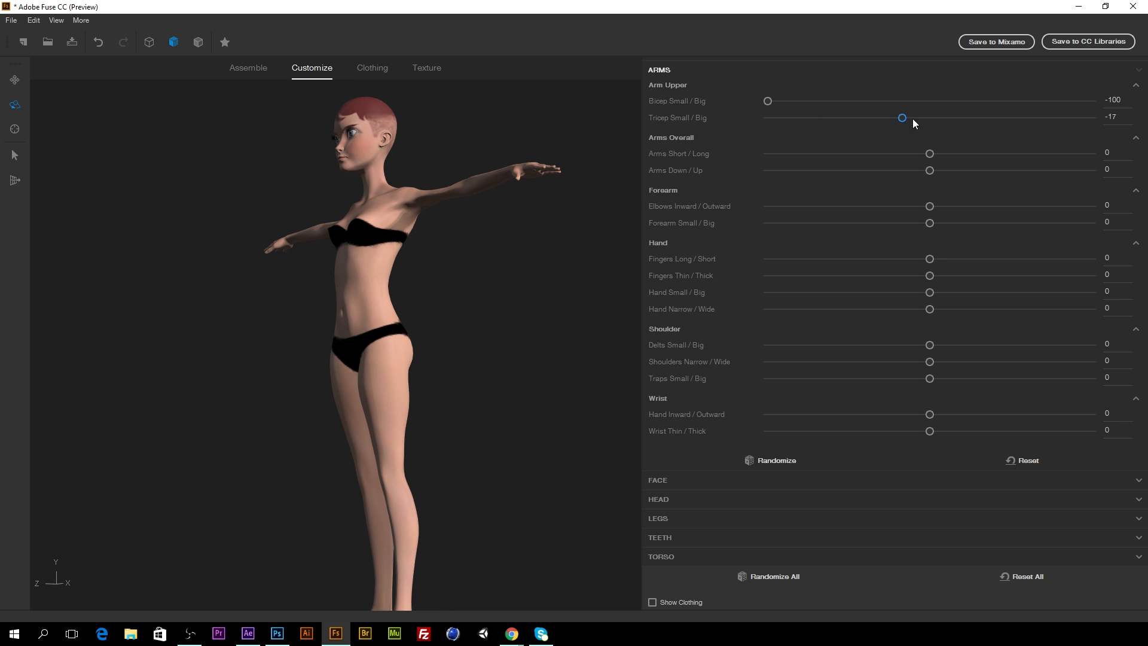
drag(902, 117, 933, 117)
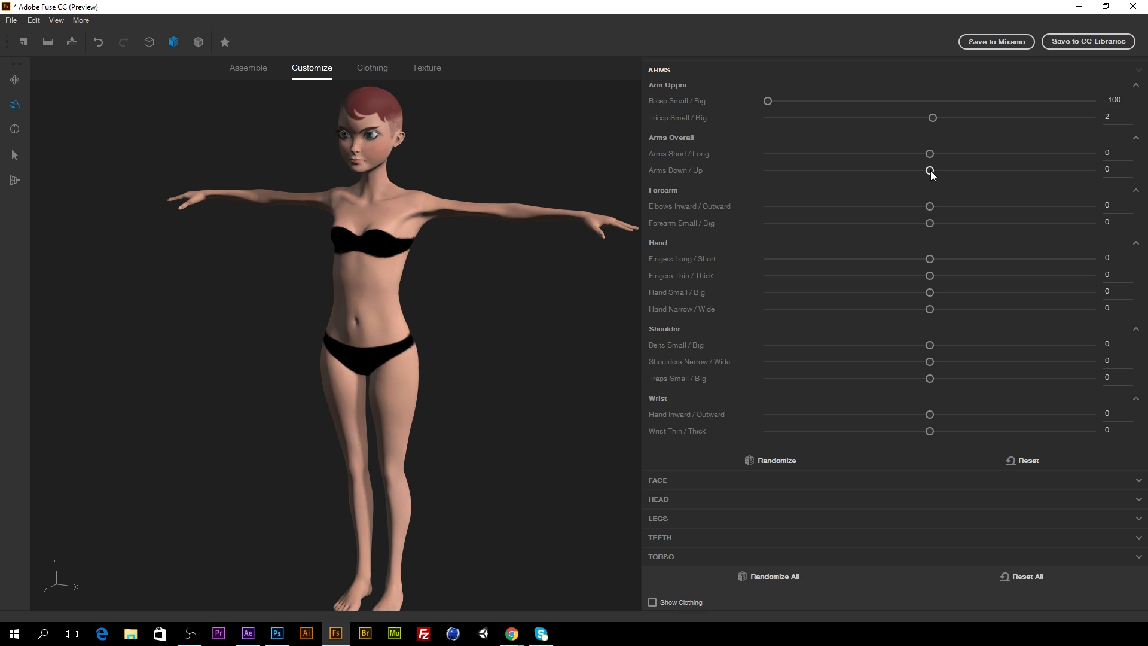
drag(929, 169, 767, 169)
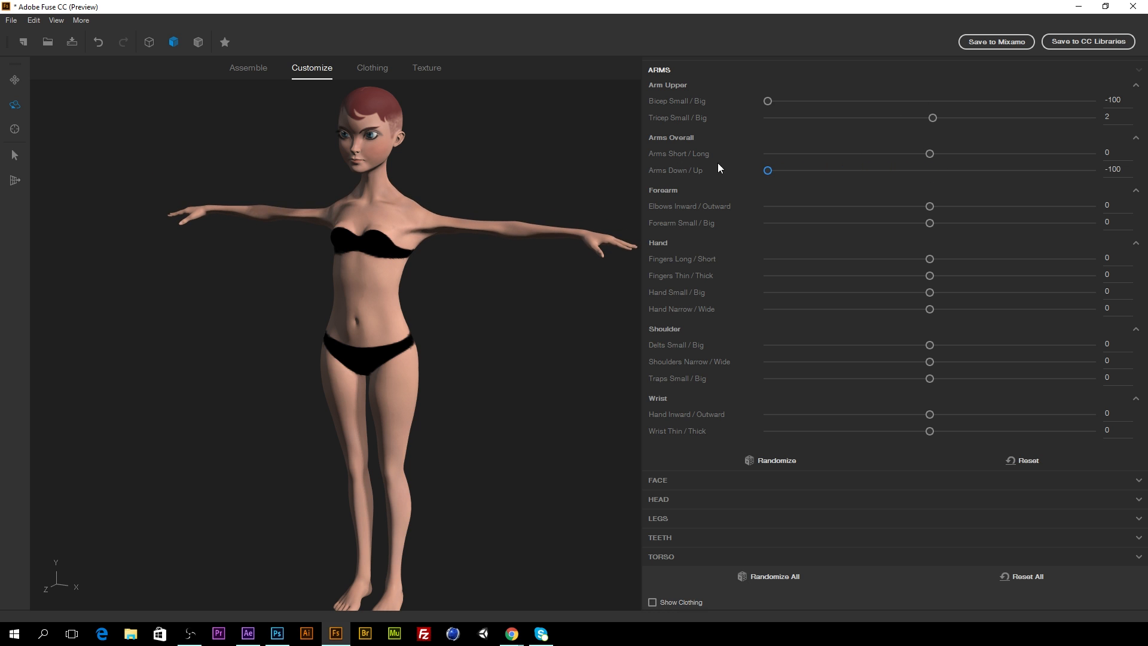
mouse_move(658, 150)
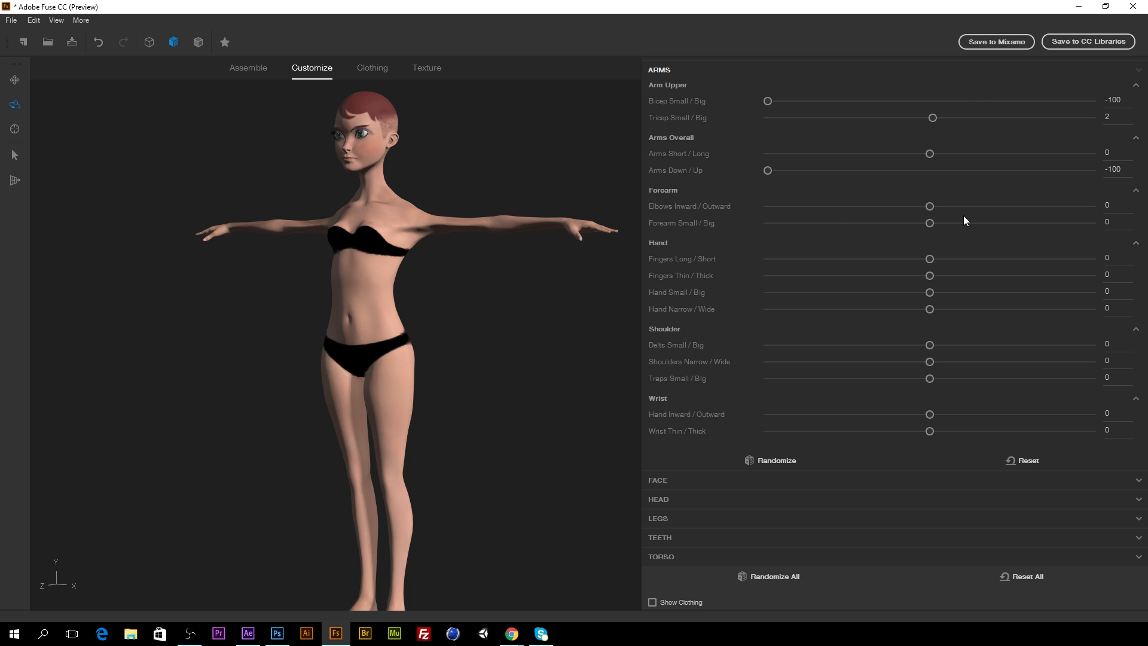
Set Forearm -82, Fingers Long -100, Thin -48, Hand Big 75 and Delts 100
drag(929, 223, 766, 222)
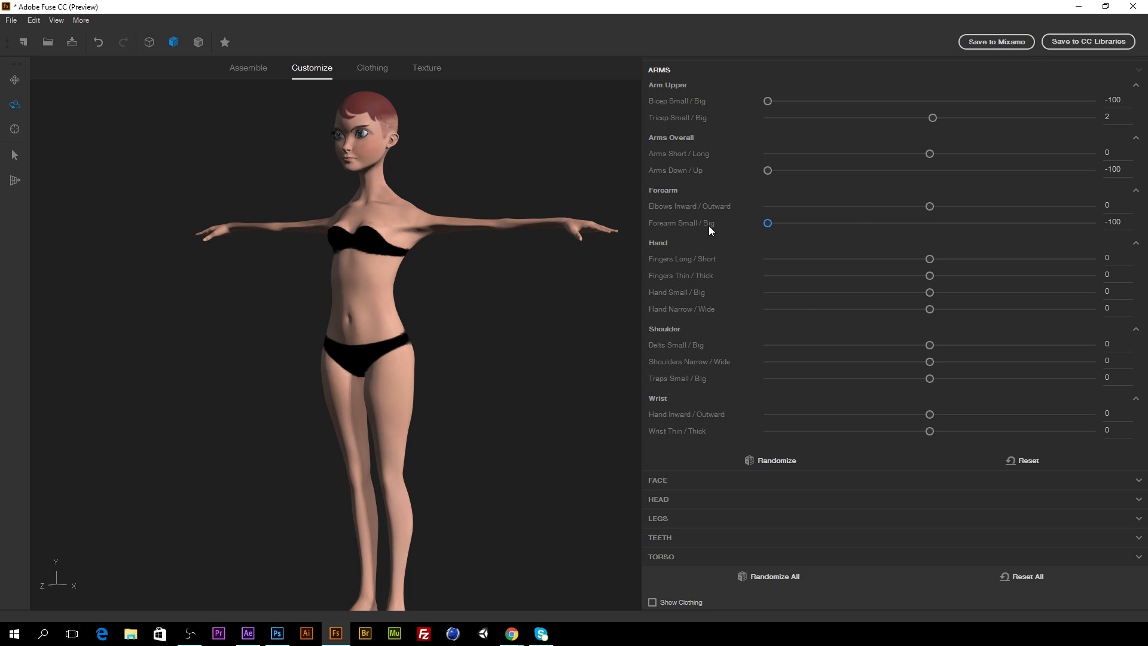
drag(767, 223, 796, 223)
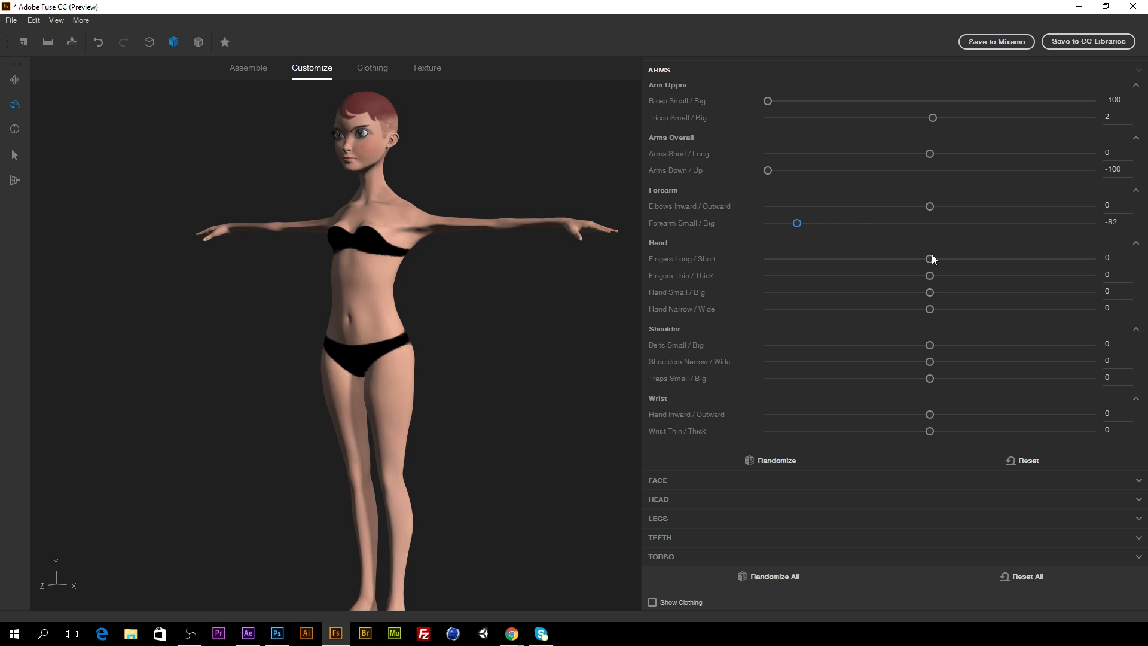
drag(930, 259, 767, 258)
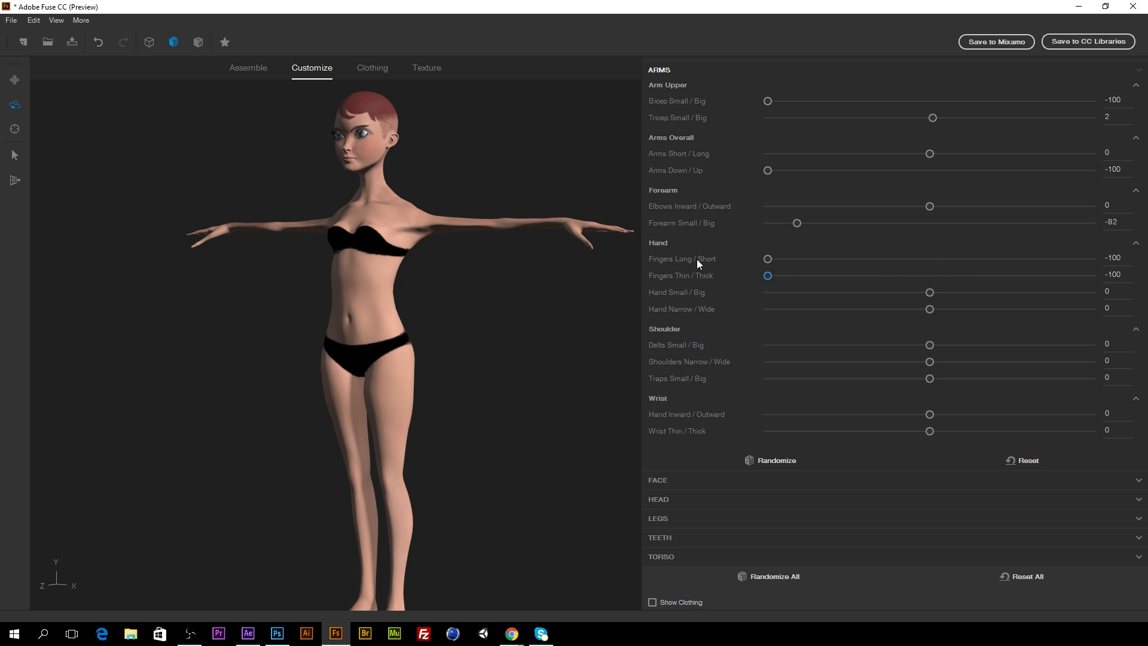
drag(768, 275, 793, 275)
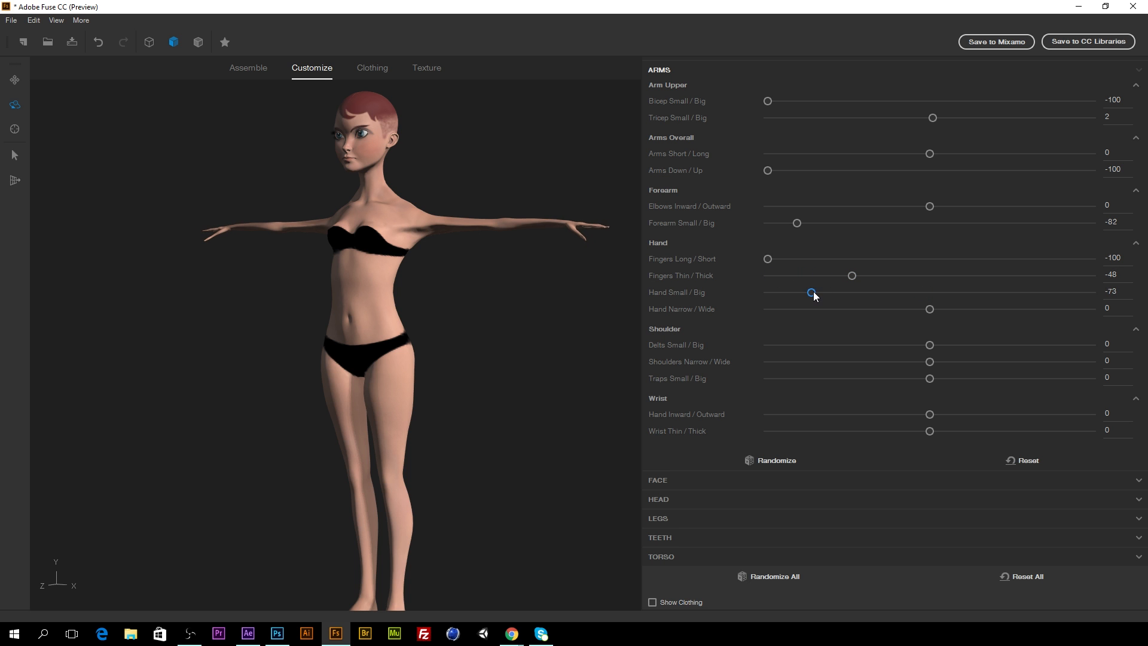
drag(811, 293, 1051, 292)
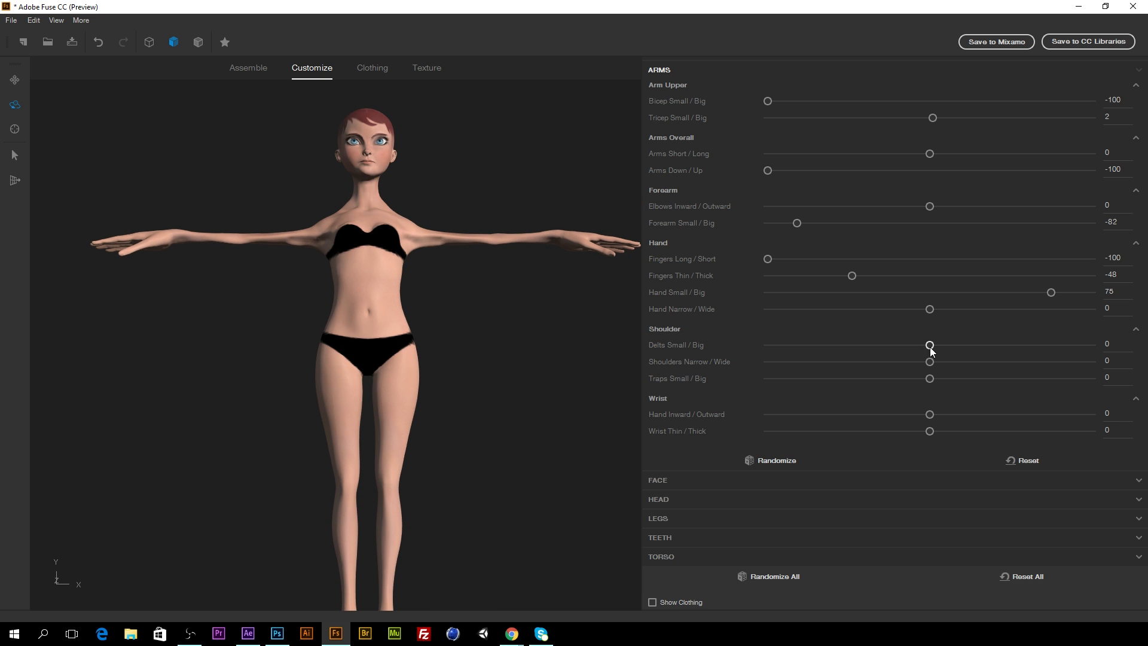
drag(930, 345, 1090, 344)
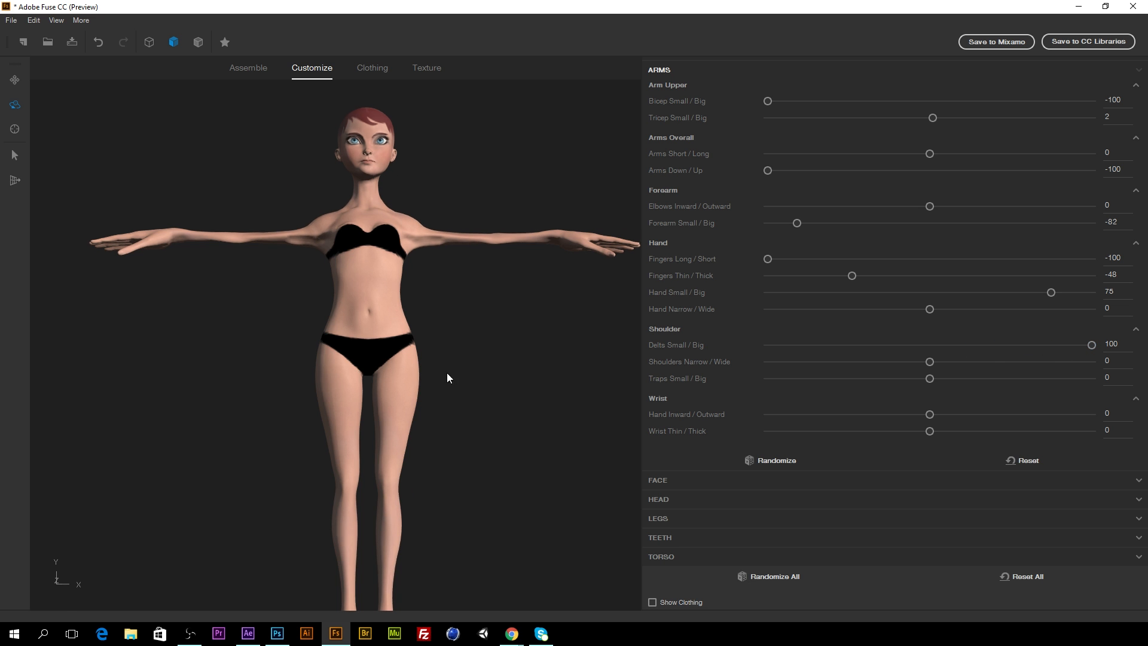
drag(447, 378, 529, 418)
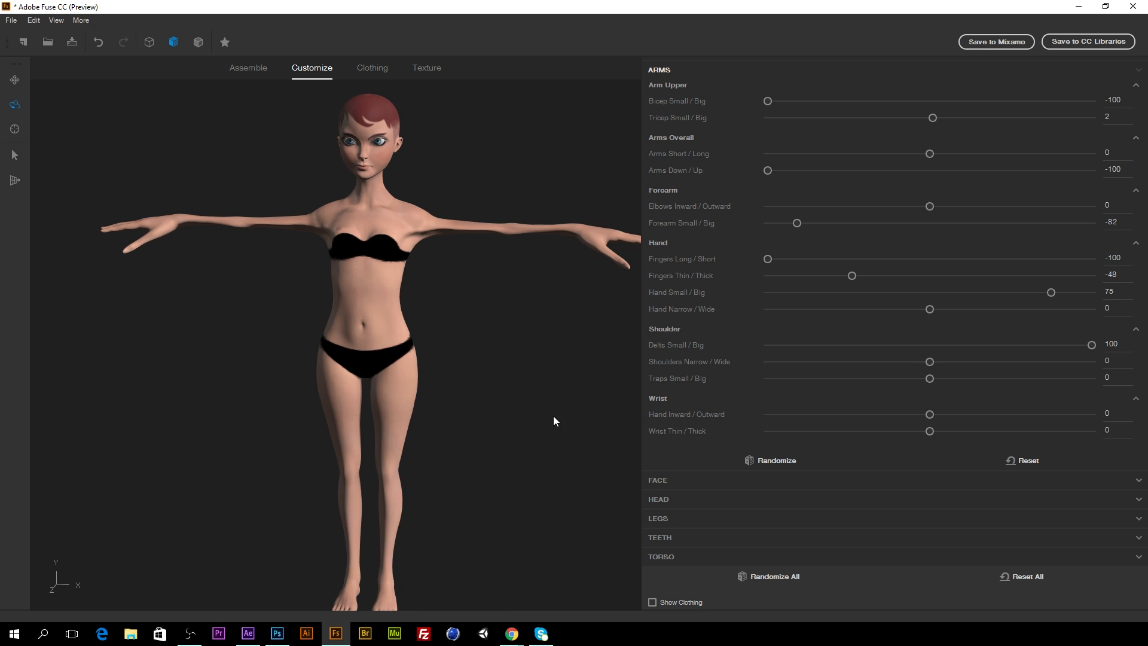
Frame the face, try cocky, goofy and happy expressions, leaving Worried at 100
click(658, 69)
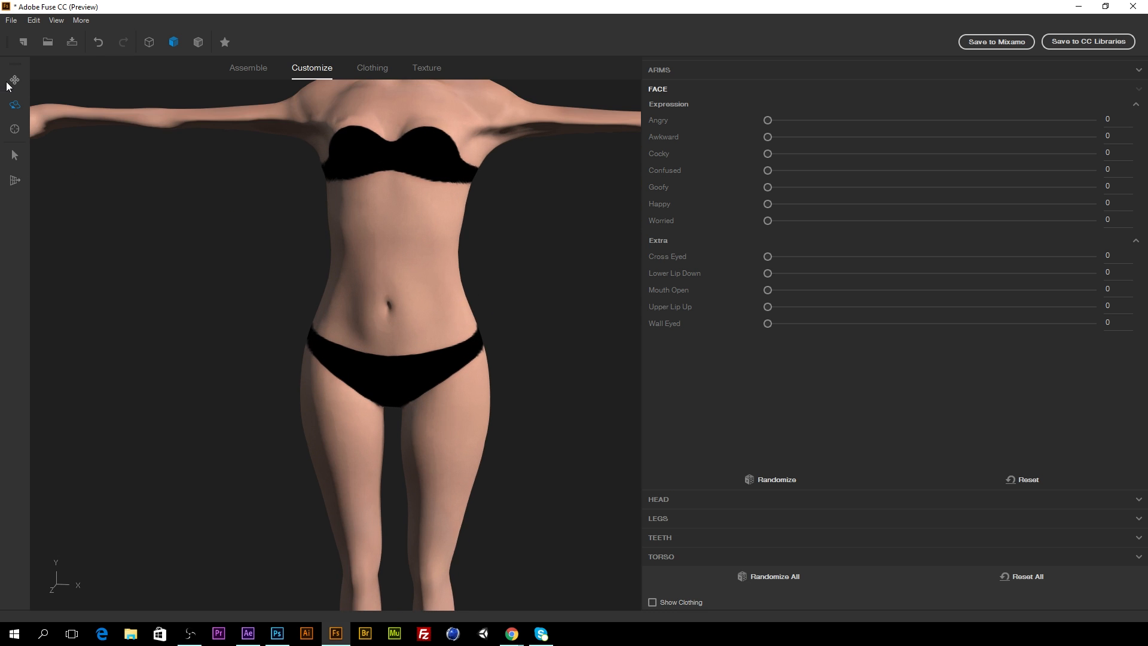
click(14, 80)
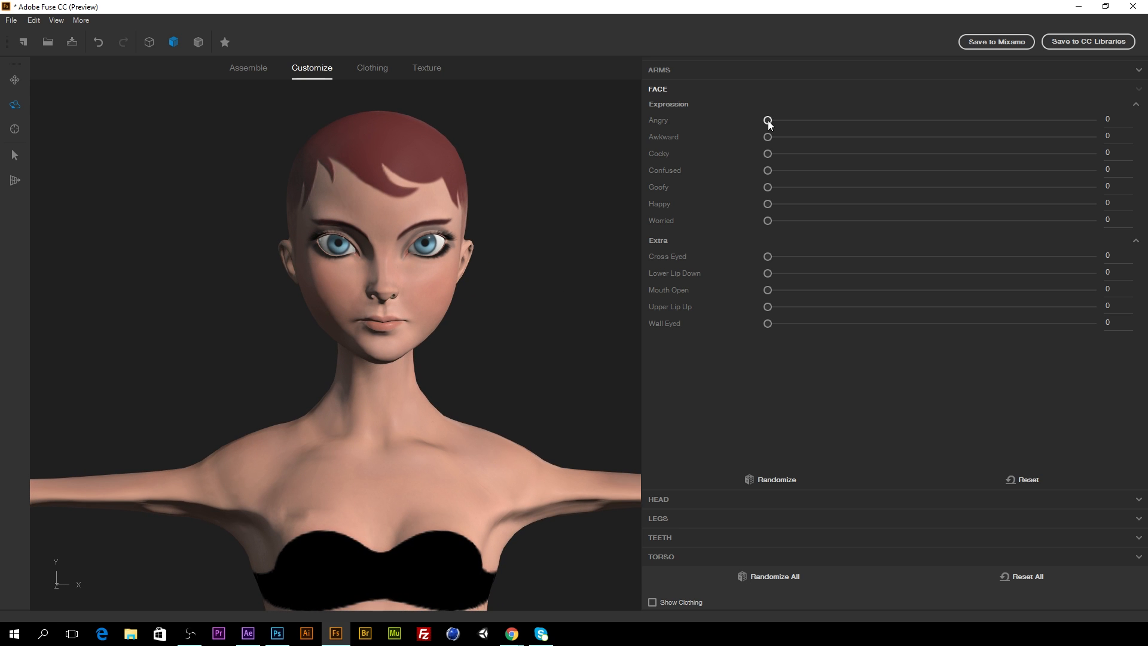
mouse_move(654, 115)
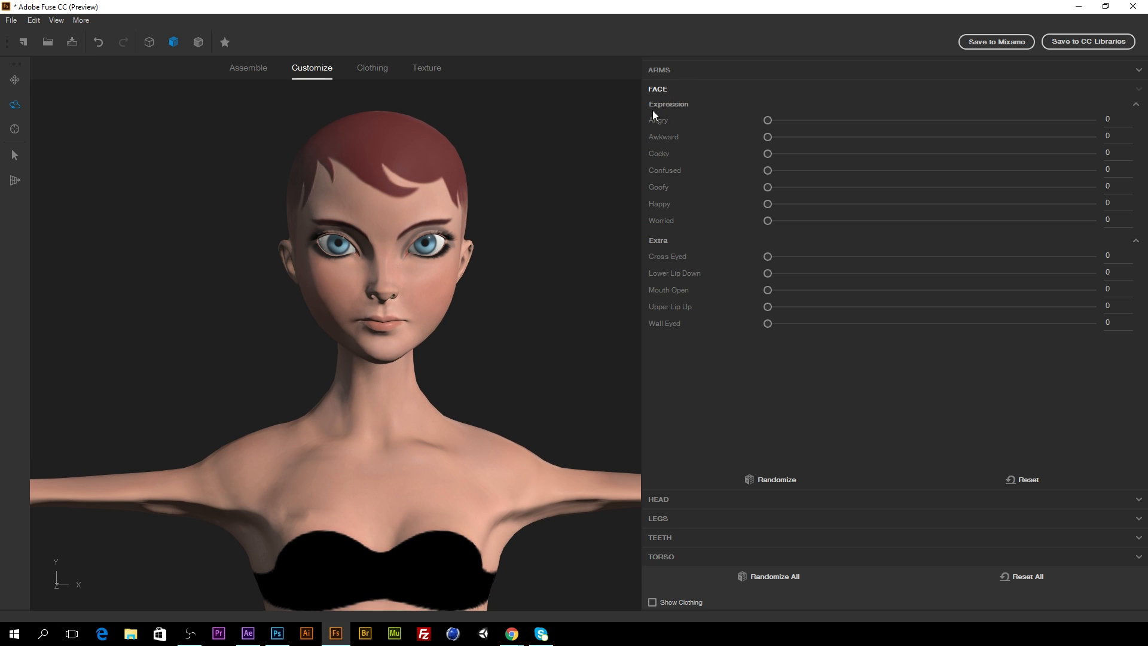
mouse_move(796, 180)
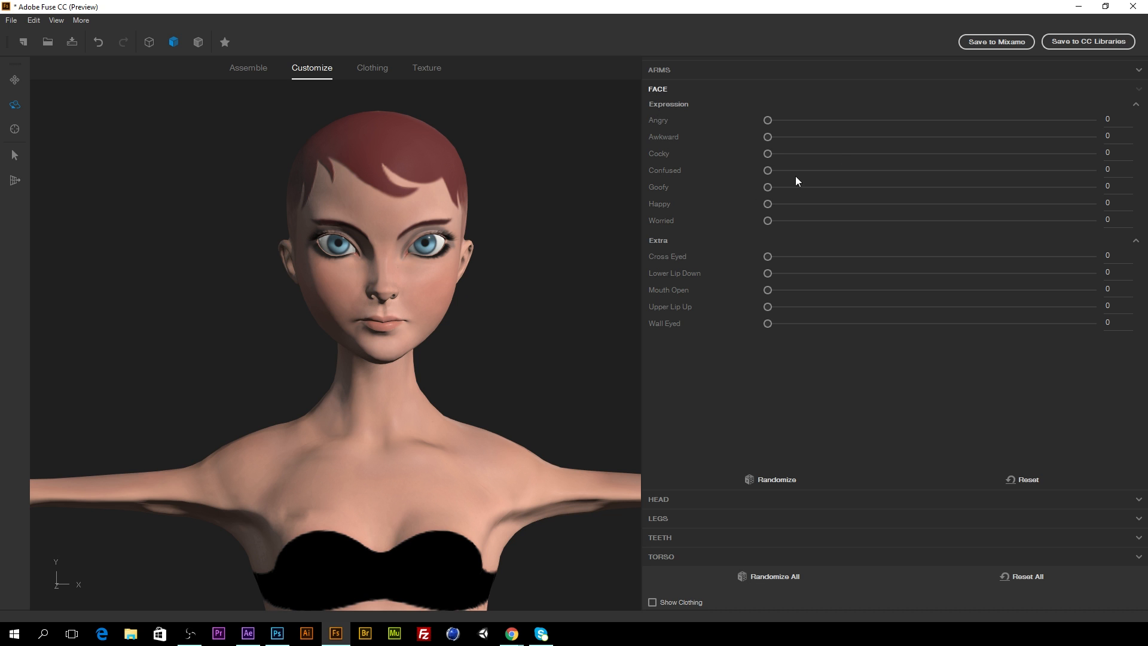
mouse_move(696, 84)
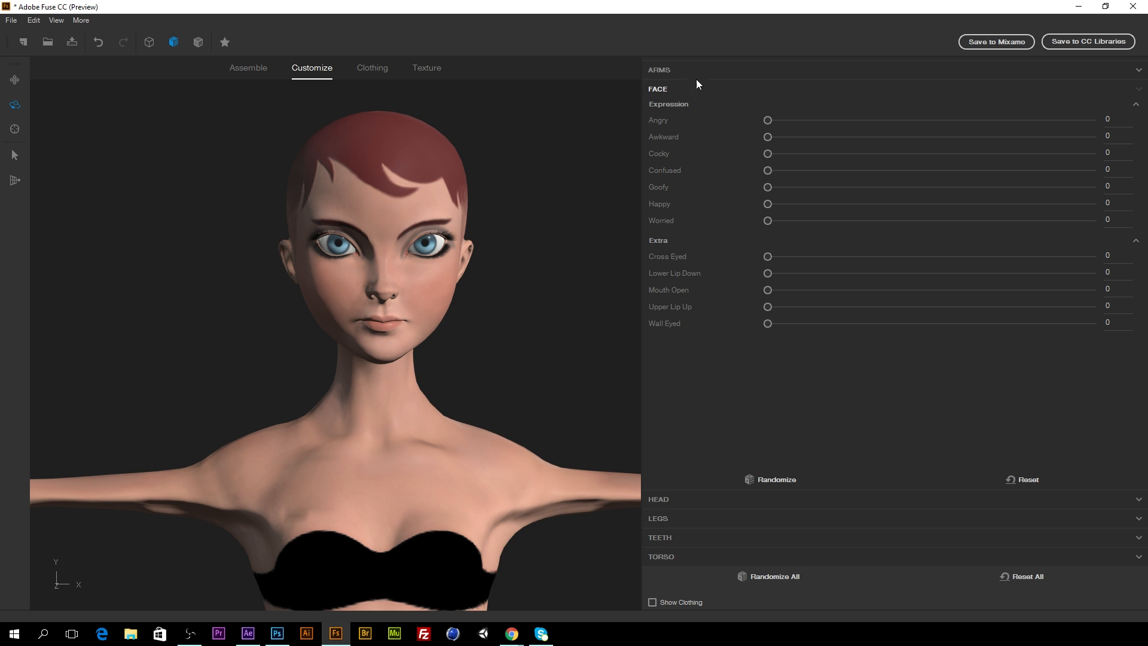
drag(767, 120, 1083, 120)
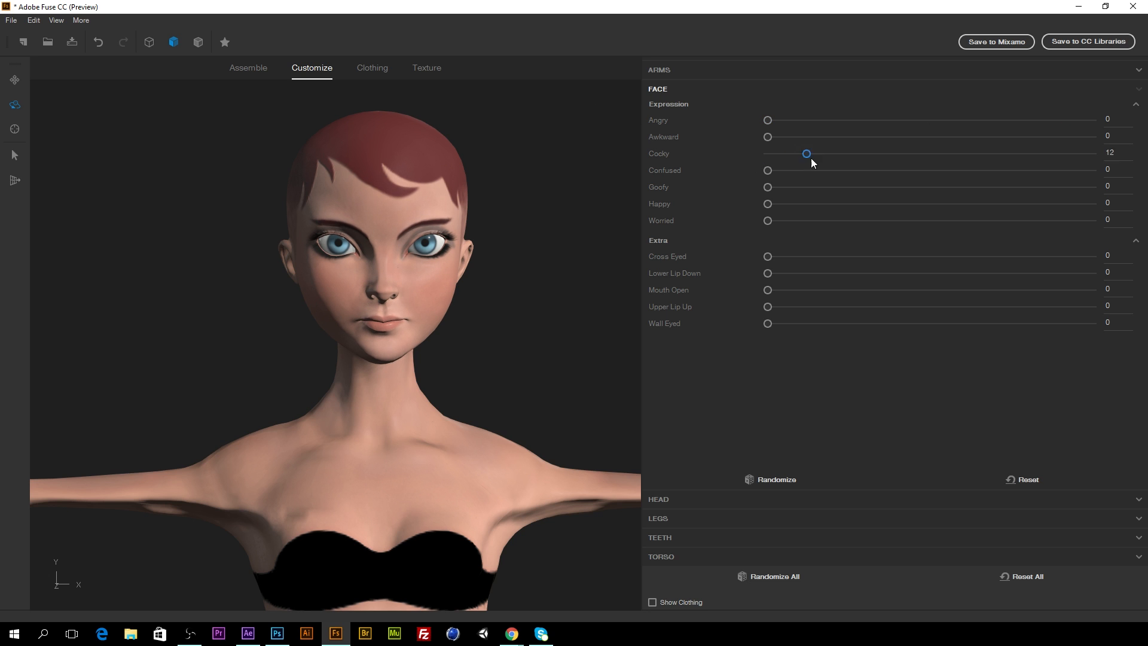
drag(806, 154, 767, 154)
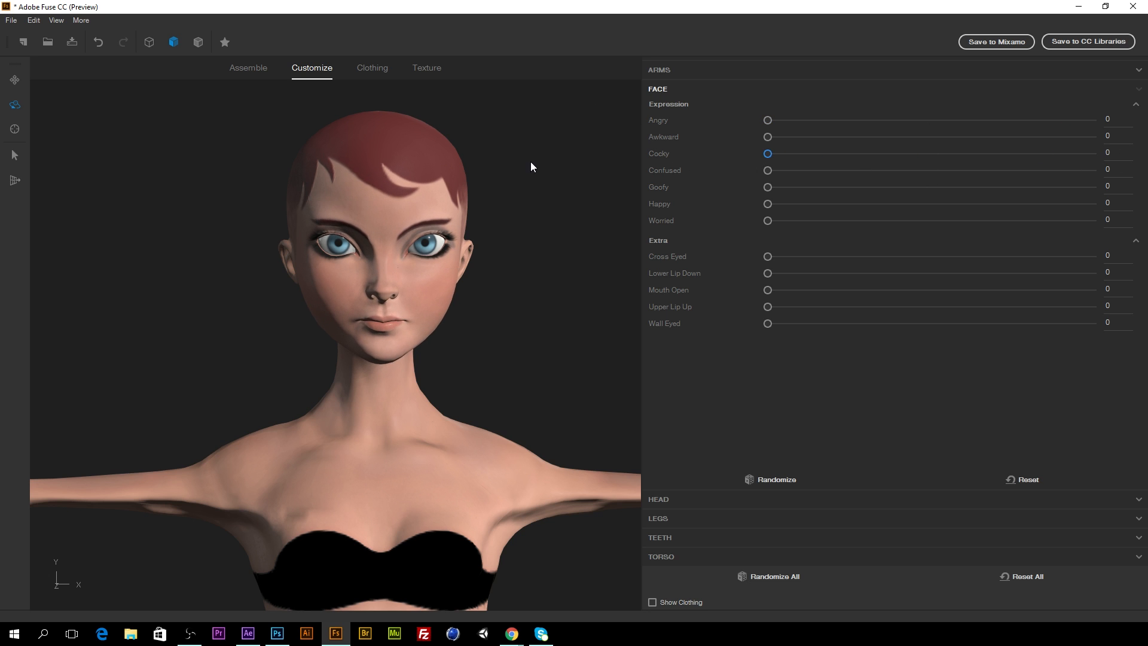
drag(767, 187, 1092, 186)
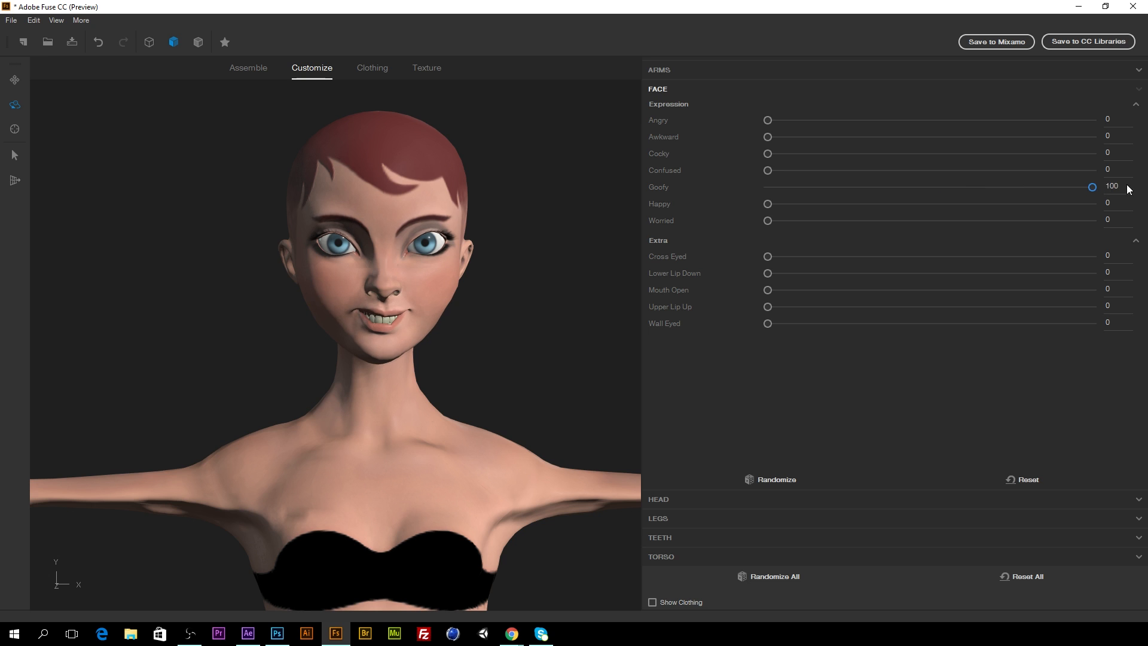
drag(1091, 187, 768, 187)
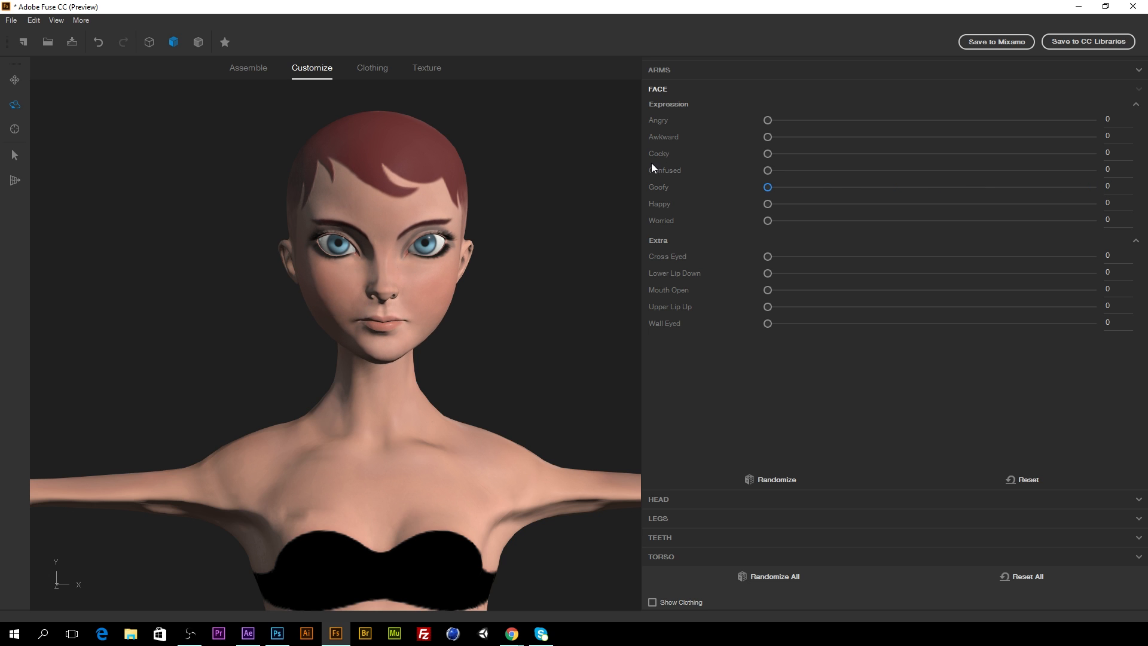
drag(767, 220, 1090, 220)
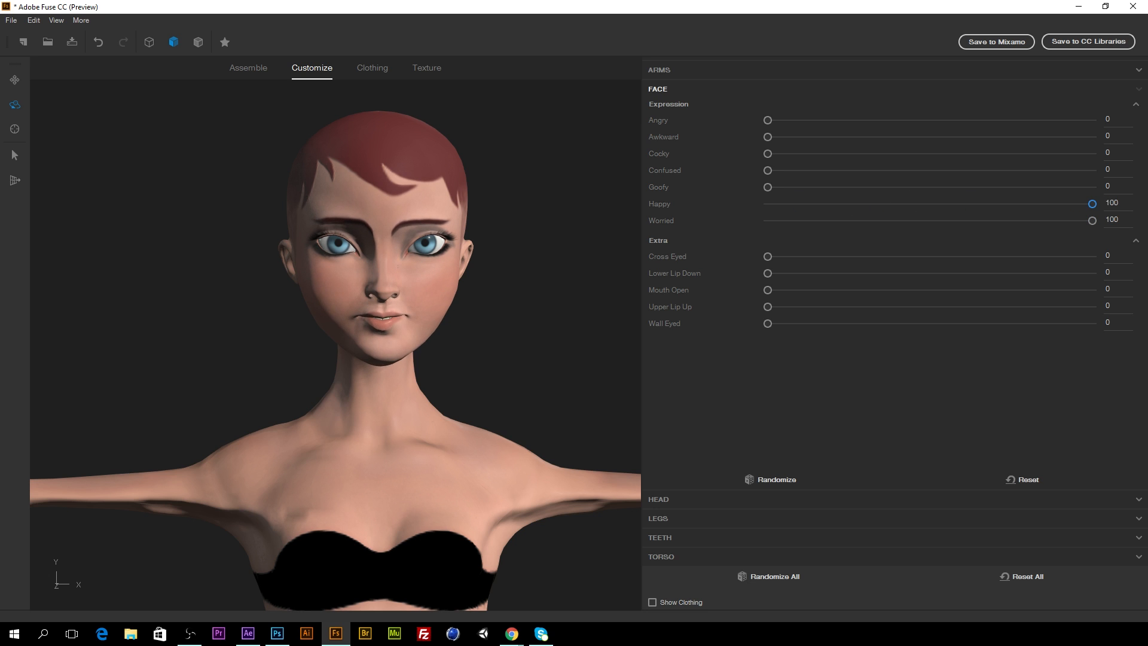
drag(1092, 203, 767, 203)
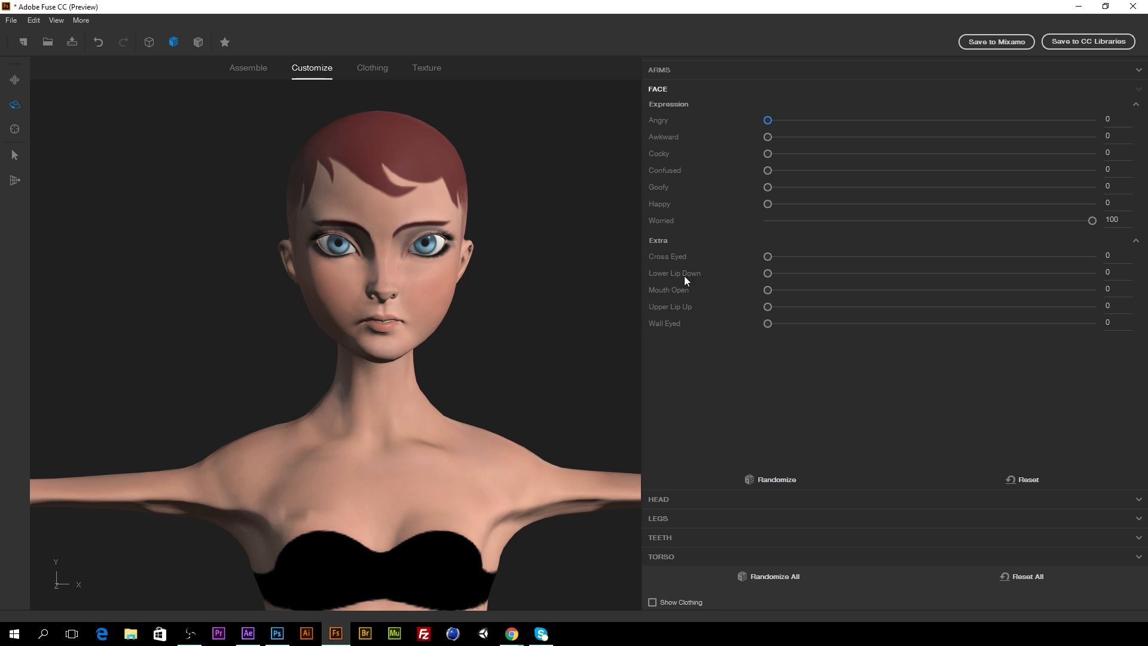
Test cross-eyed, reset the upper lip, and set Wall Eyed to about 64
drag(768, 257, 1082, 256)
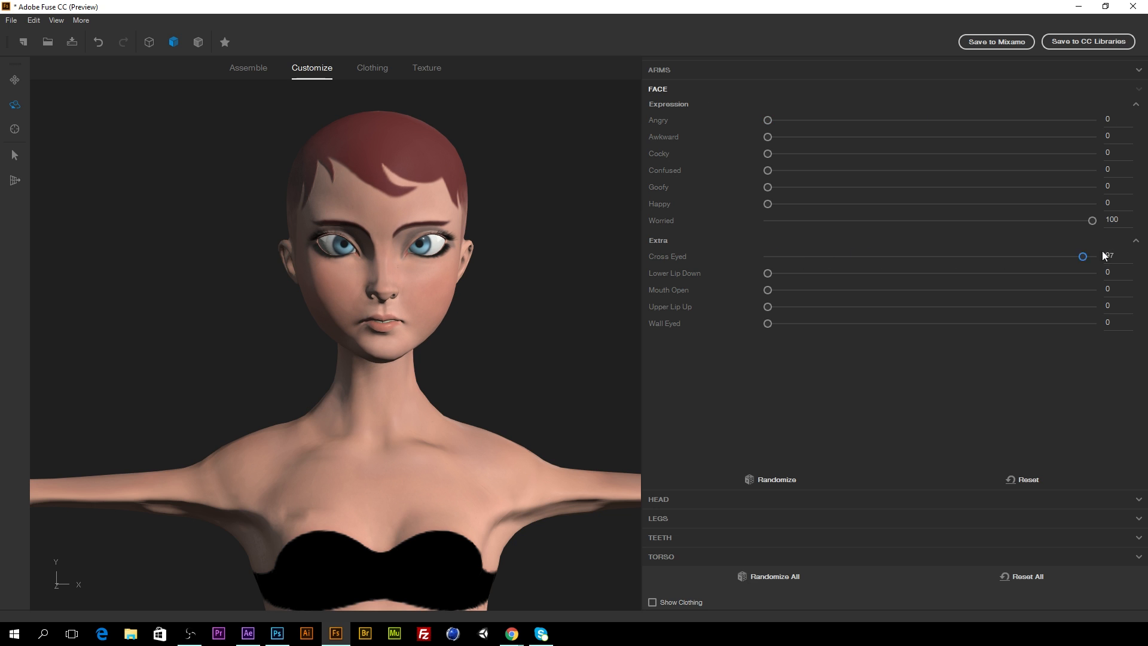
drag(1083, 255, 767, 255)
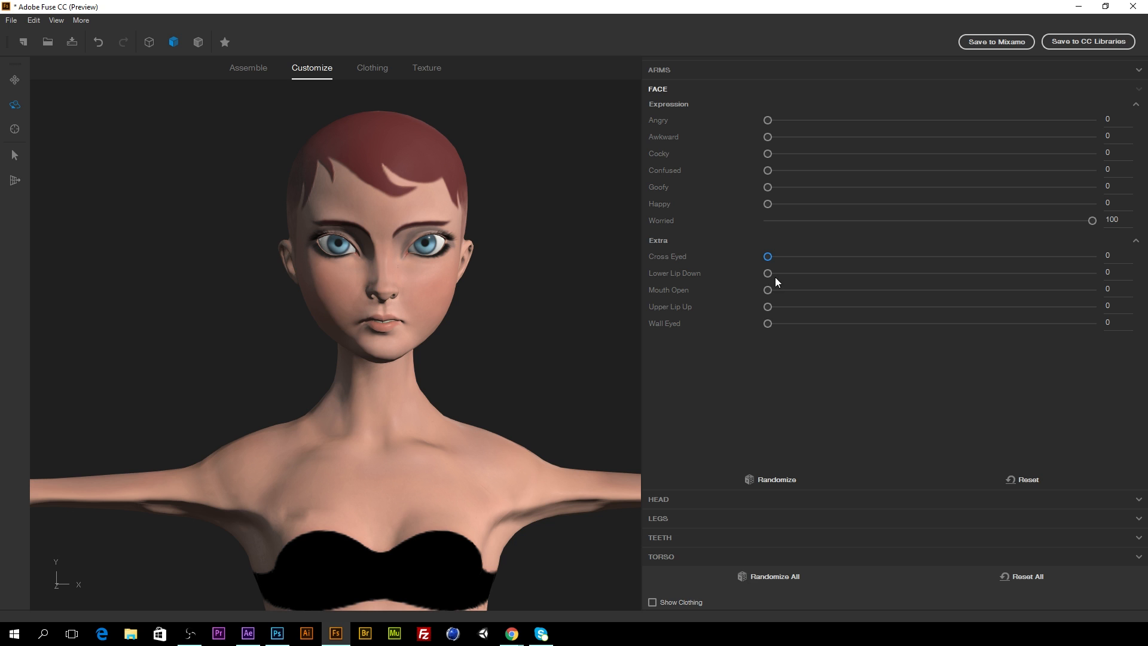
drag(768, 273, 780, 273)
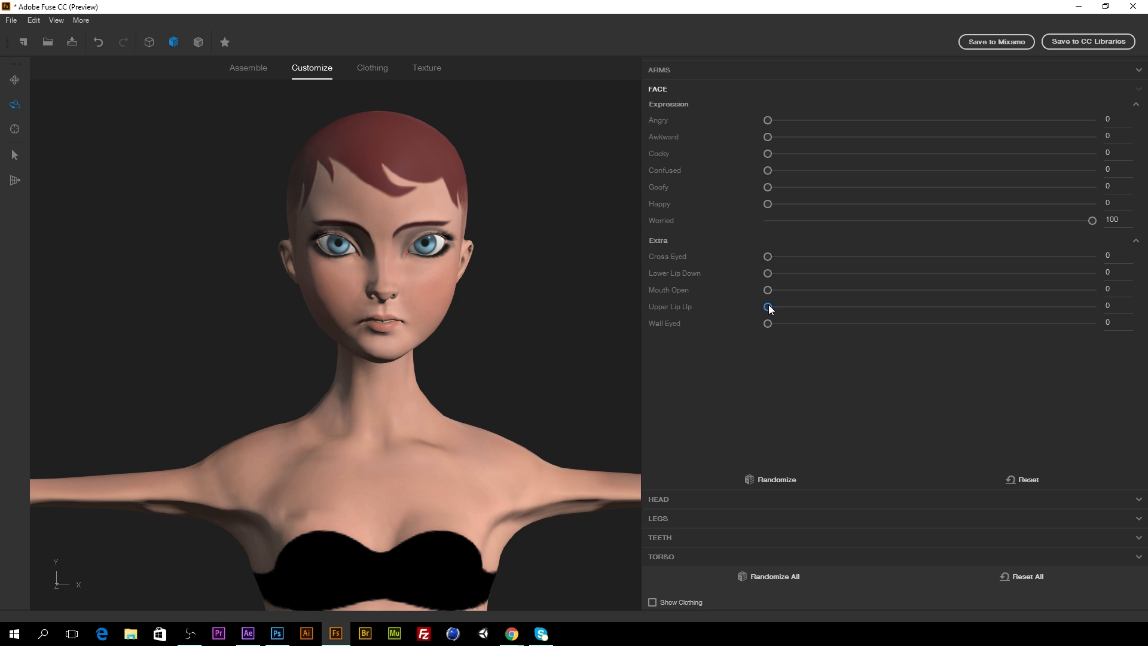
drag(768, 306, 1091, 306)
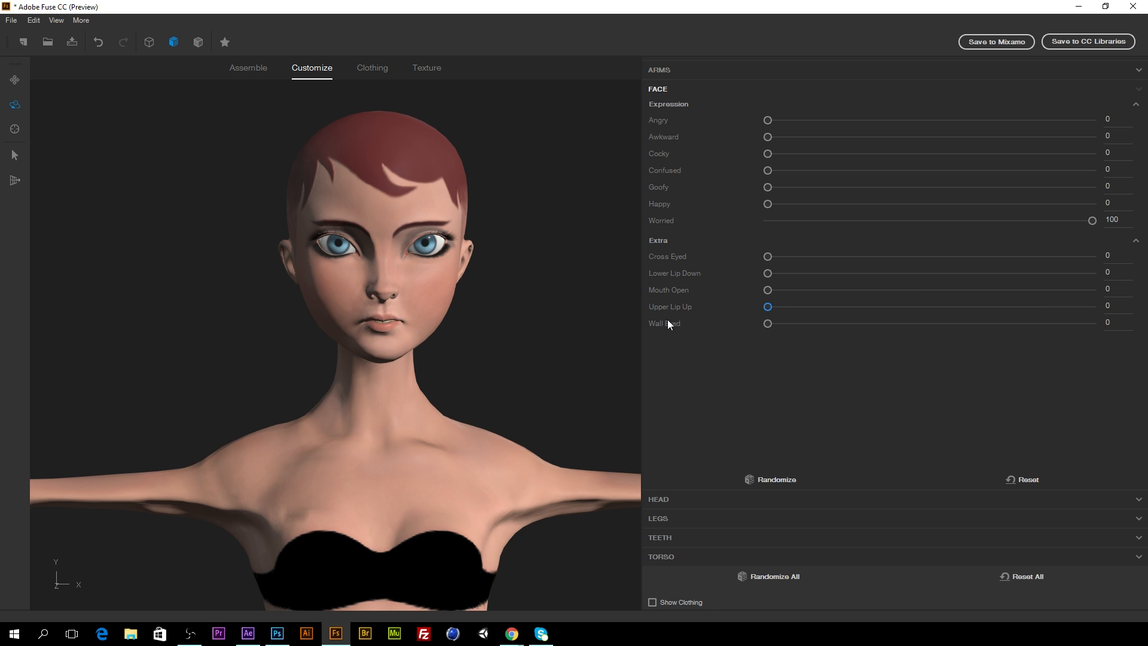
drag(767, 323, 920, 322)
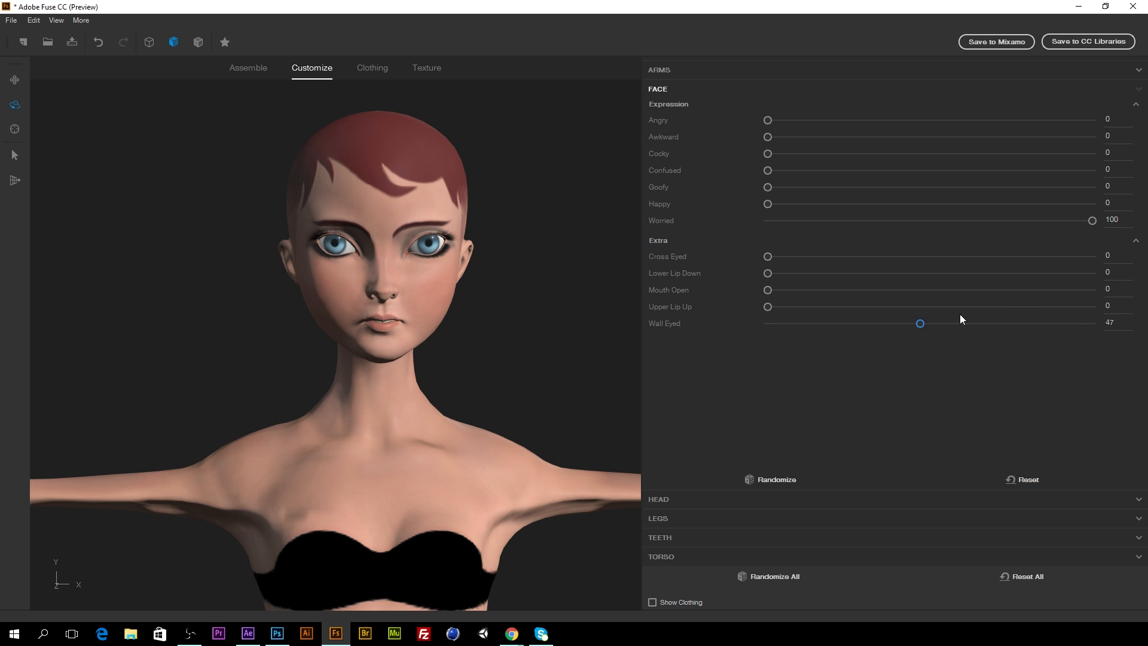
drag(920, 323, 975, 323)
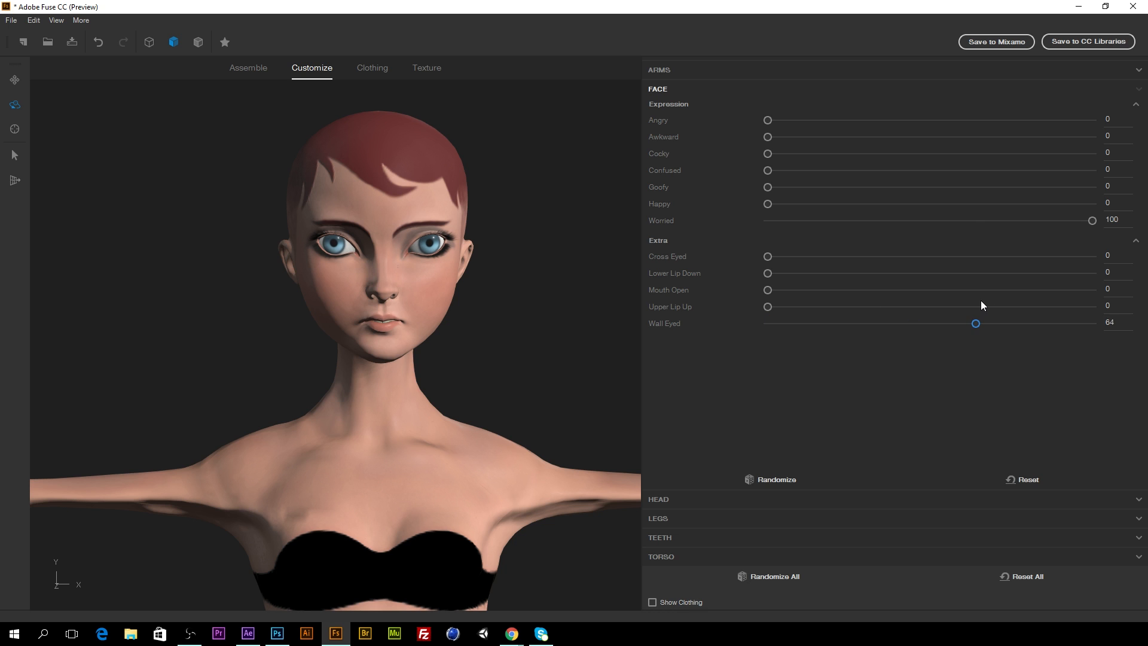
drag(975, 323, 998, 323)
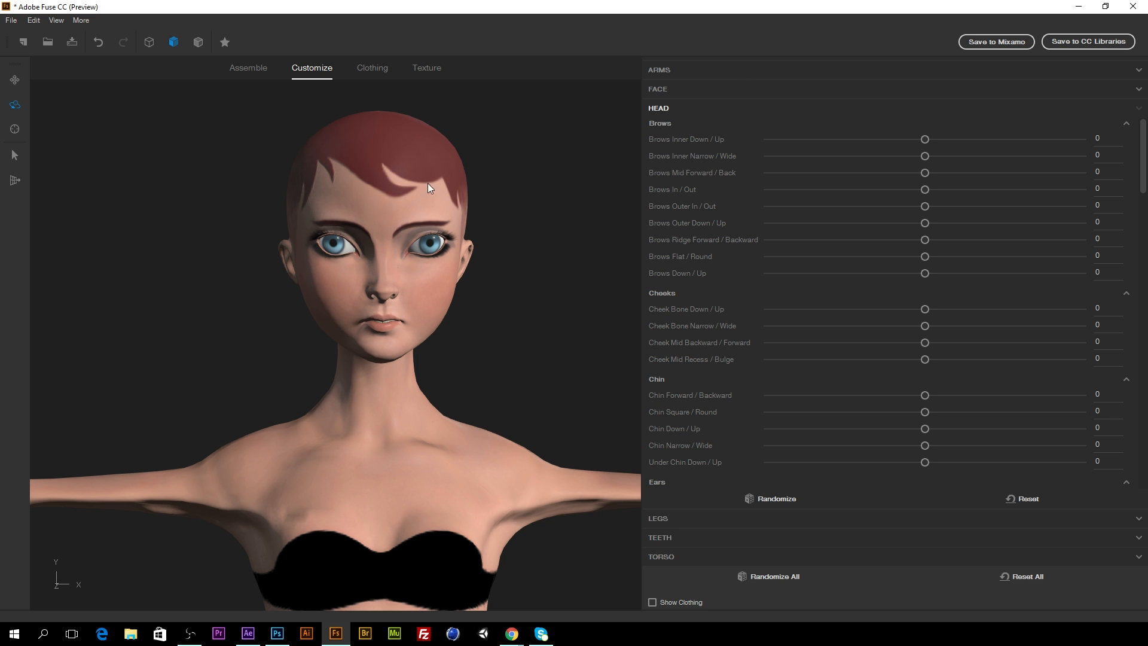
mouse_move(543, 326)
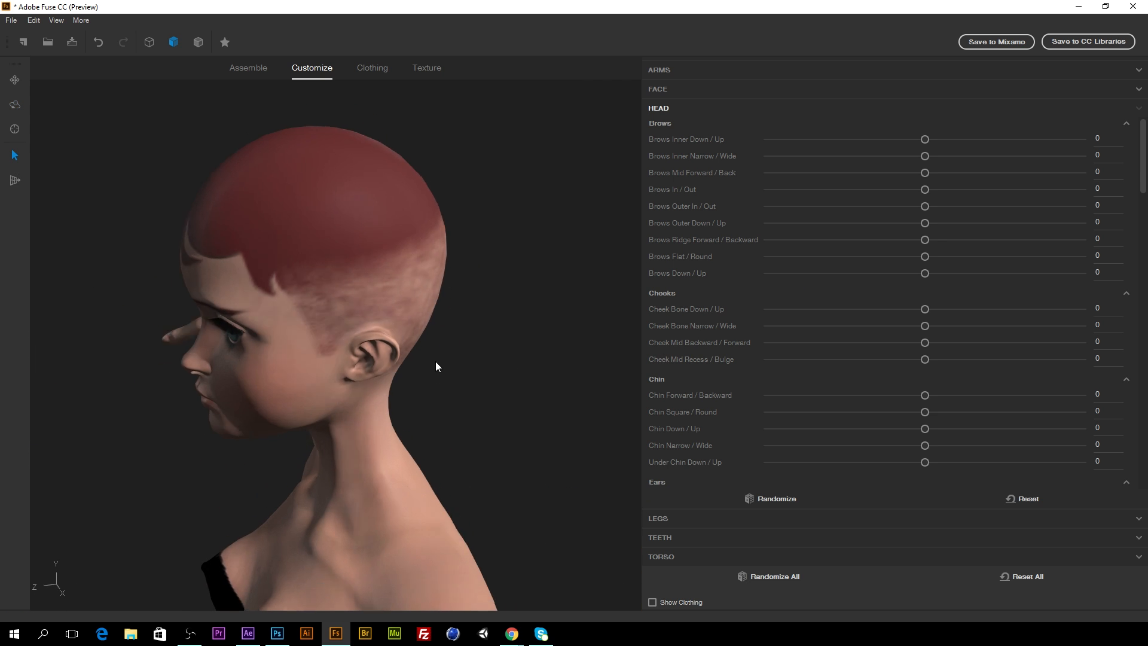
Stretch the skull rear backward, shrink the nose tip, and raise the skull top
click(456, 238)
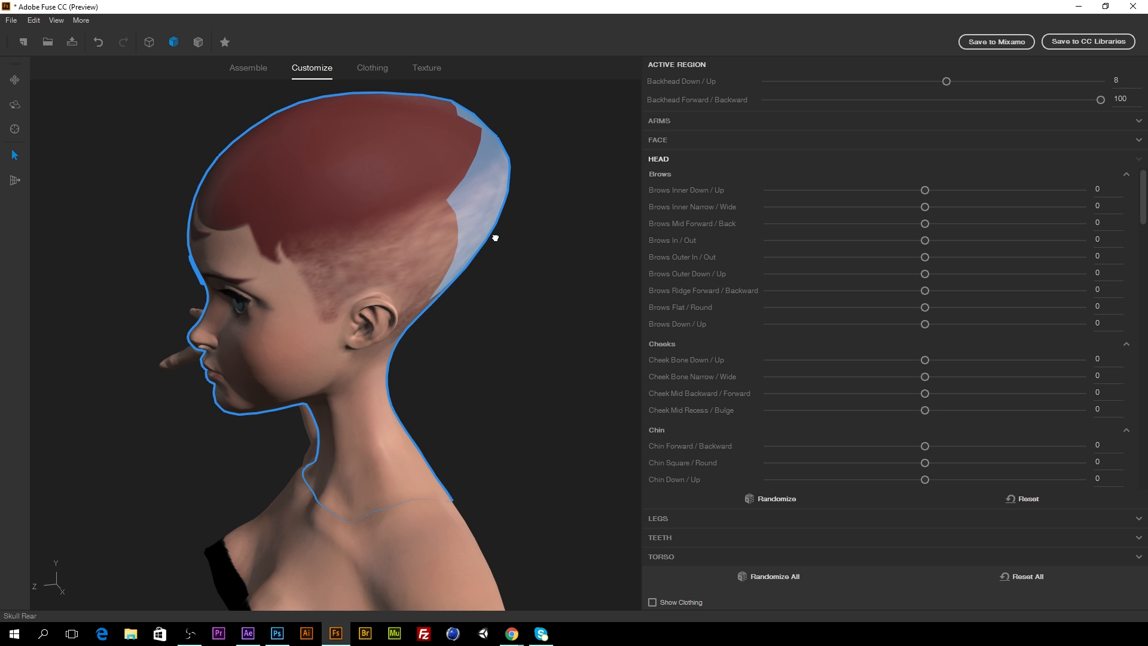
drag(945, 81, 988, 80)
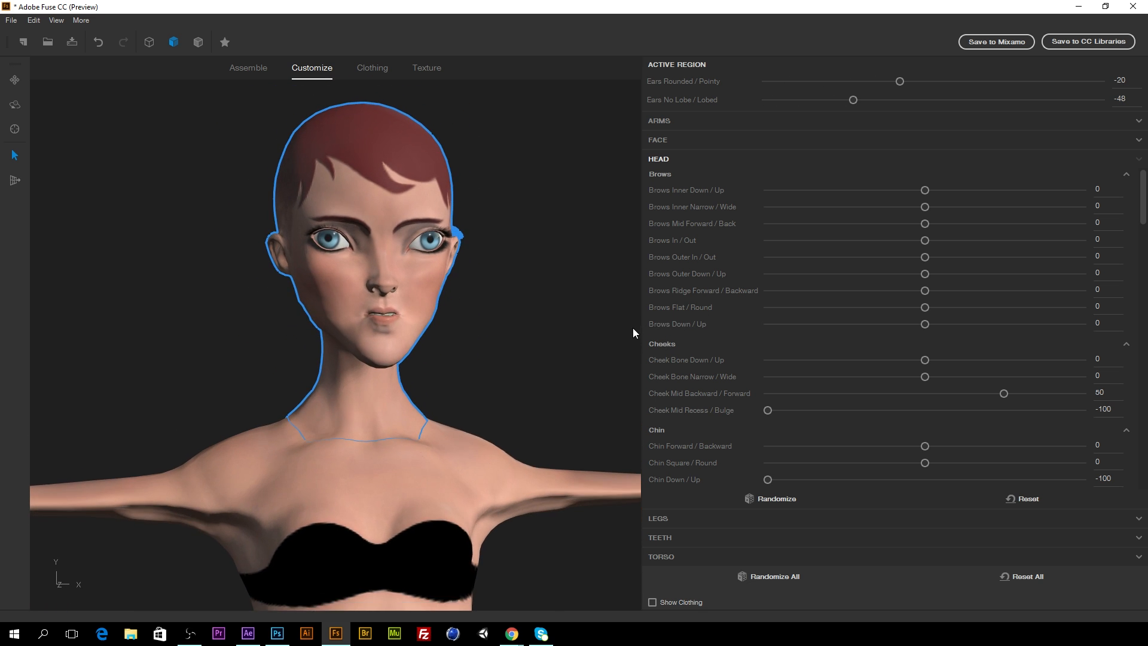
mouse_move(376, 265)
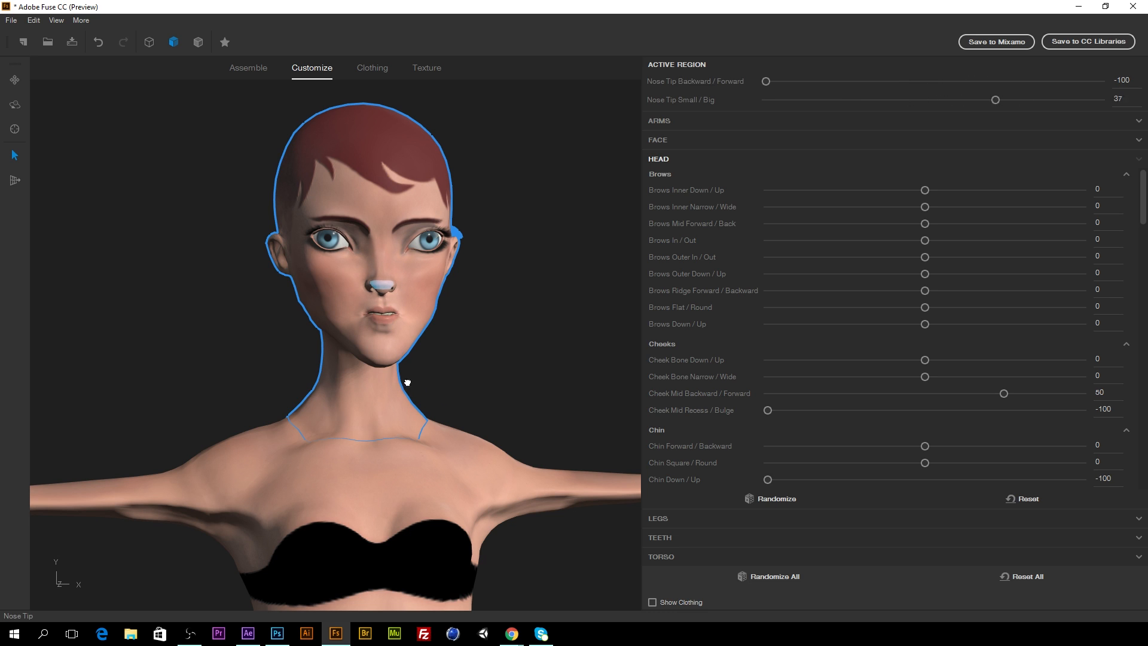
drag(994, 98, 766, 99)
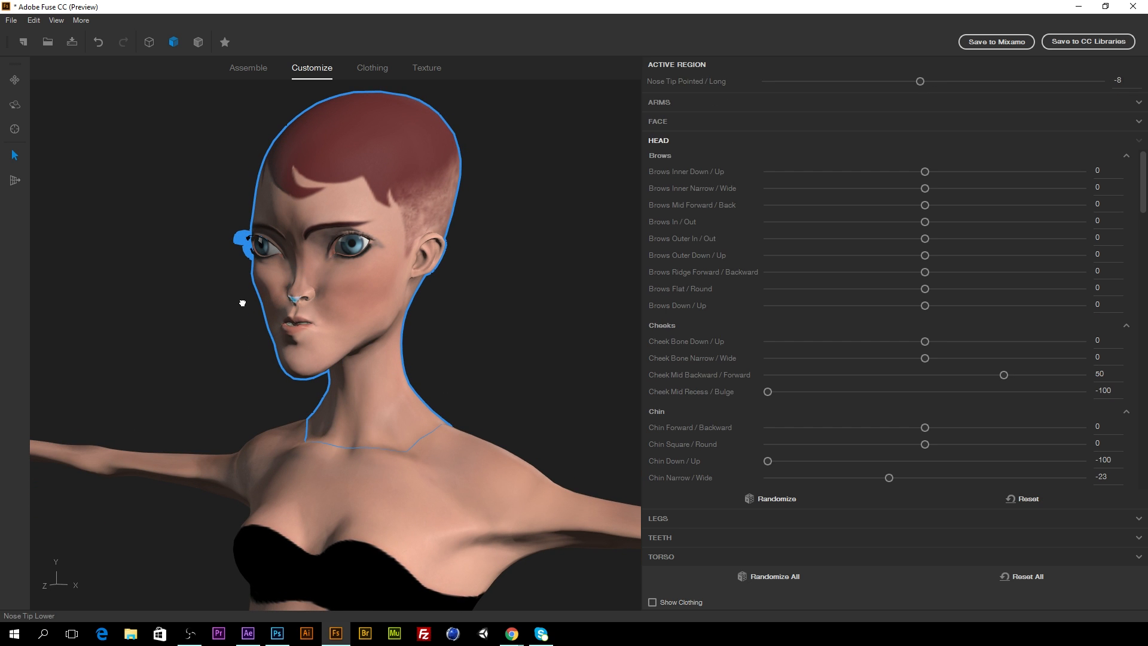
drag(920, 81, 767, 81)
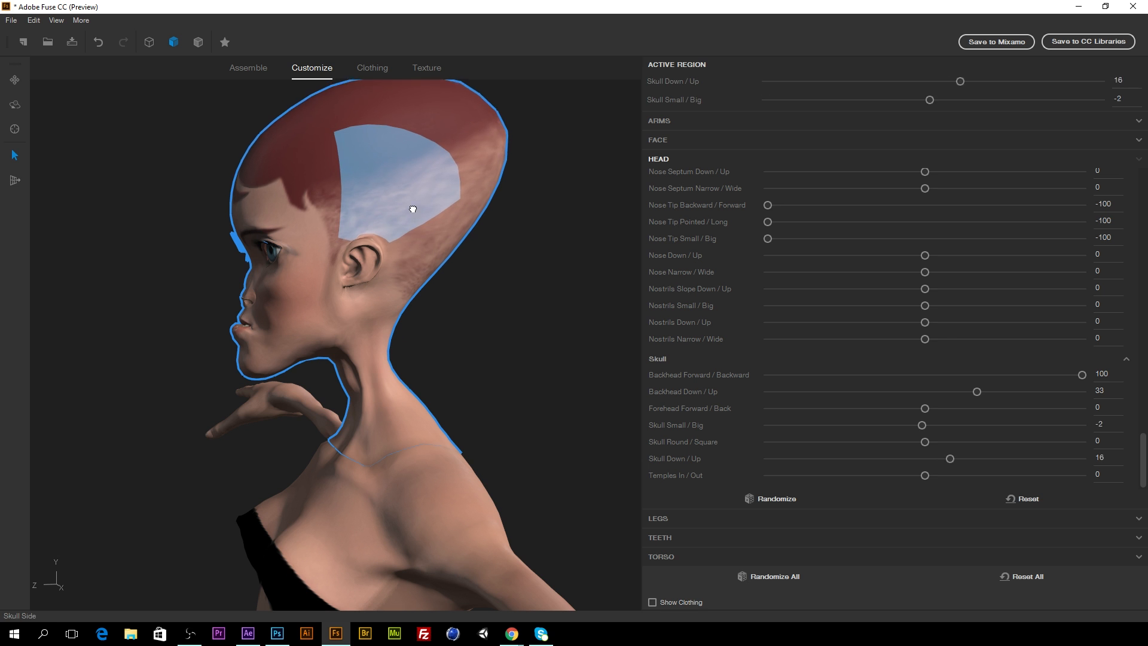
drag(950, 459, 1041, 458)
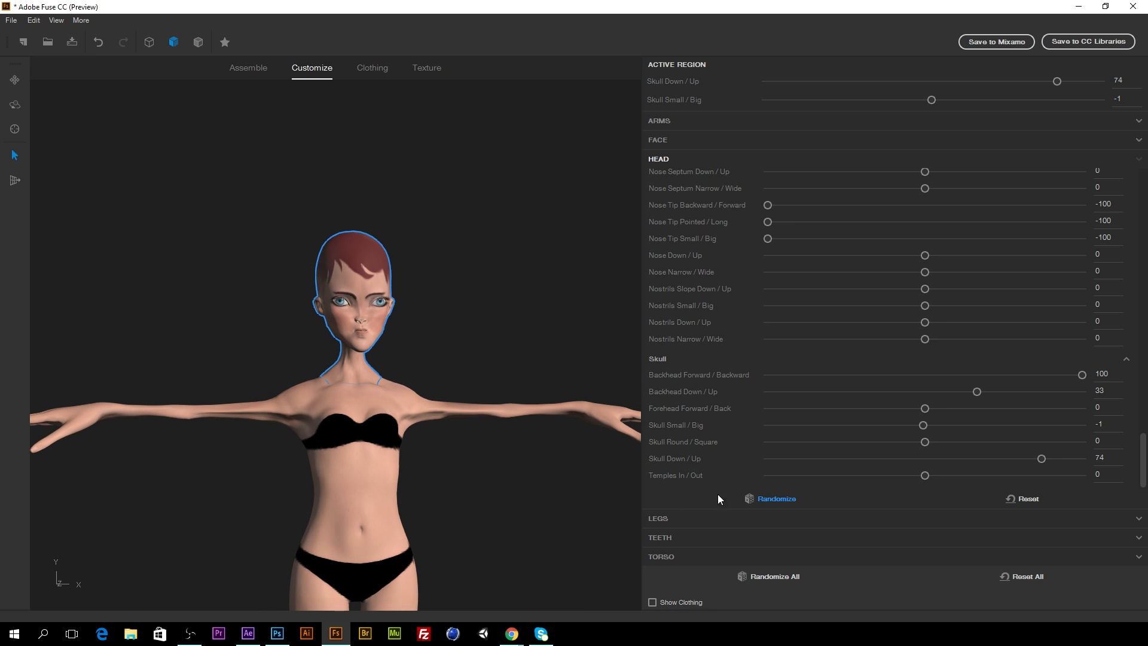
Dress the character in the blue Scrubs trousers and Scrubs top
click(427, 67)
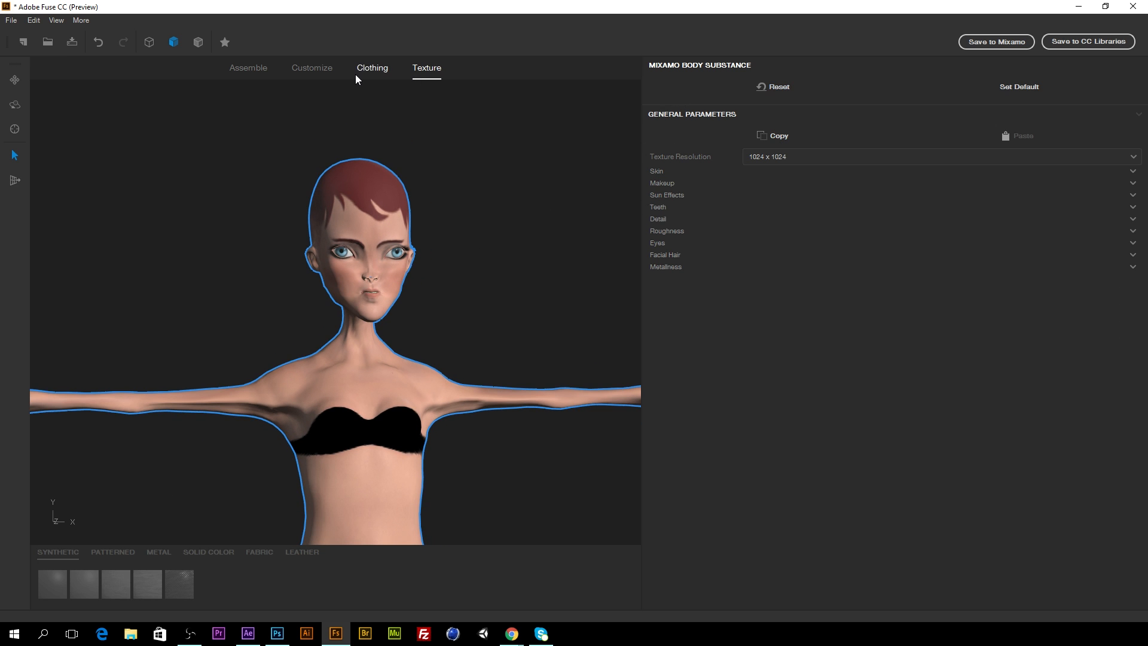
click(371, 68)
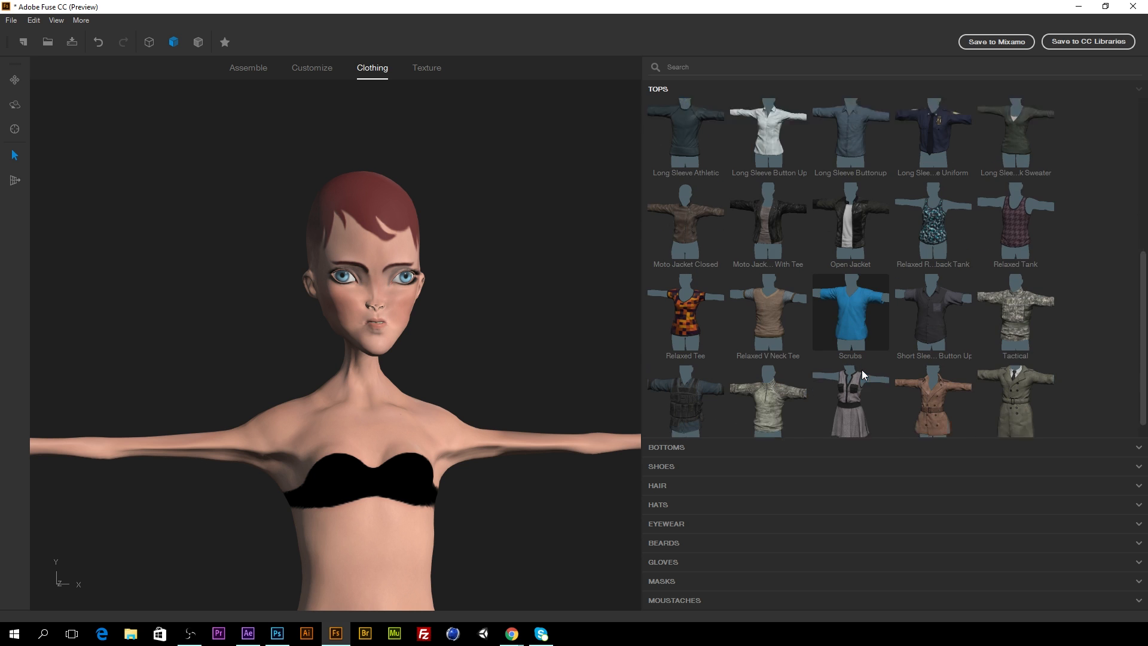
scroll(down, 3)
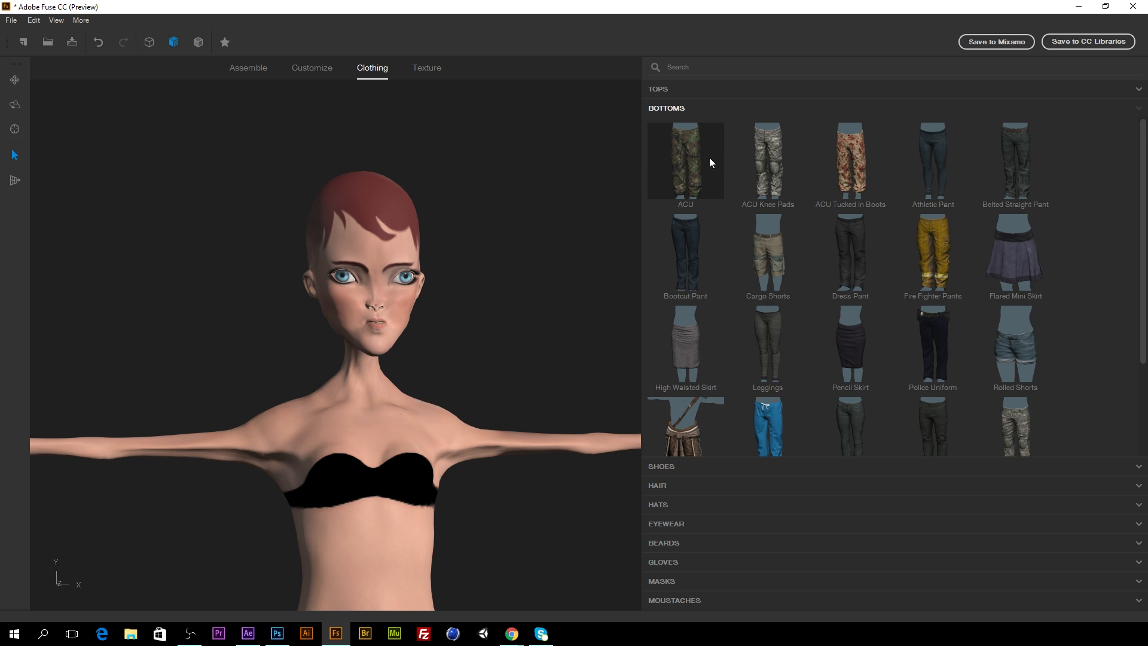
scroll(down, 3)
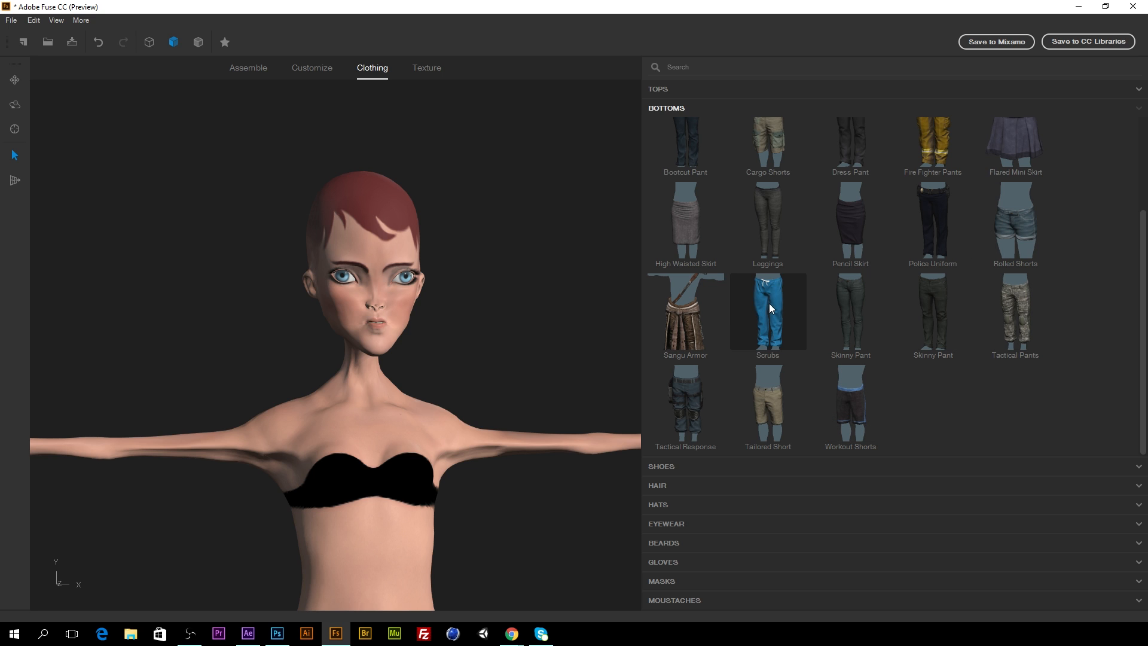
mouse_move(796, 307)
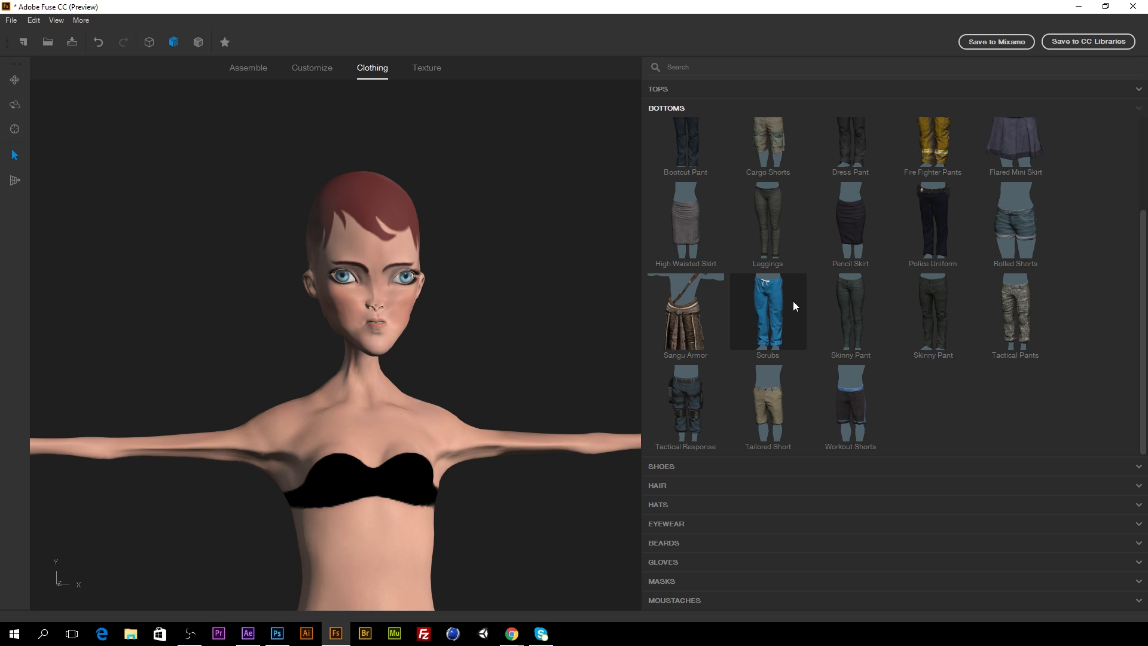
click(767, 310)
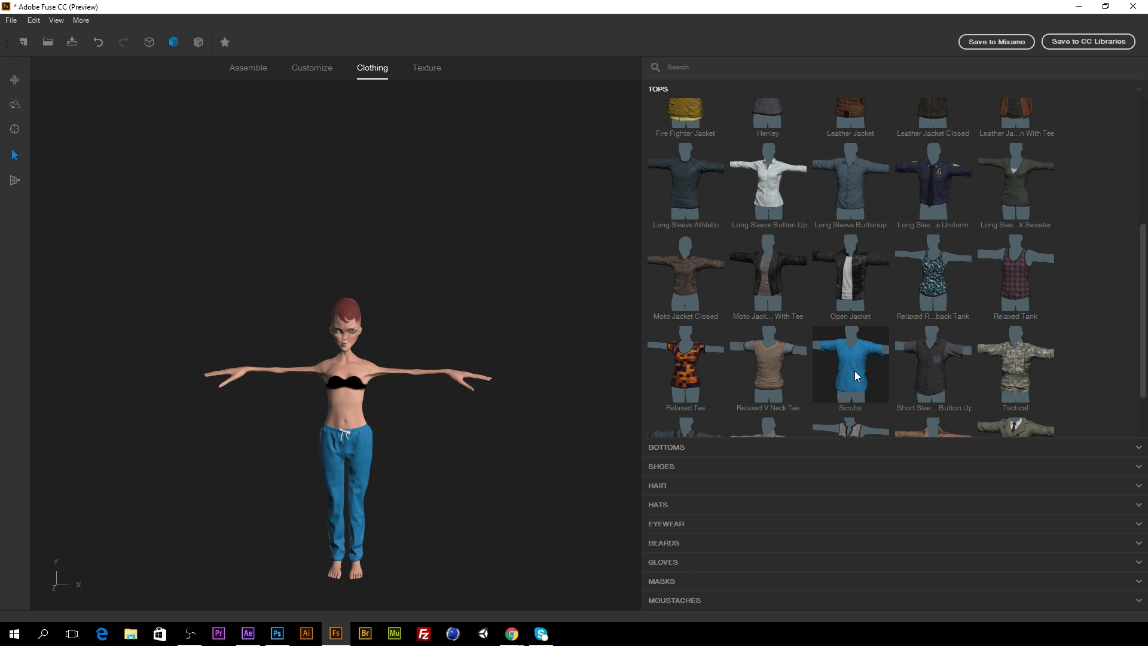
click(850, 364)
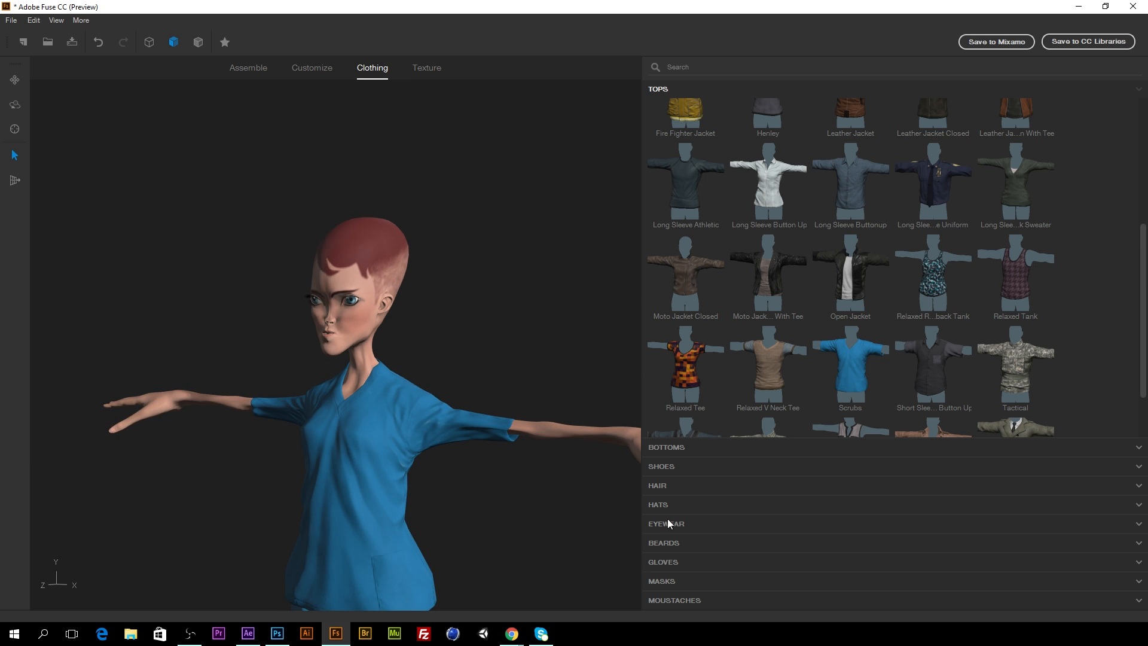
click(426, 67)
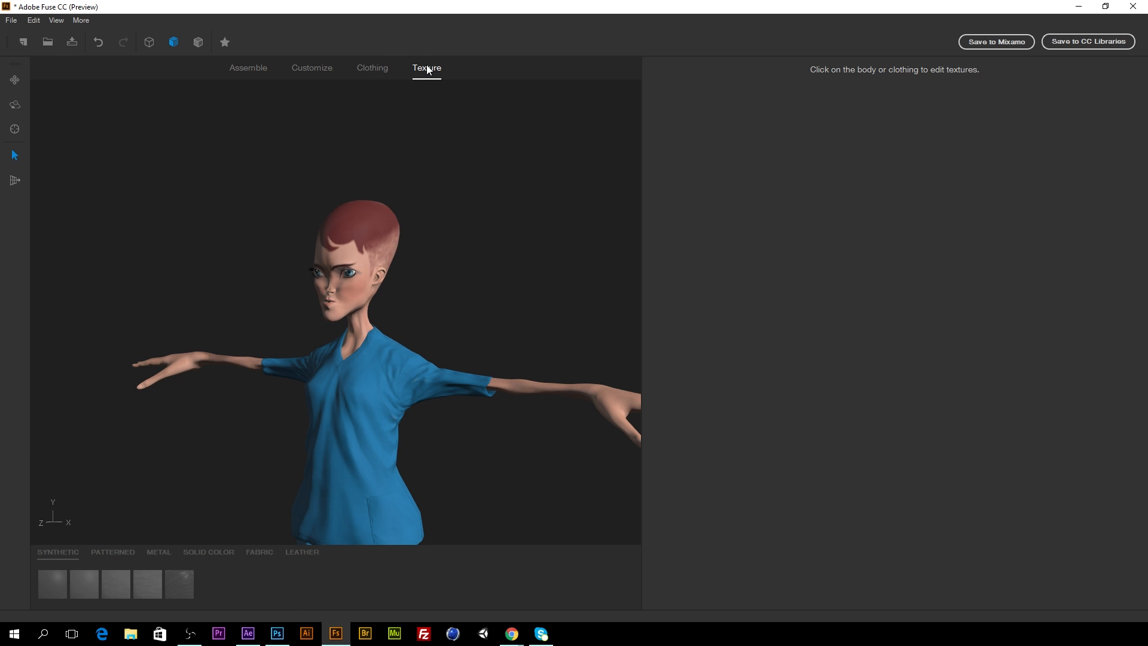
mouse_move(366, 266)
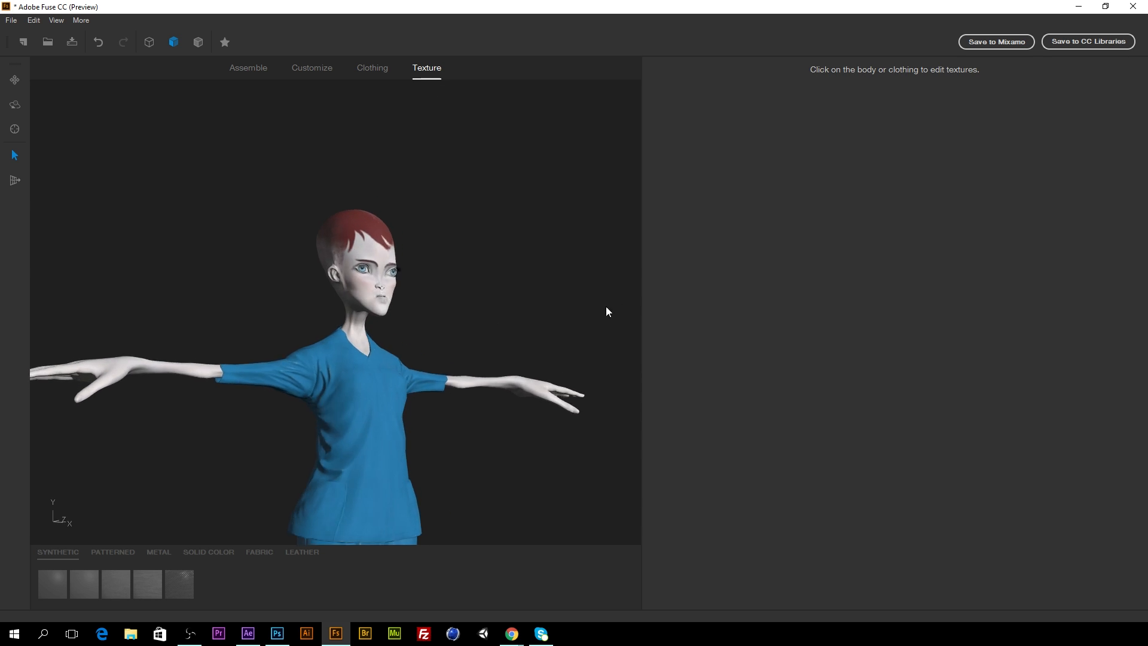
Set Skin Variation Visibility and Beauty Marks to 1.00, Extra Saturation to 0.00
click(362, 277)
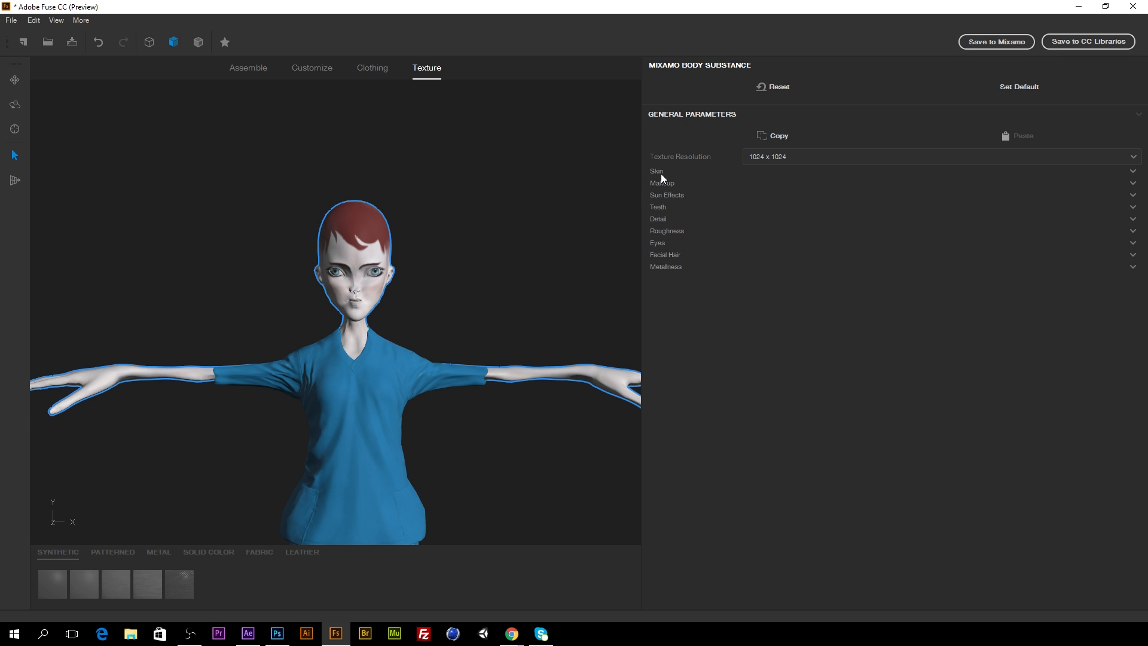
click(656, 170)
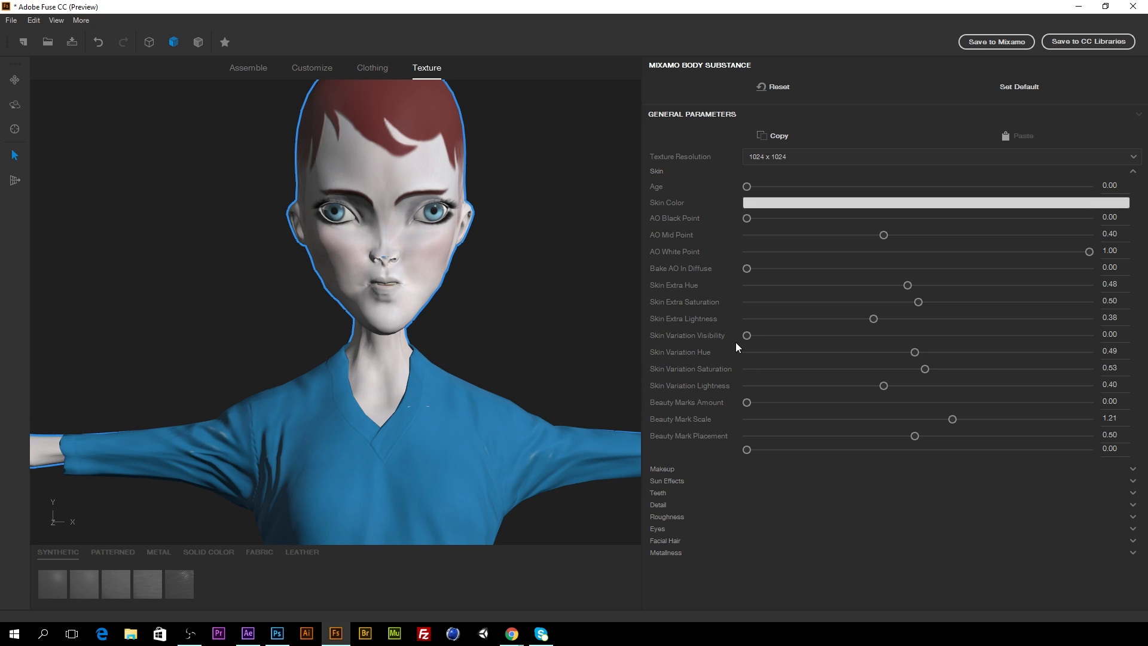
drag(747, 336, 976, 336)
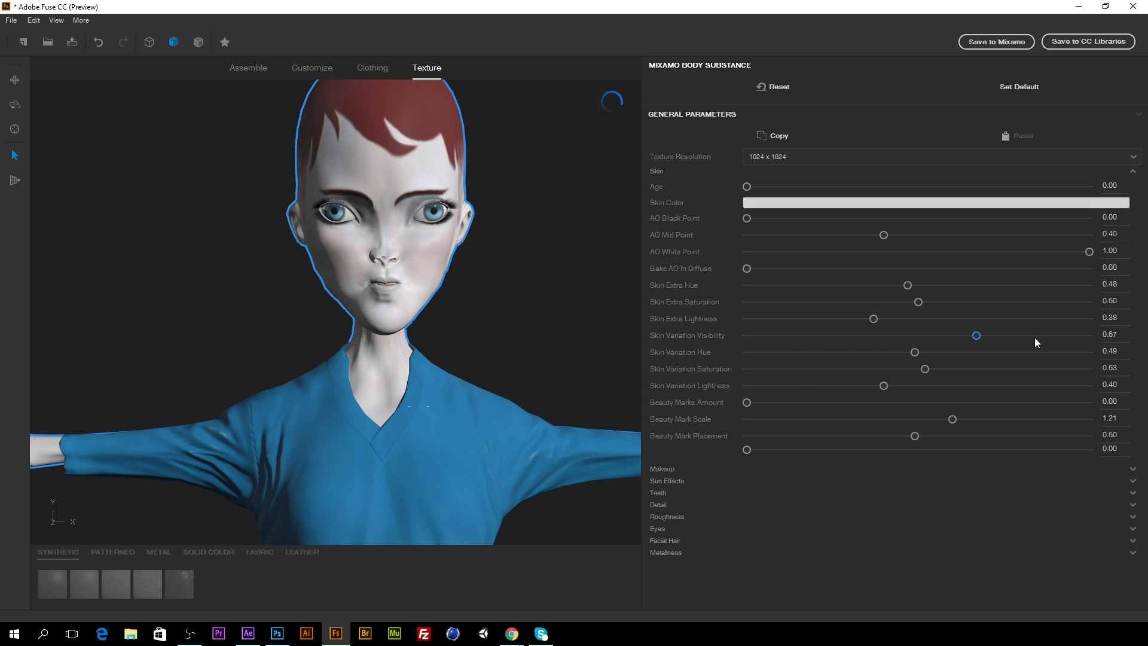
drag(975, 335, 1089, 336)
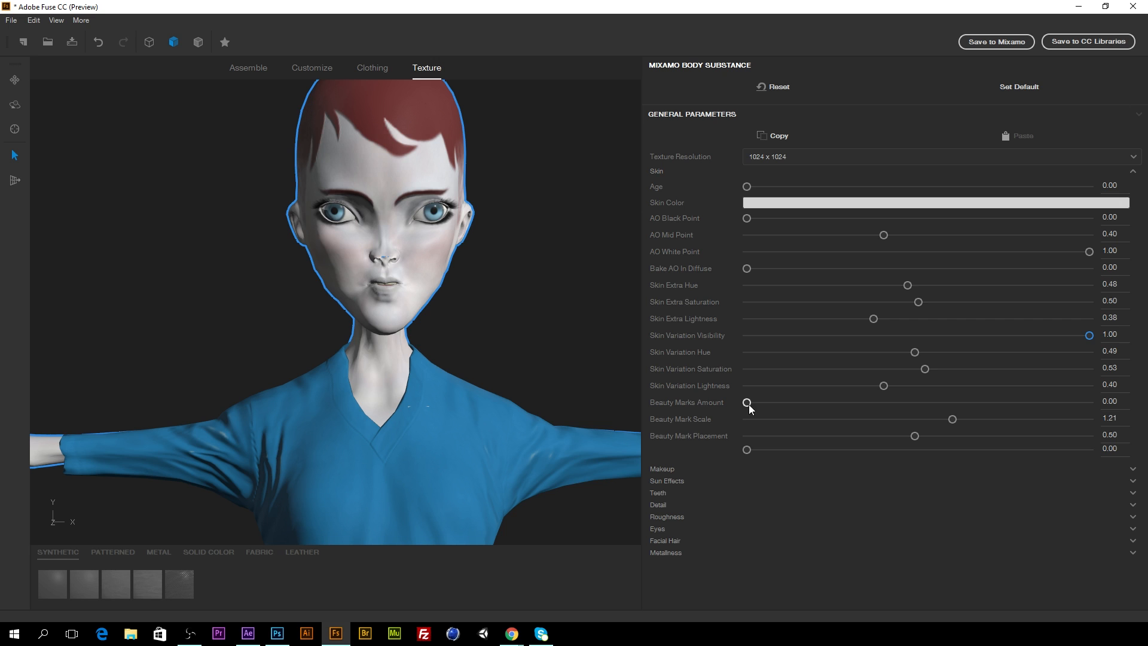
drag(747, 402, 1089, 401)
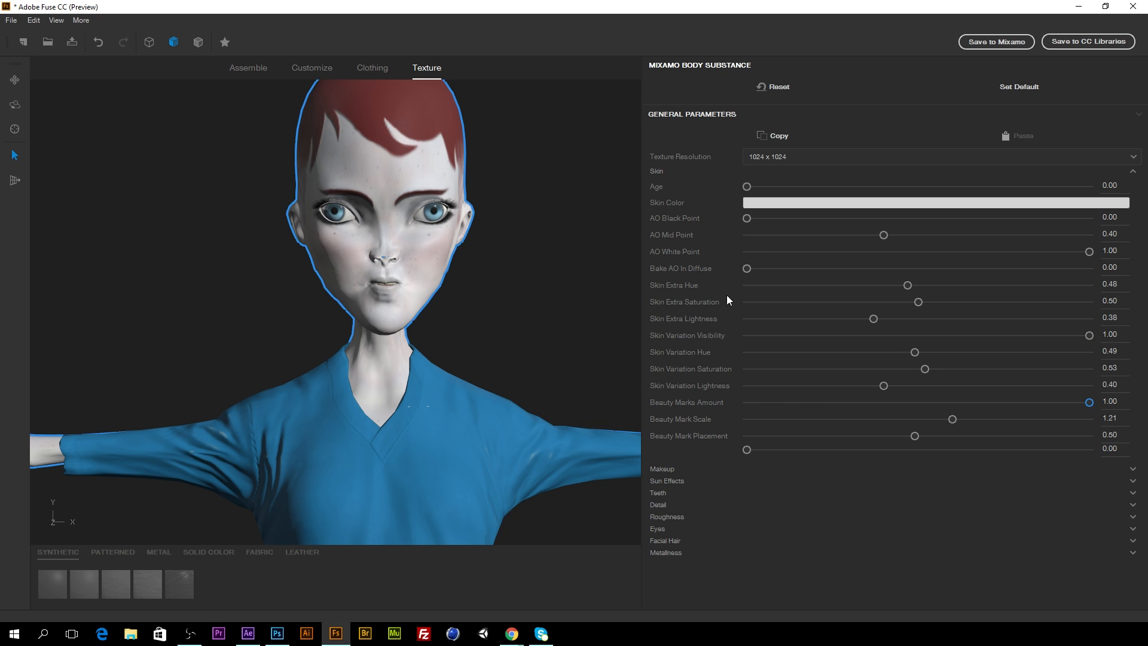
mouse_move(771, 306)
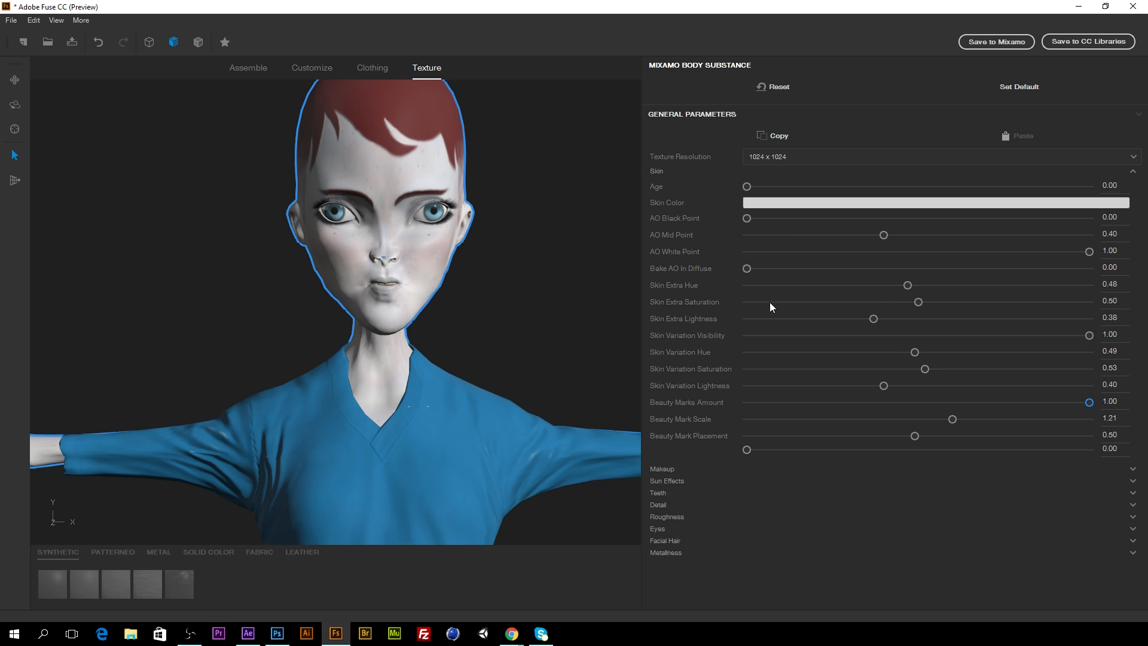
drag(917, 300, 979, 301)
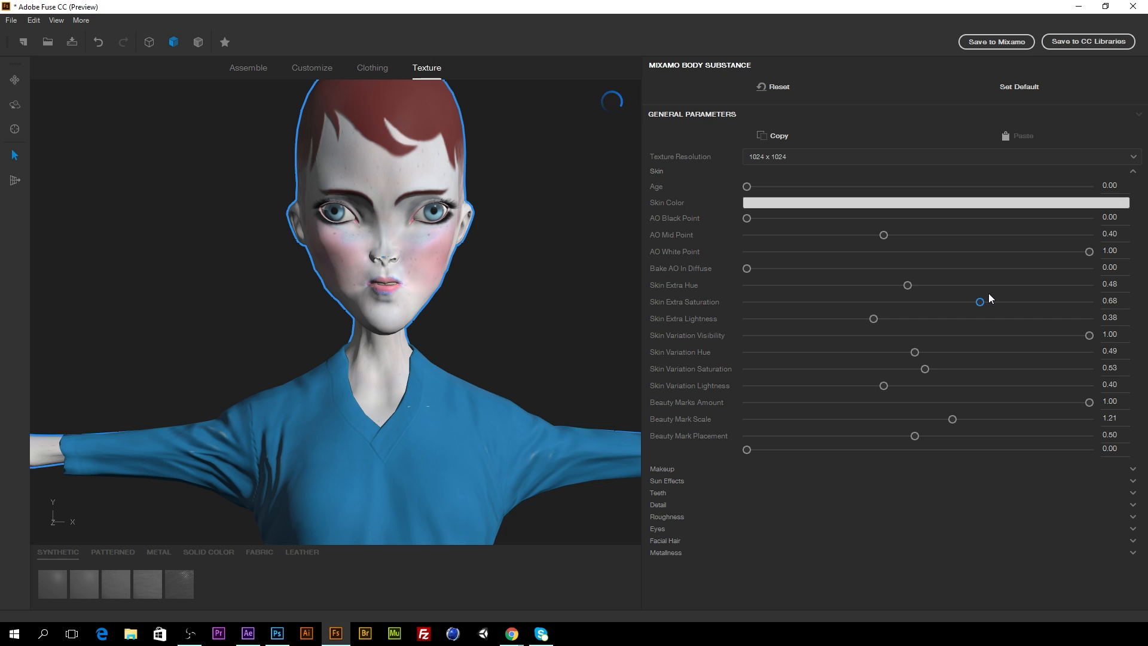
drag(979, 301, 747, 300)
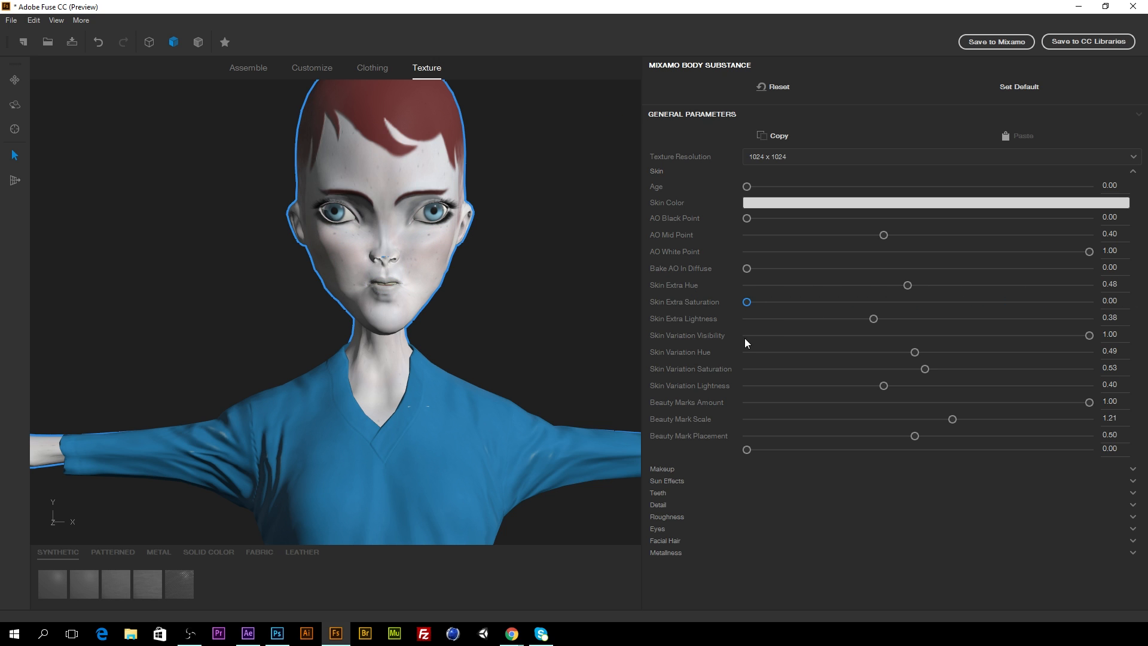
mouse_move(740, 214)
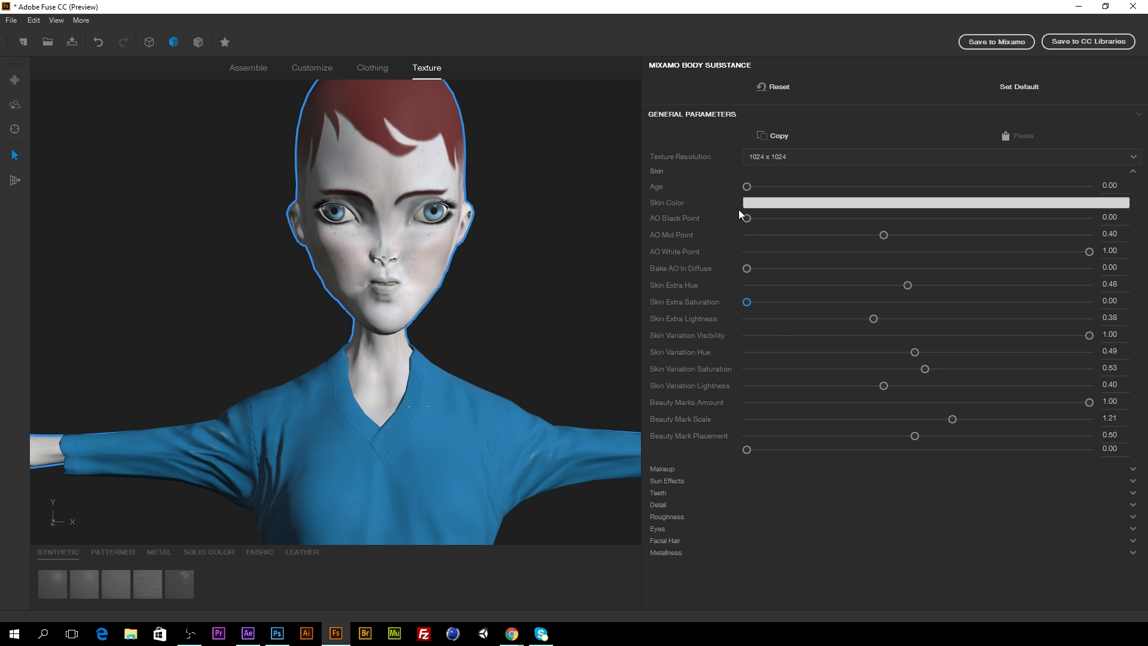
click(747, 218)
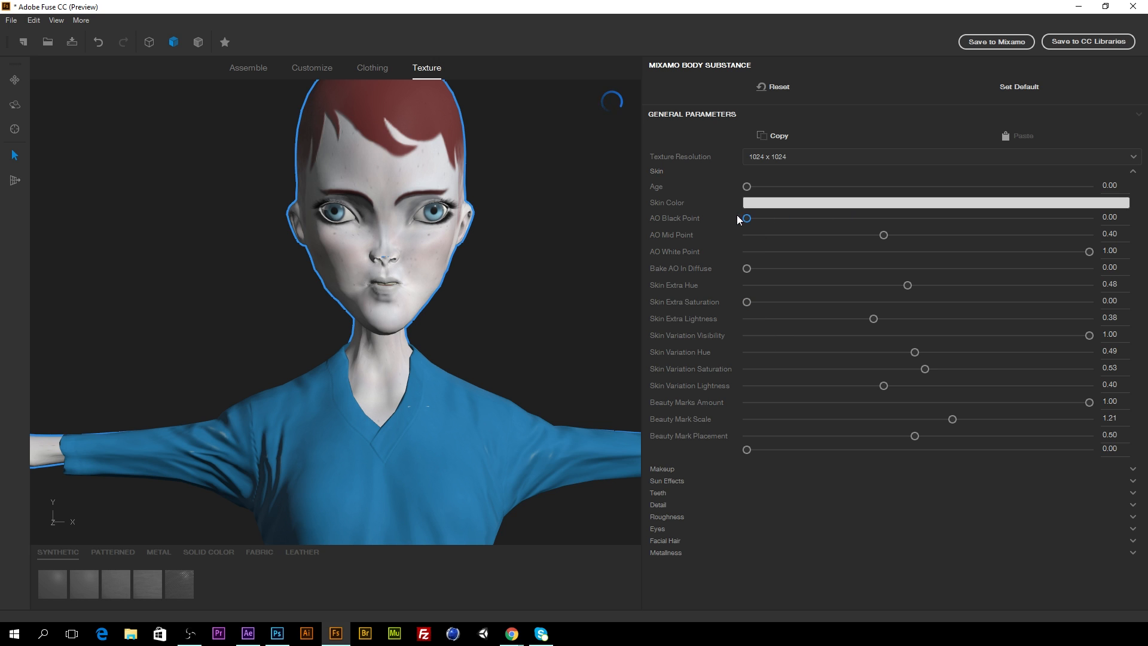
drag(746, 186, 956, 186)
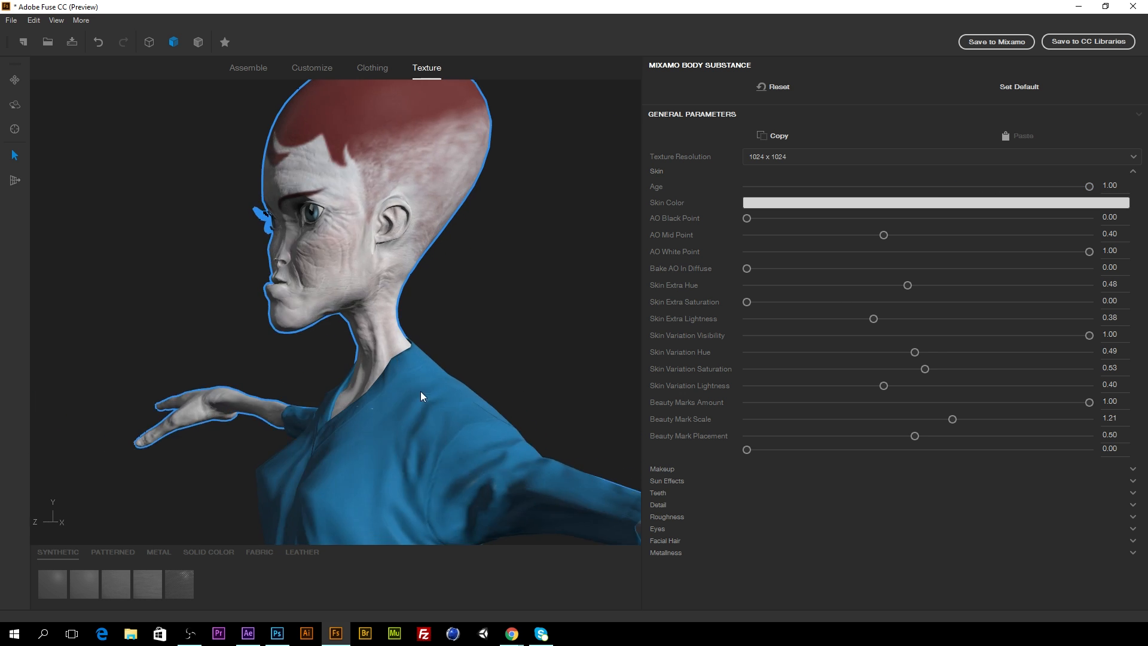
drag(421, 396, 605, 374)
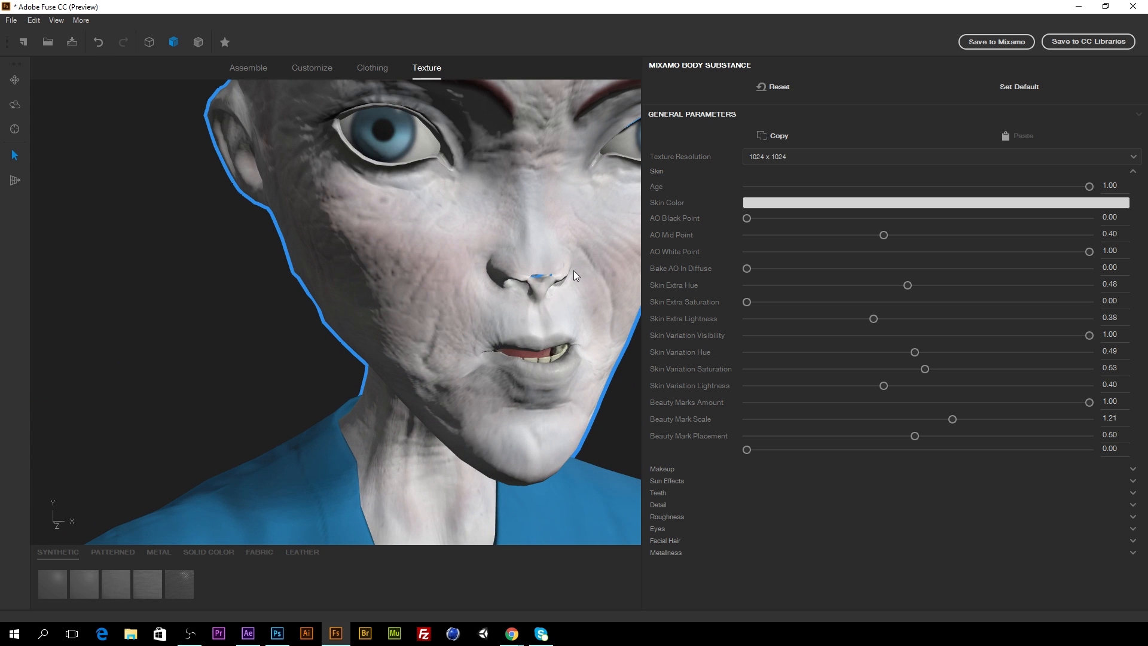
click(311, 67)
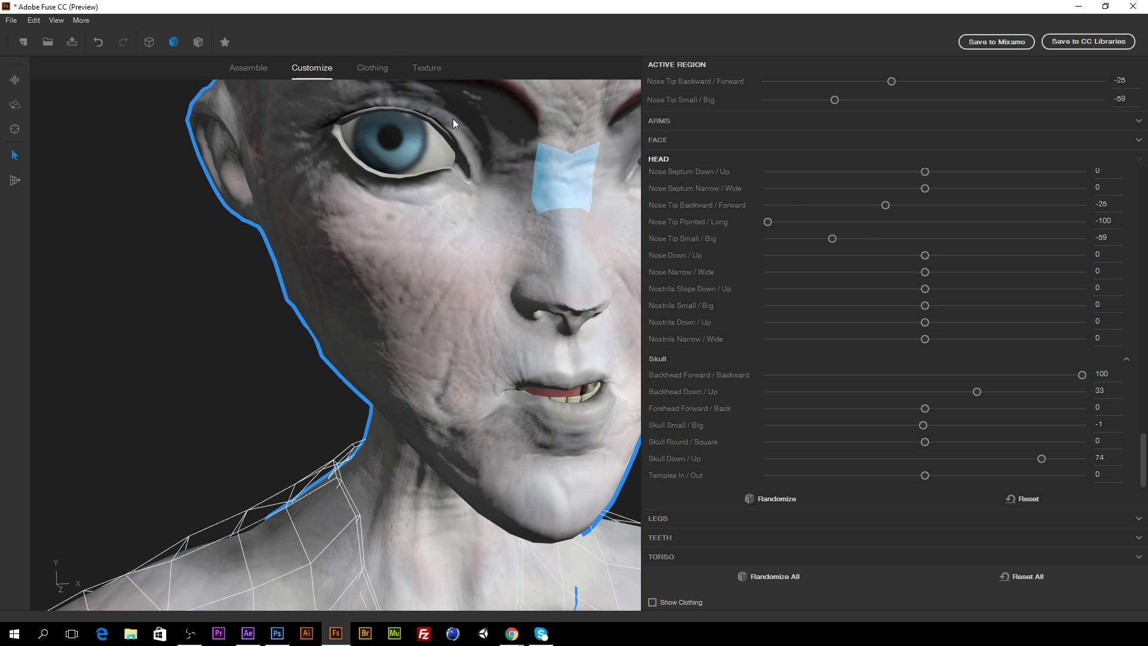
click(426, 68)
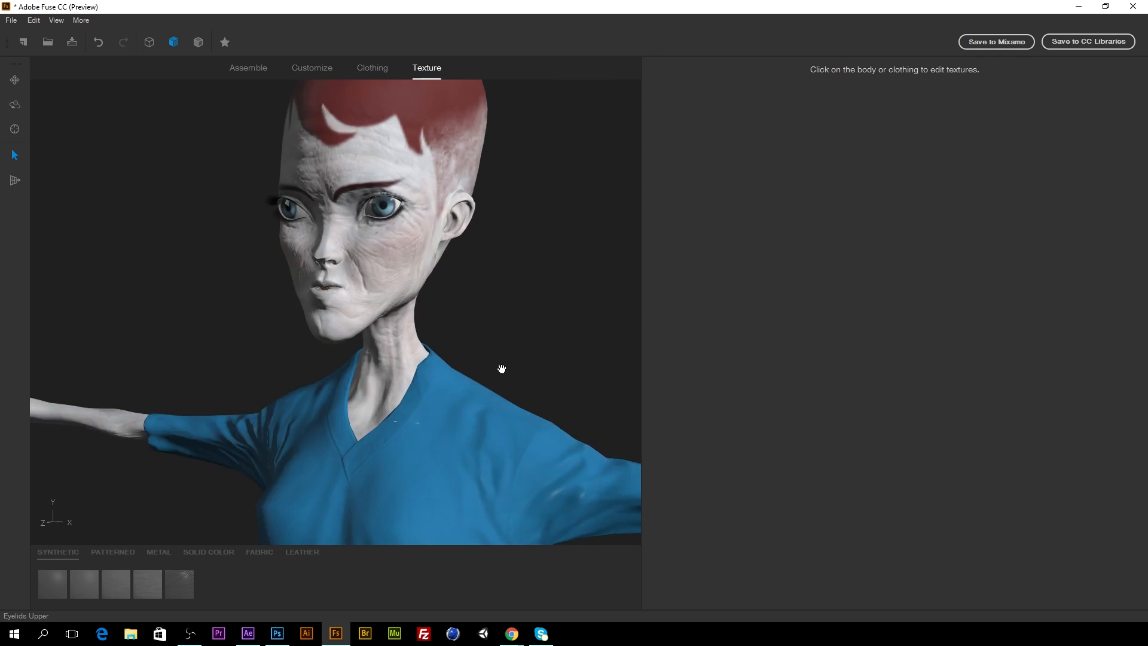
Set the eye texture's Pupil Shape to Feline
click(366, 219)
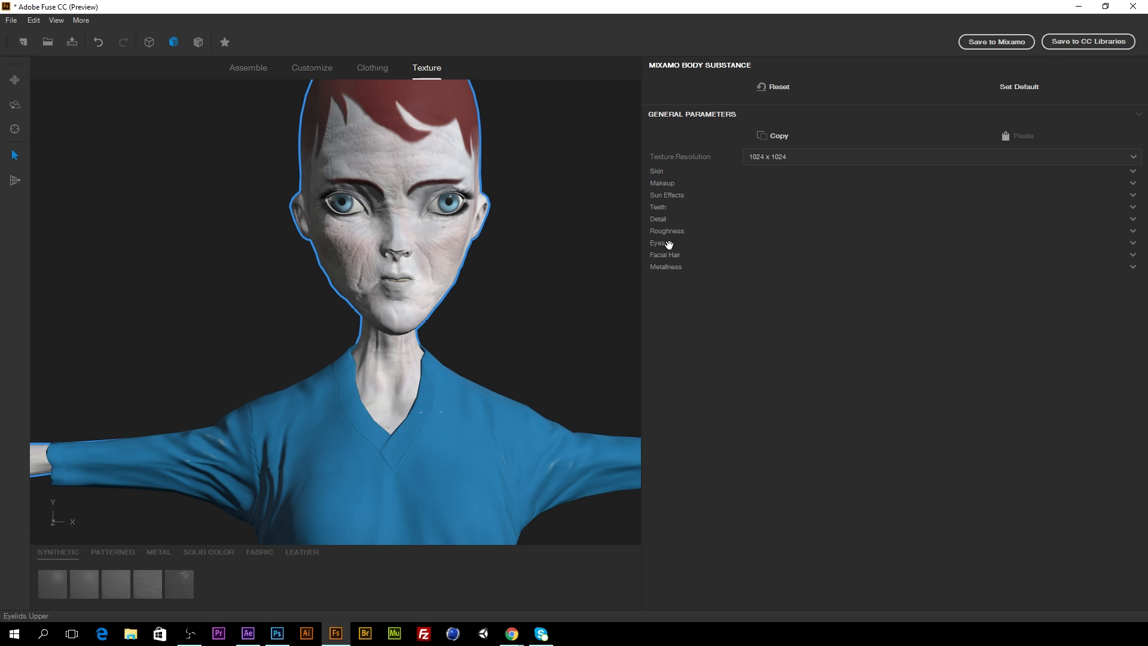
click(657, 243)
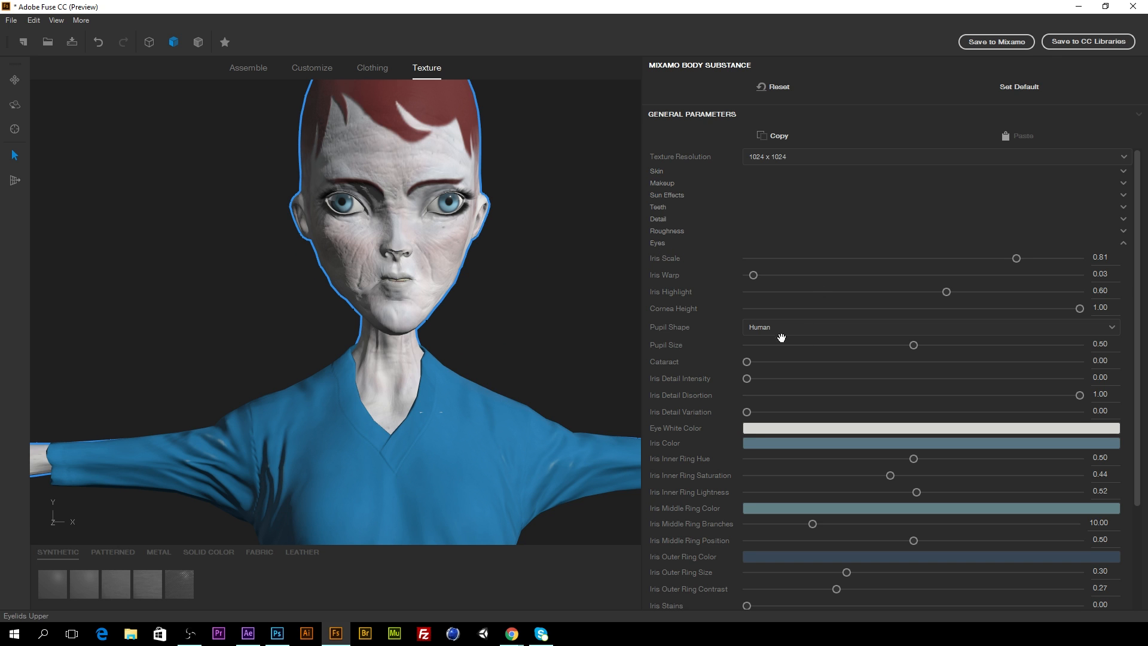
click(930, 326)
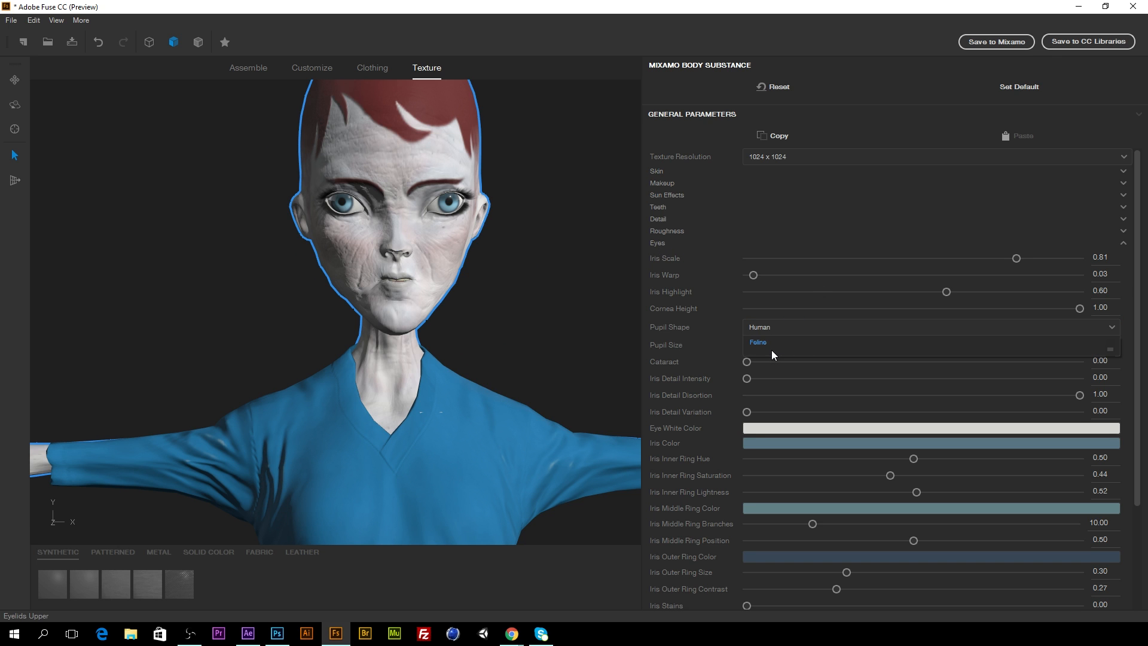
click(758, 342)
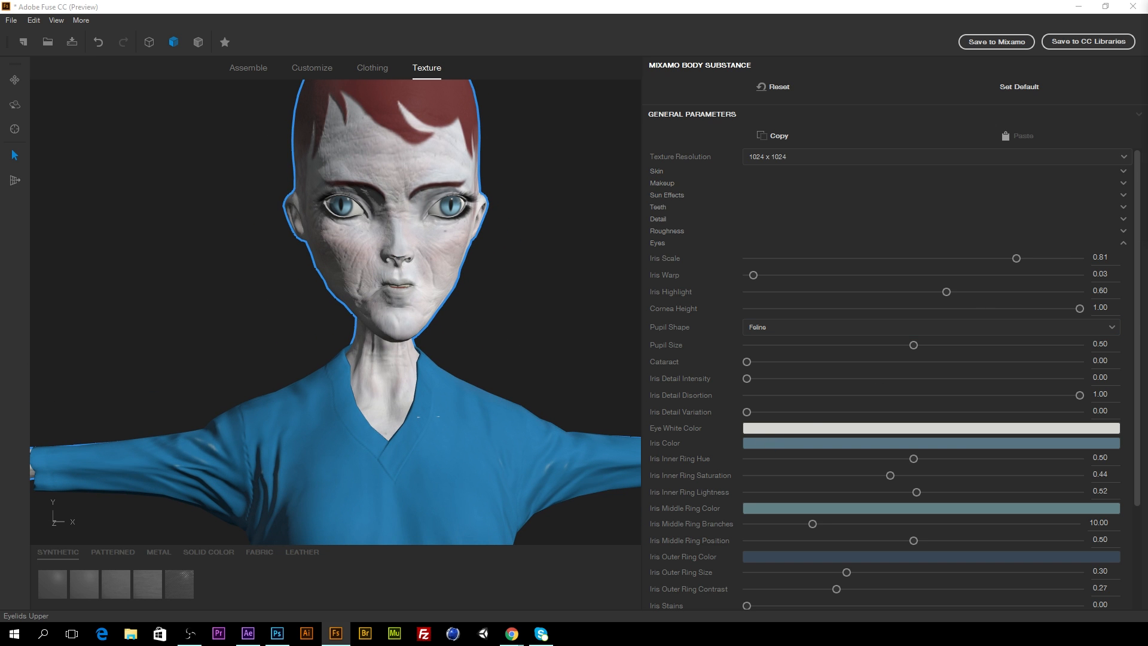
click(931, 442)
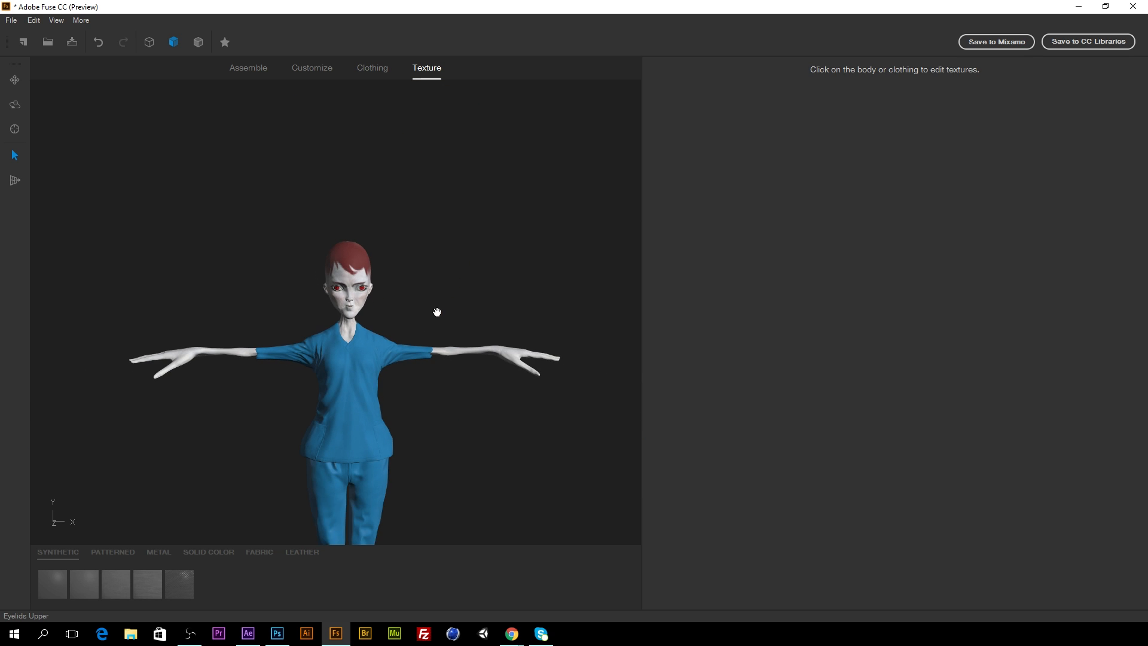
Orbit to the side profile, pass through Assemble and Customize, then reach Clothing
drag(437, 311, 136, 450)
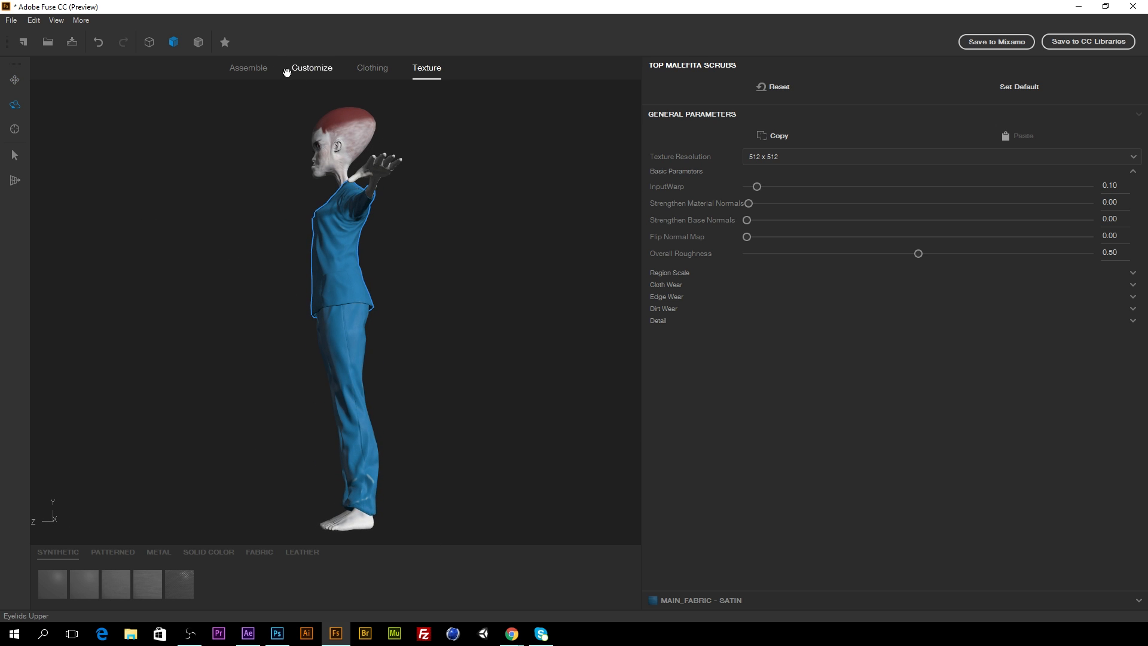
click(247, 67)
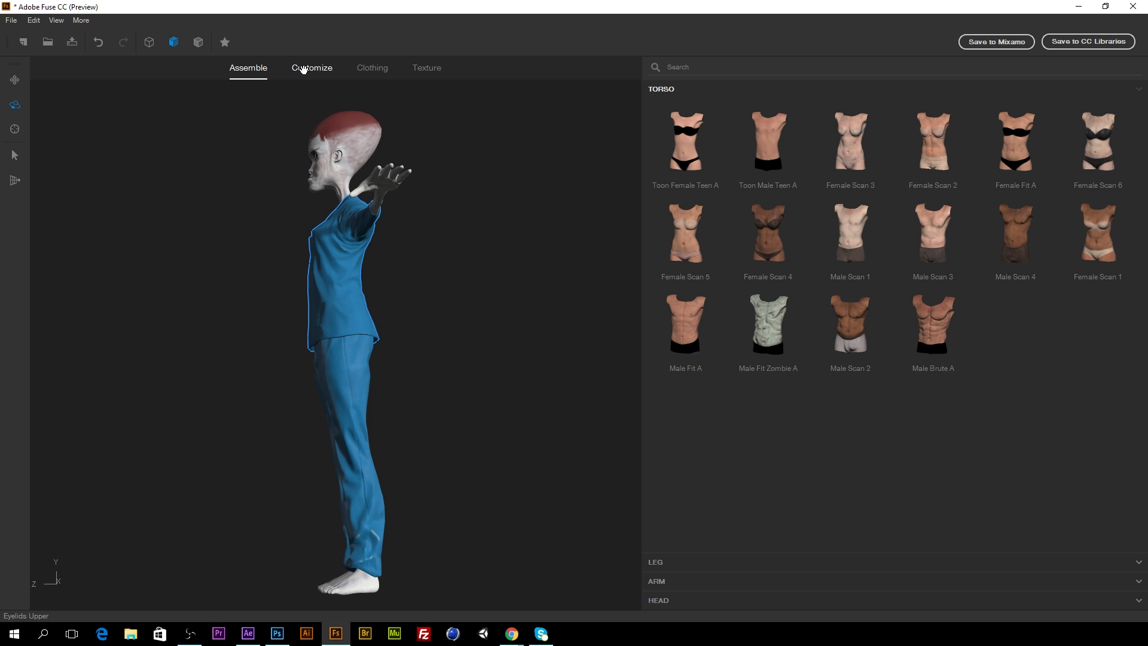
click(311, 68)
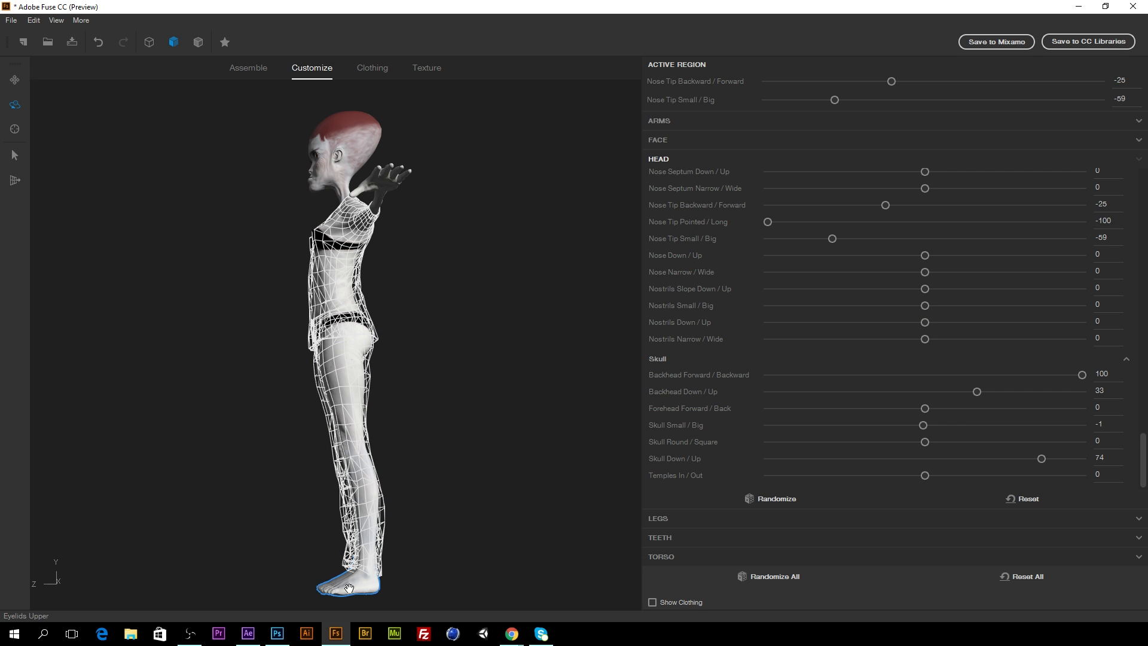
mouse_move(335, 591)
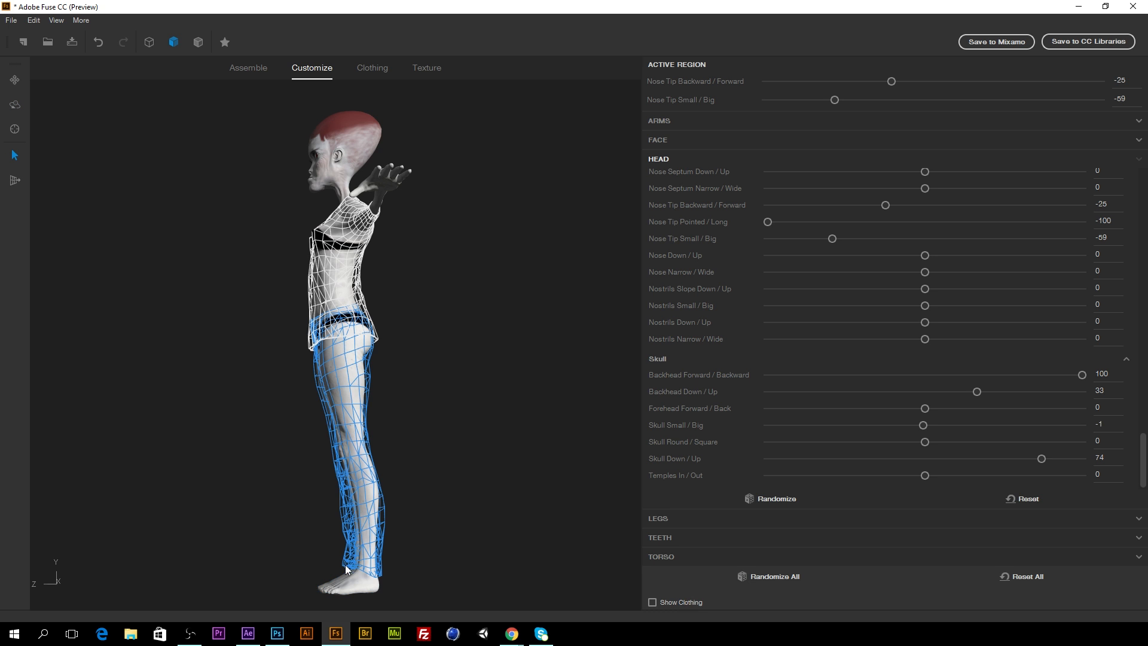
click(371, 68)
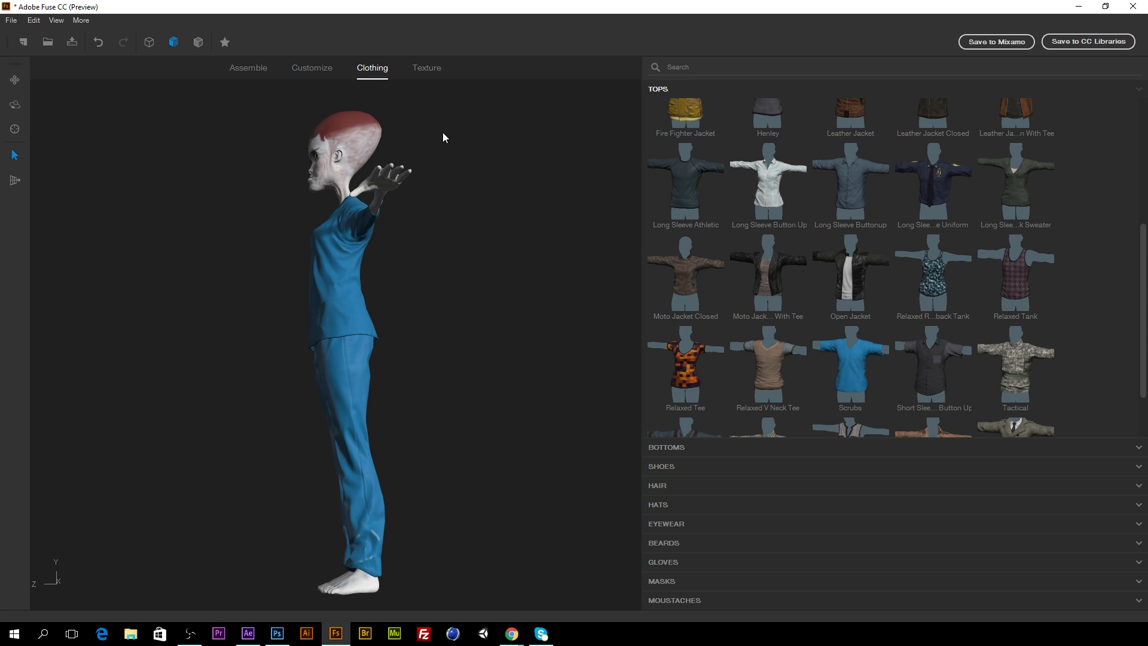
mouse_move(350, 585)
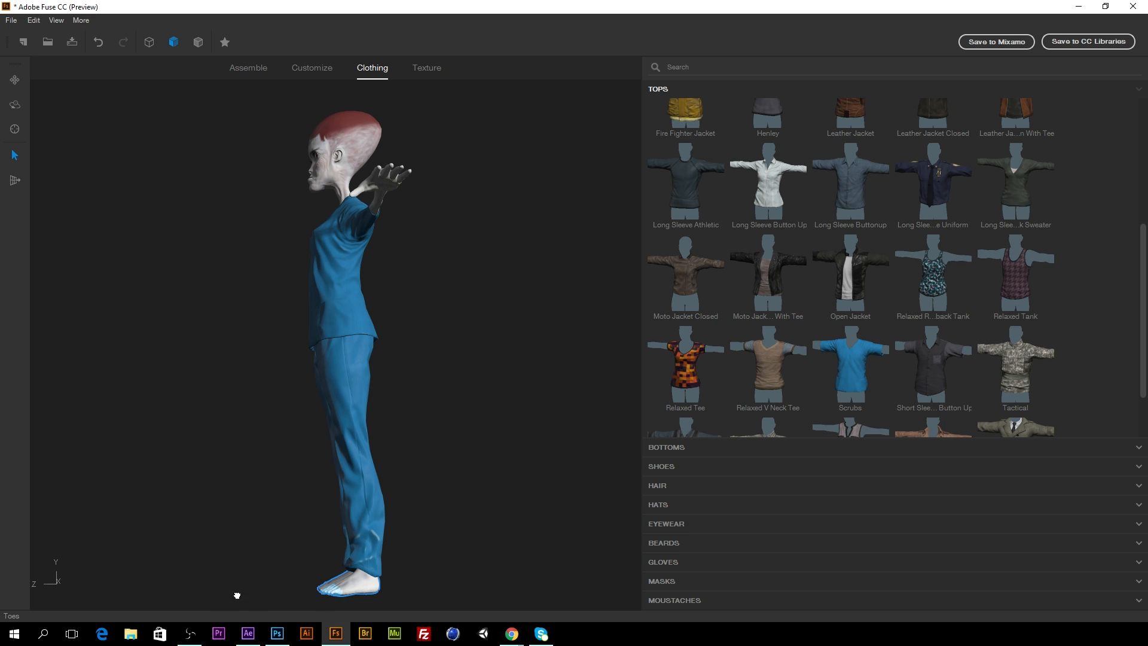
mouse_move(570, 568)
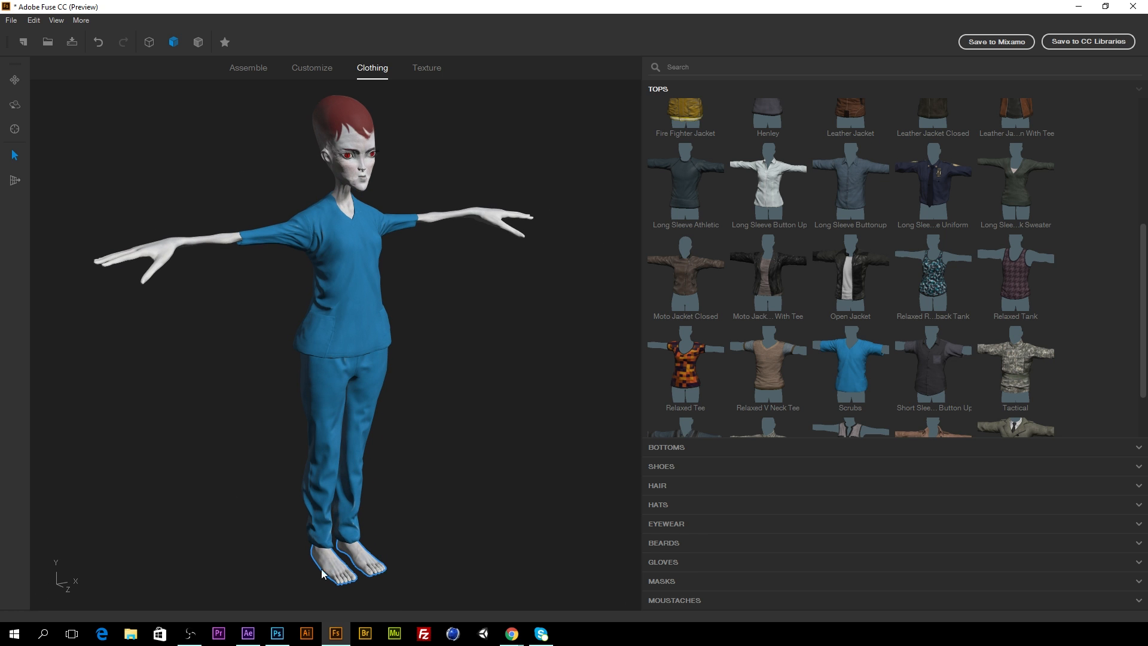
mouse_move(388, 574)
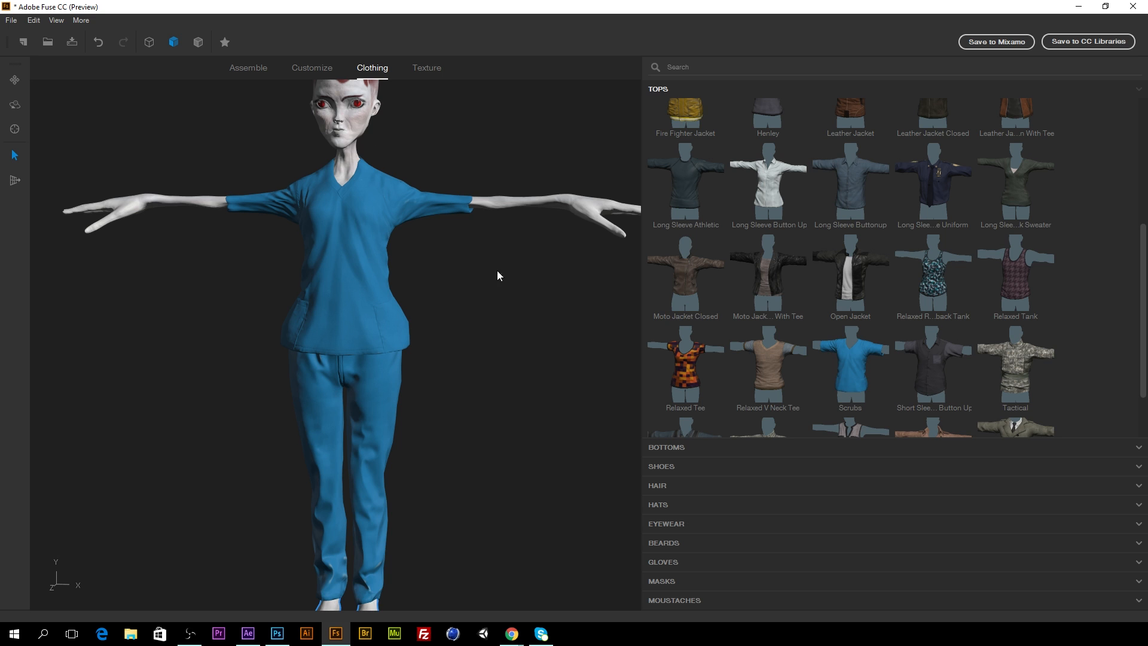
mouse_move(29, 83)
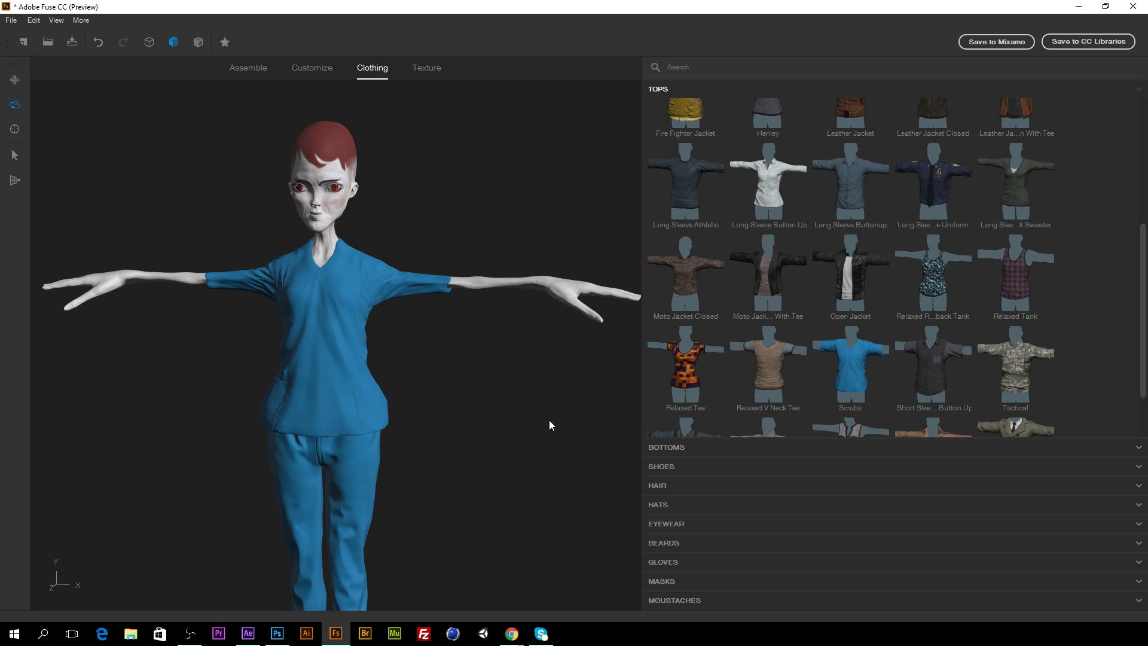
mouse_move(941, 16)
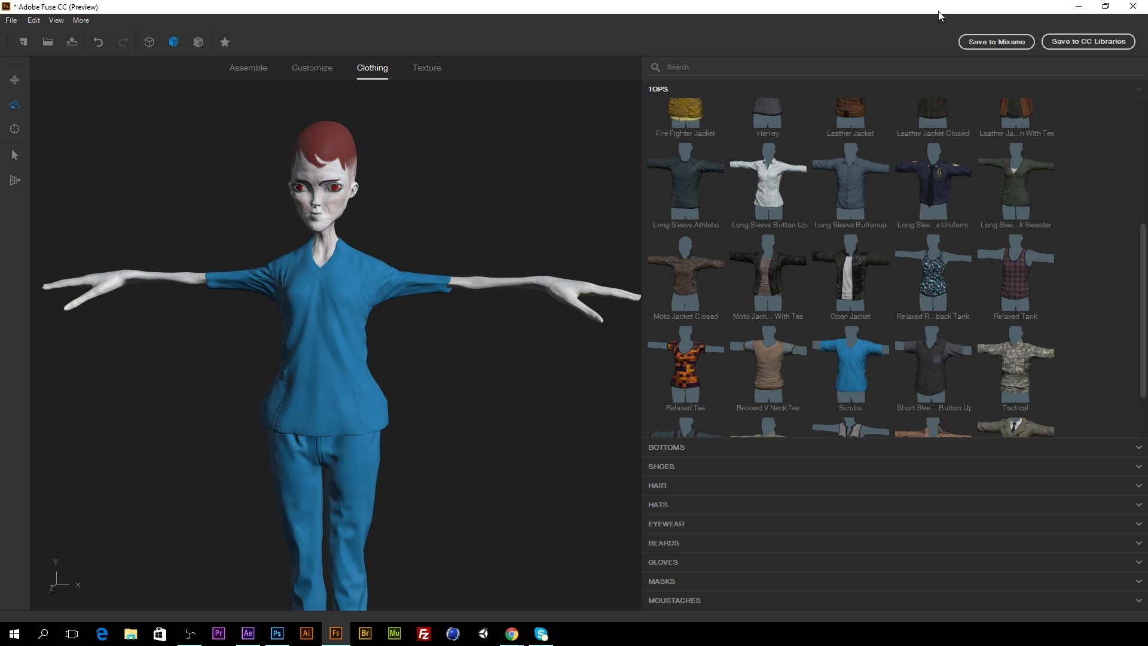
Save the character as 'alien1' to My Library in CC Libraries
click(1088, 42)
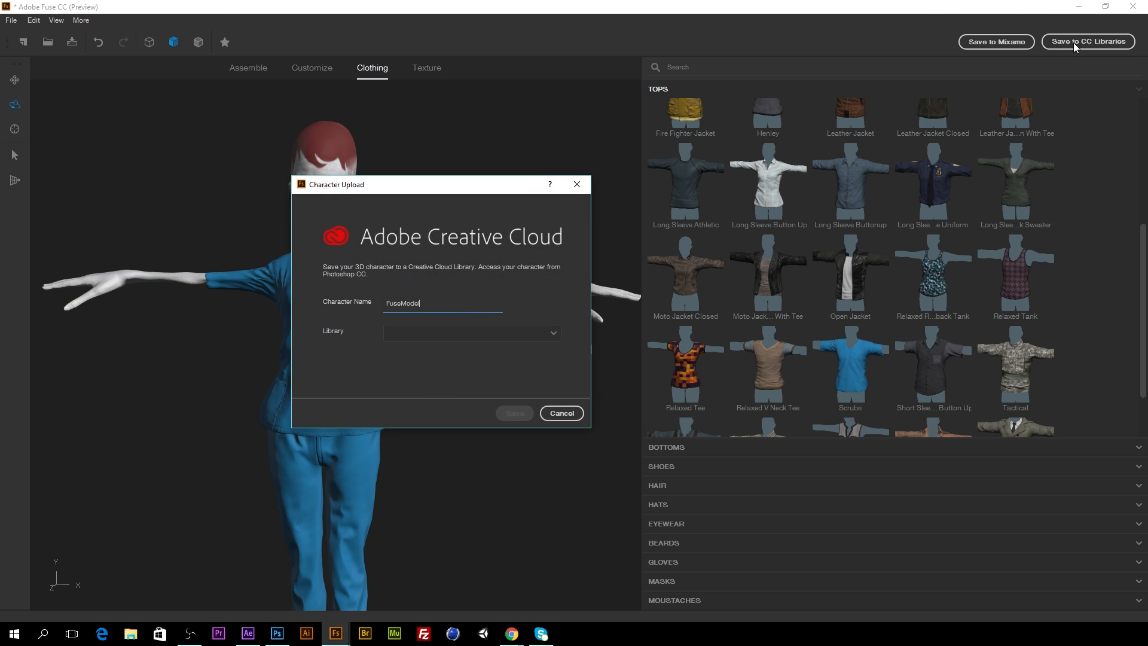
key(BackSpace)
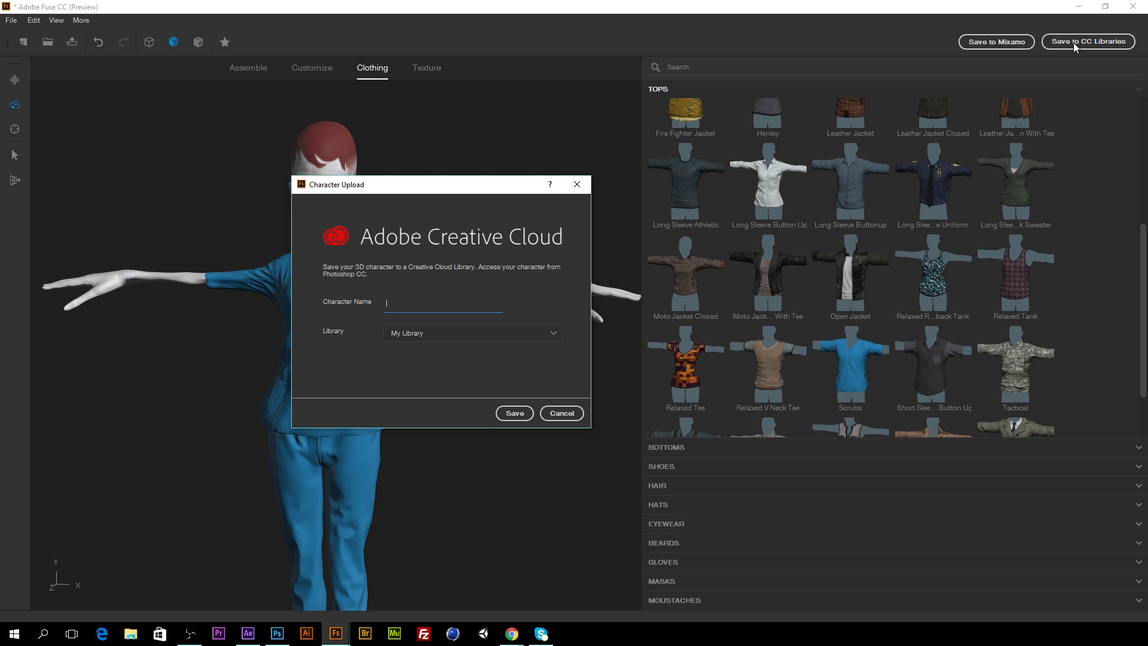
text(alien1)
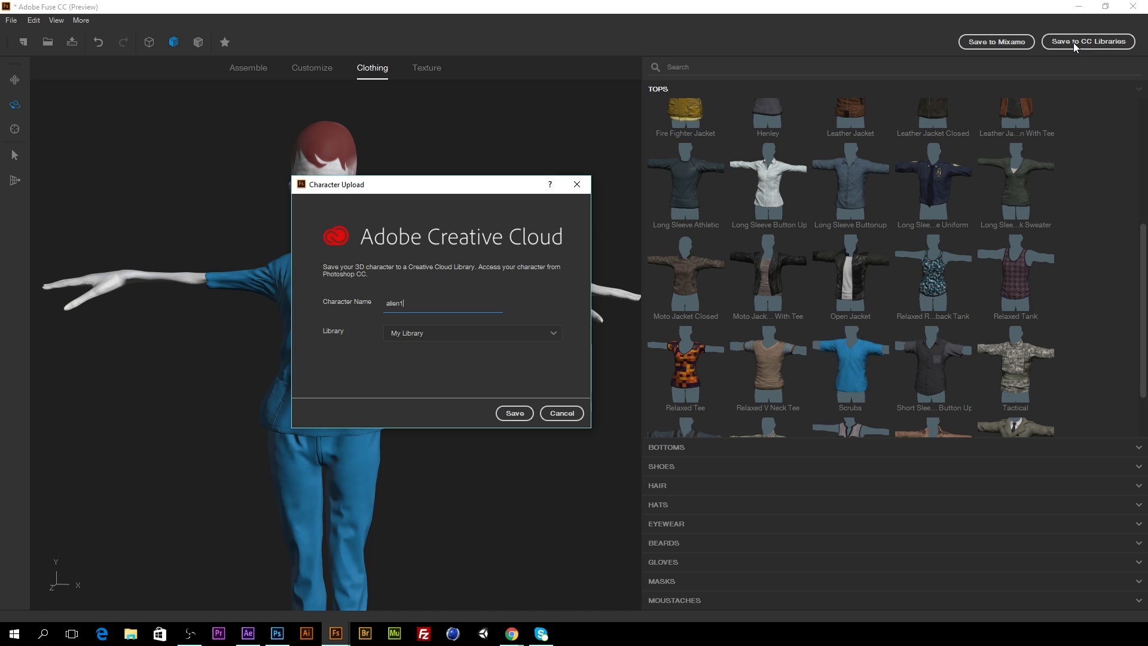
mouse_move(544, 402)
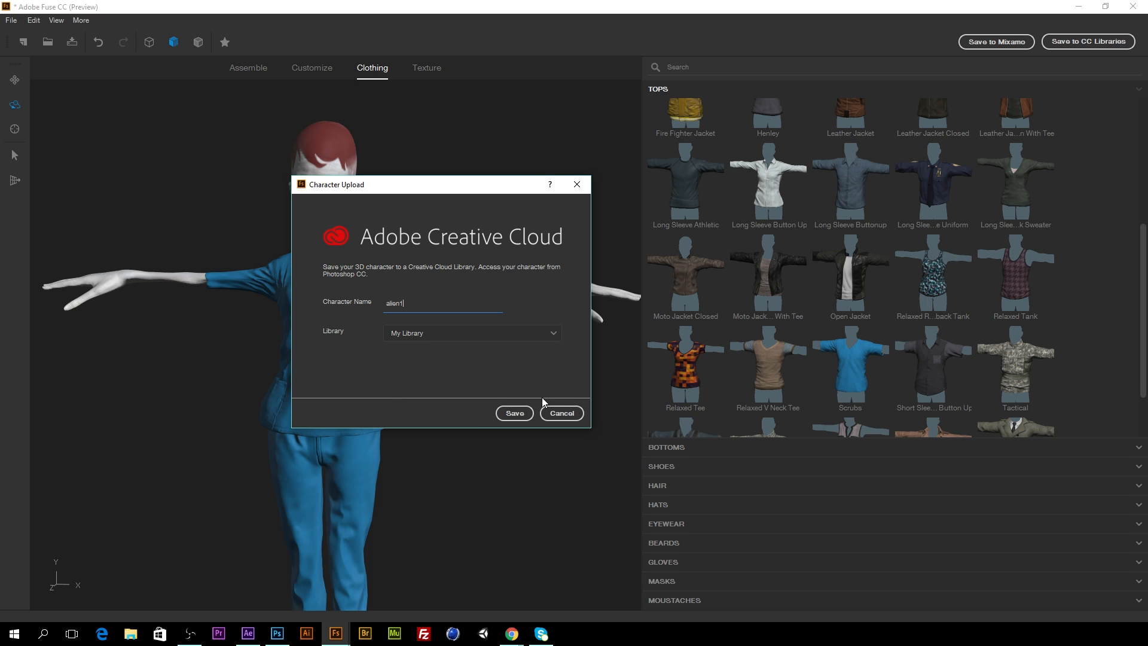
click(514, 413)
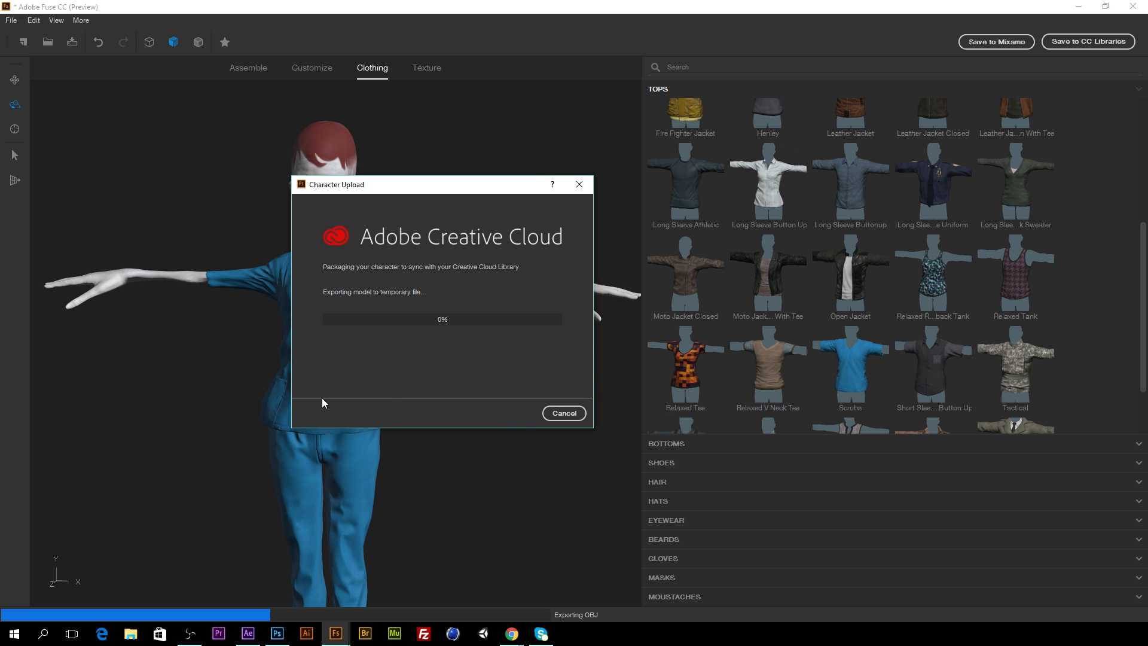